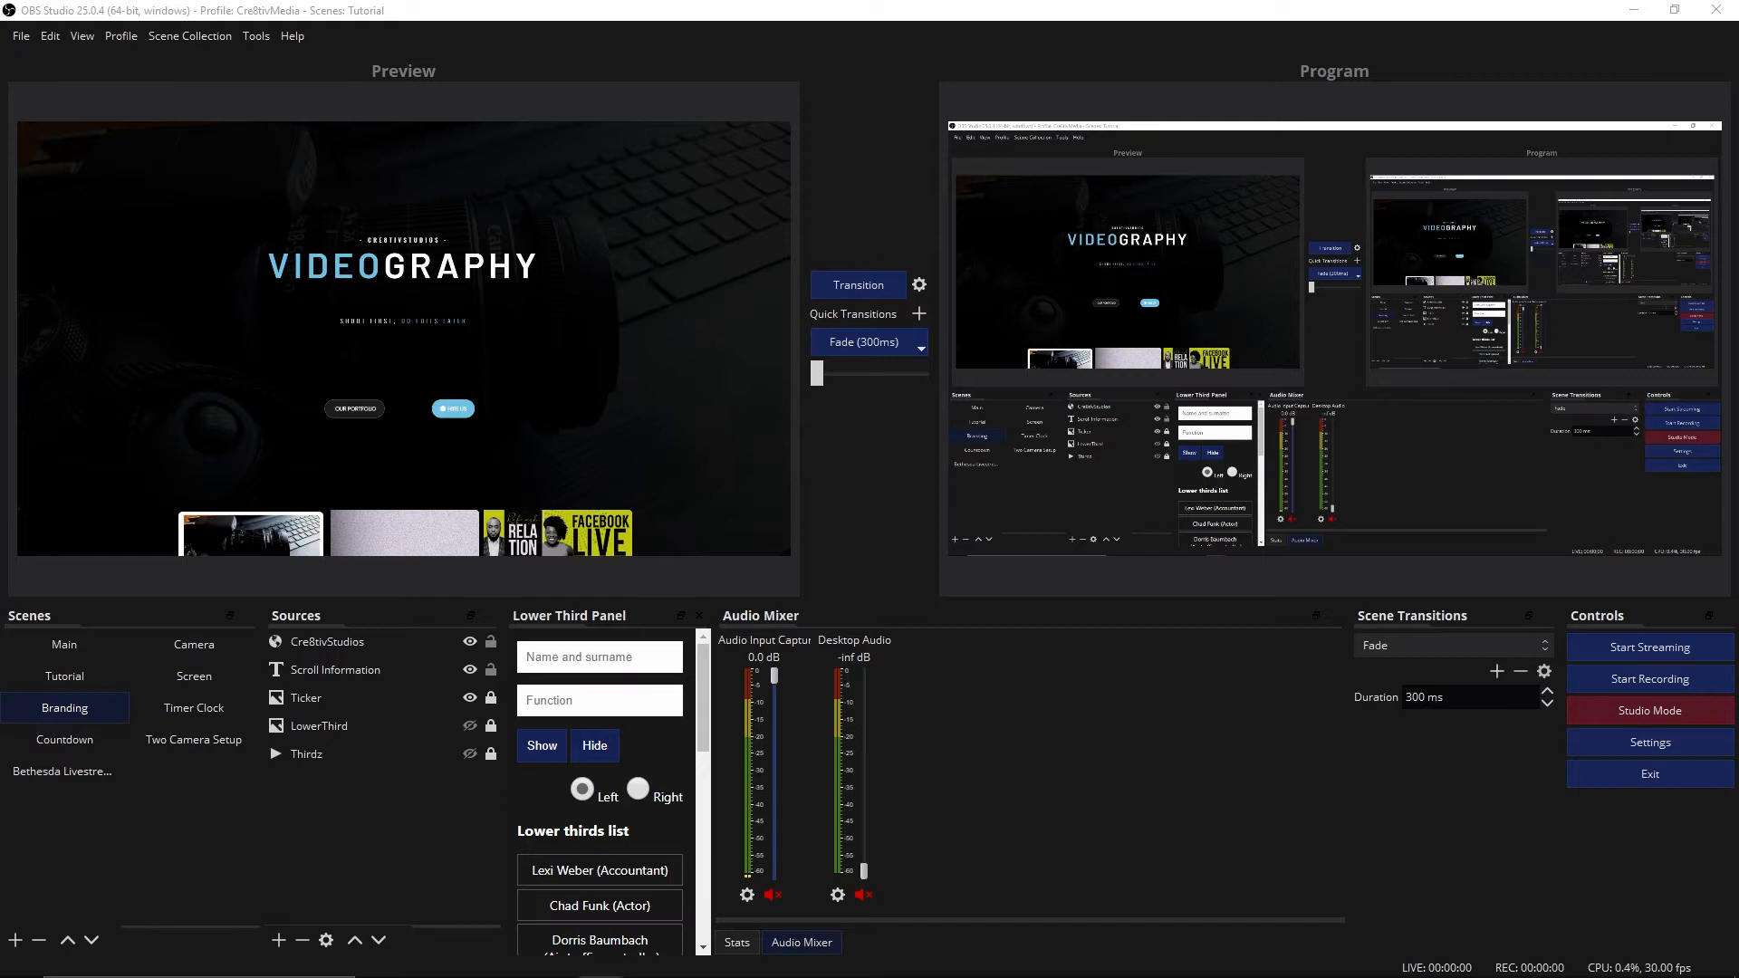
pyautogui.moveTo(1350, 542)
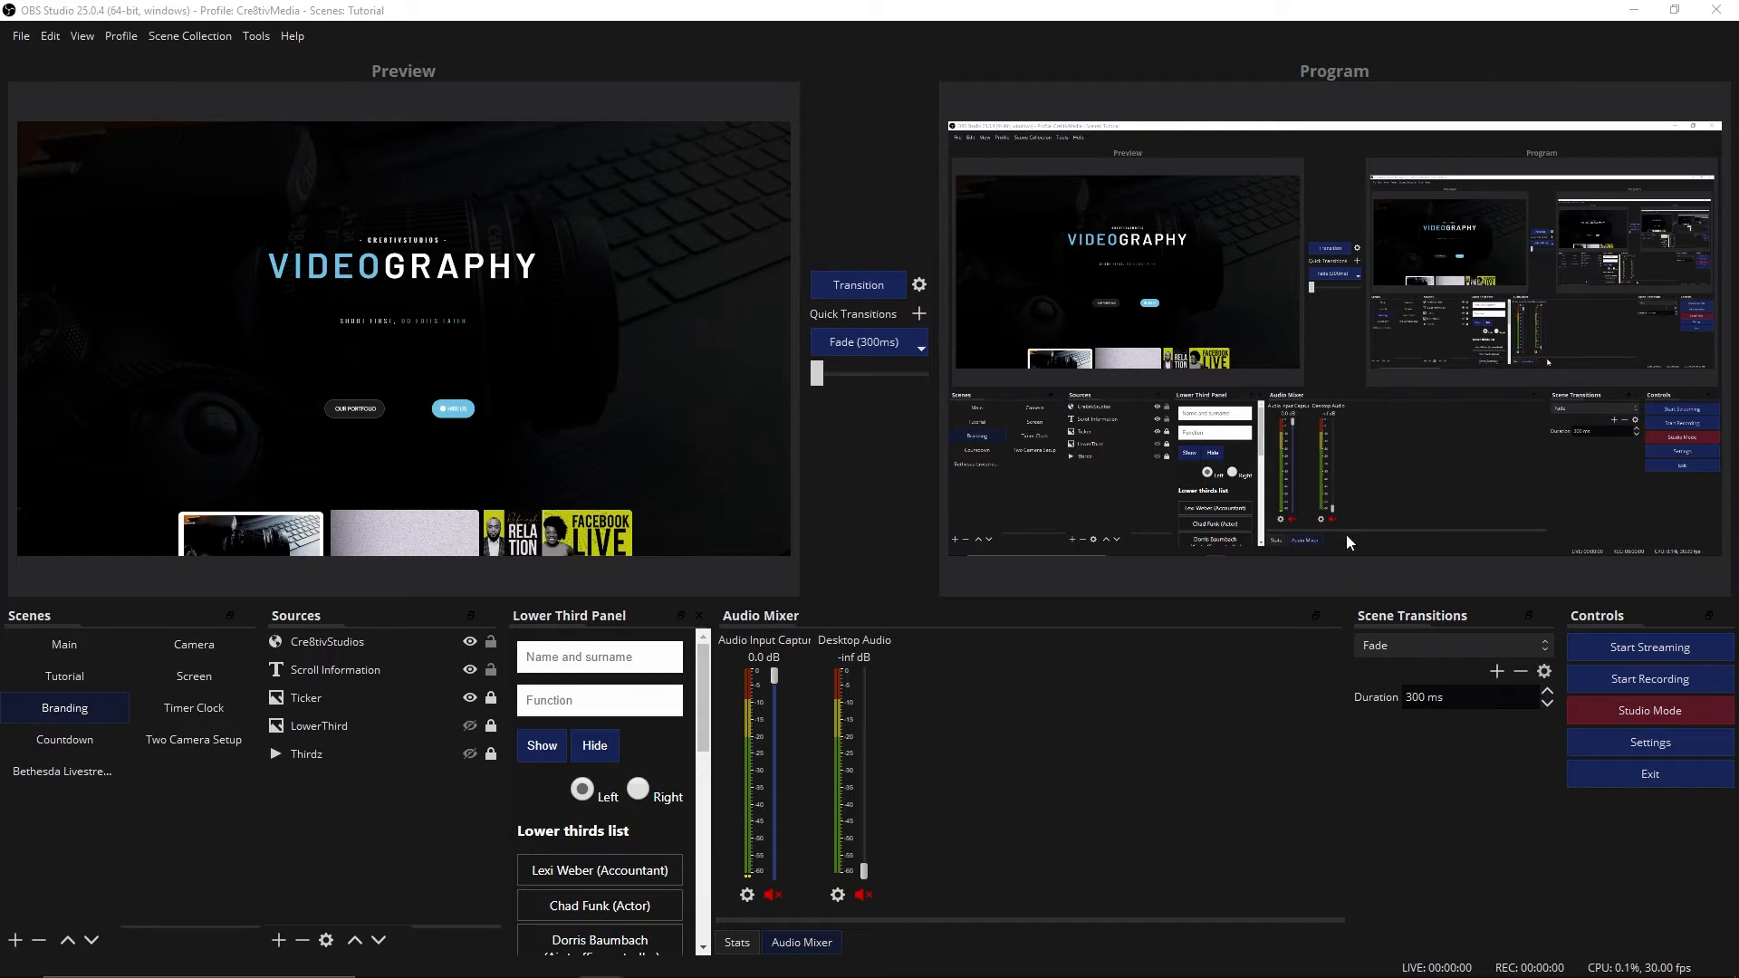
pyautogui.moveTo(1649, 742)
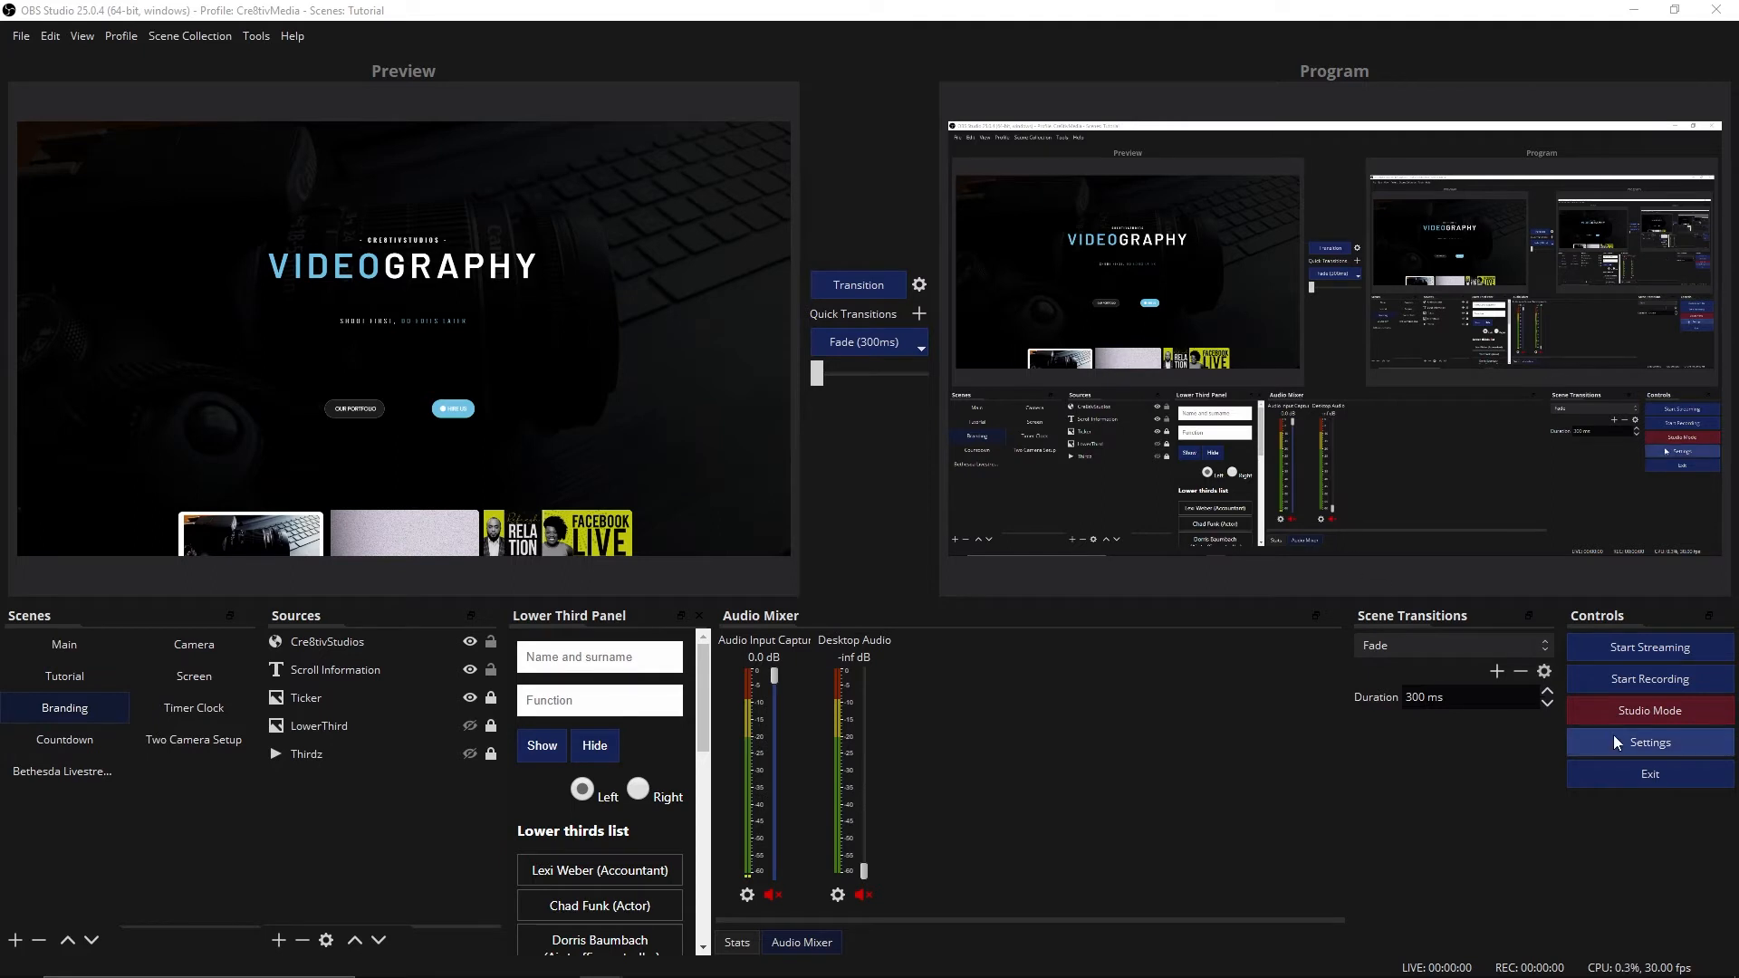
# - Open OBS Settings on the Stream page showing Facebook Live and its stream key
pyautogui.click(1649, 742)
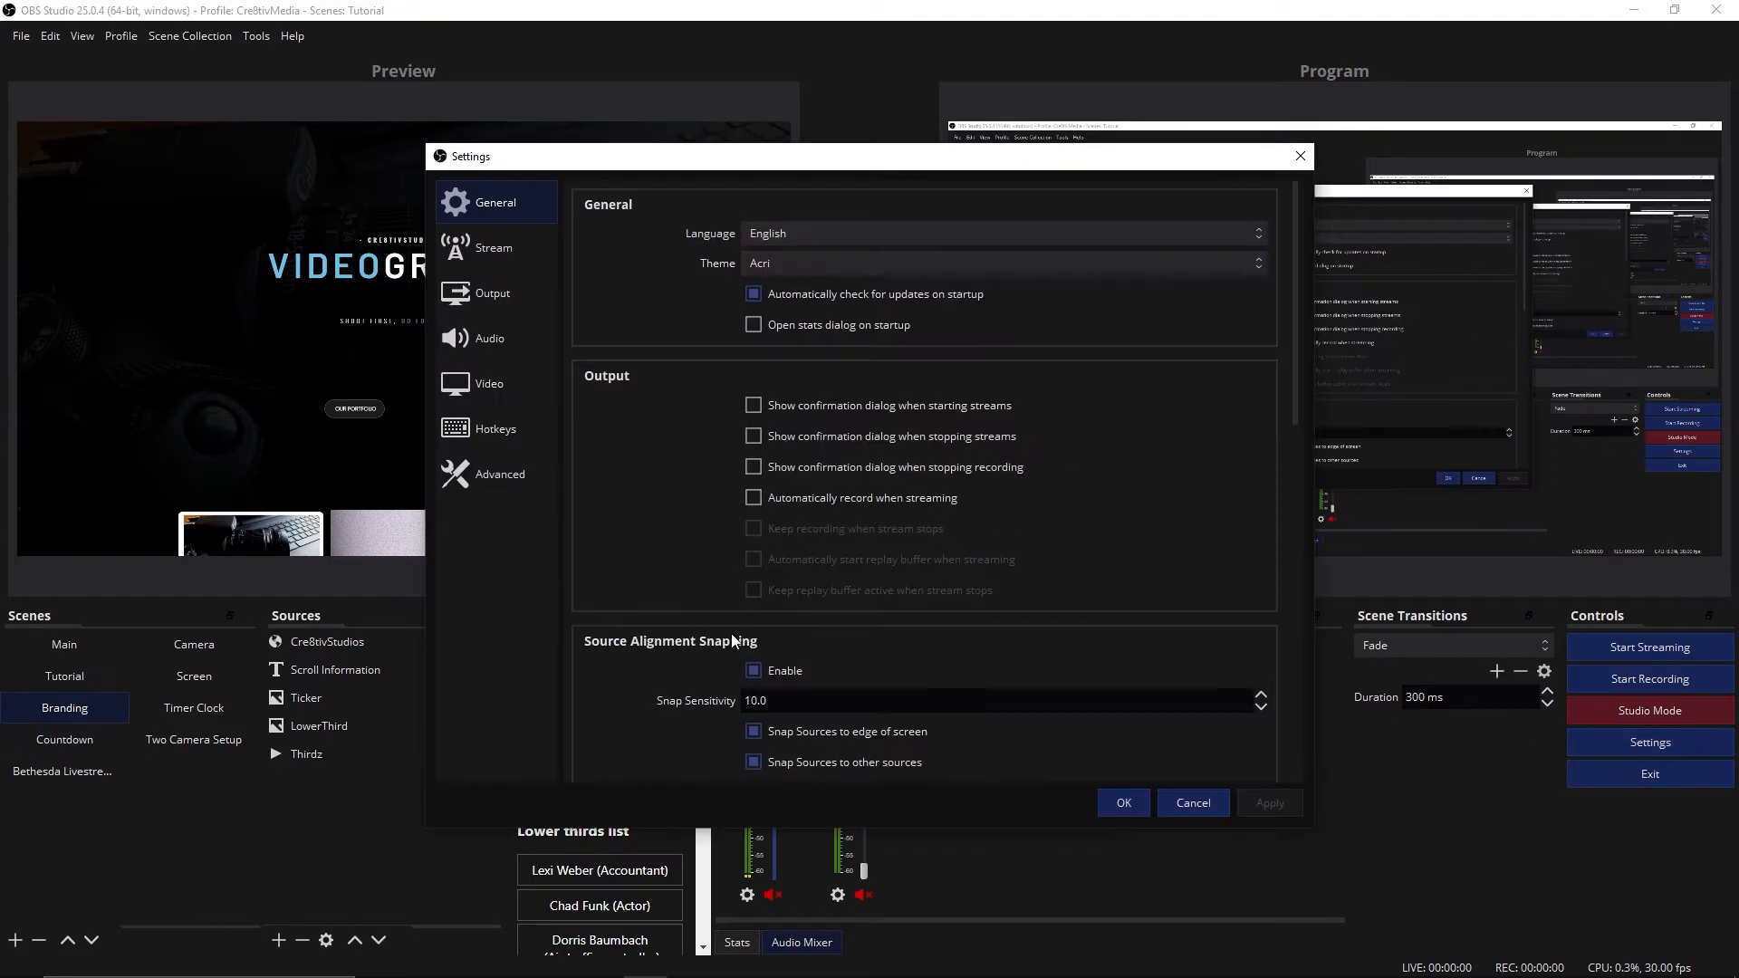
pyautogui.click(493, 247)
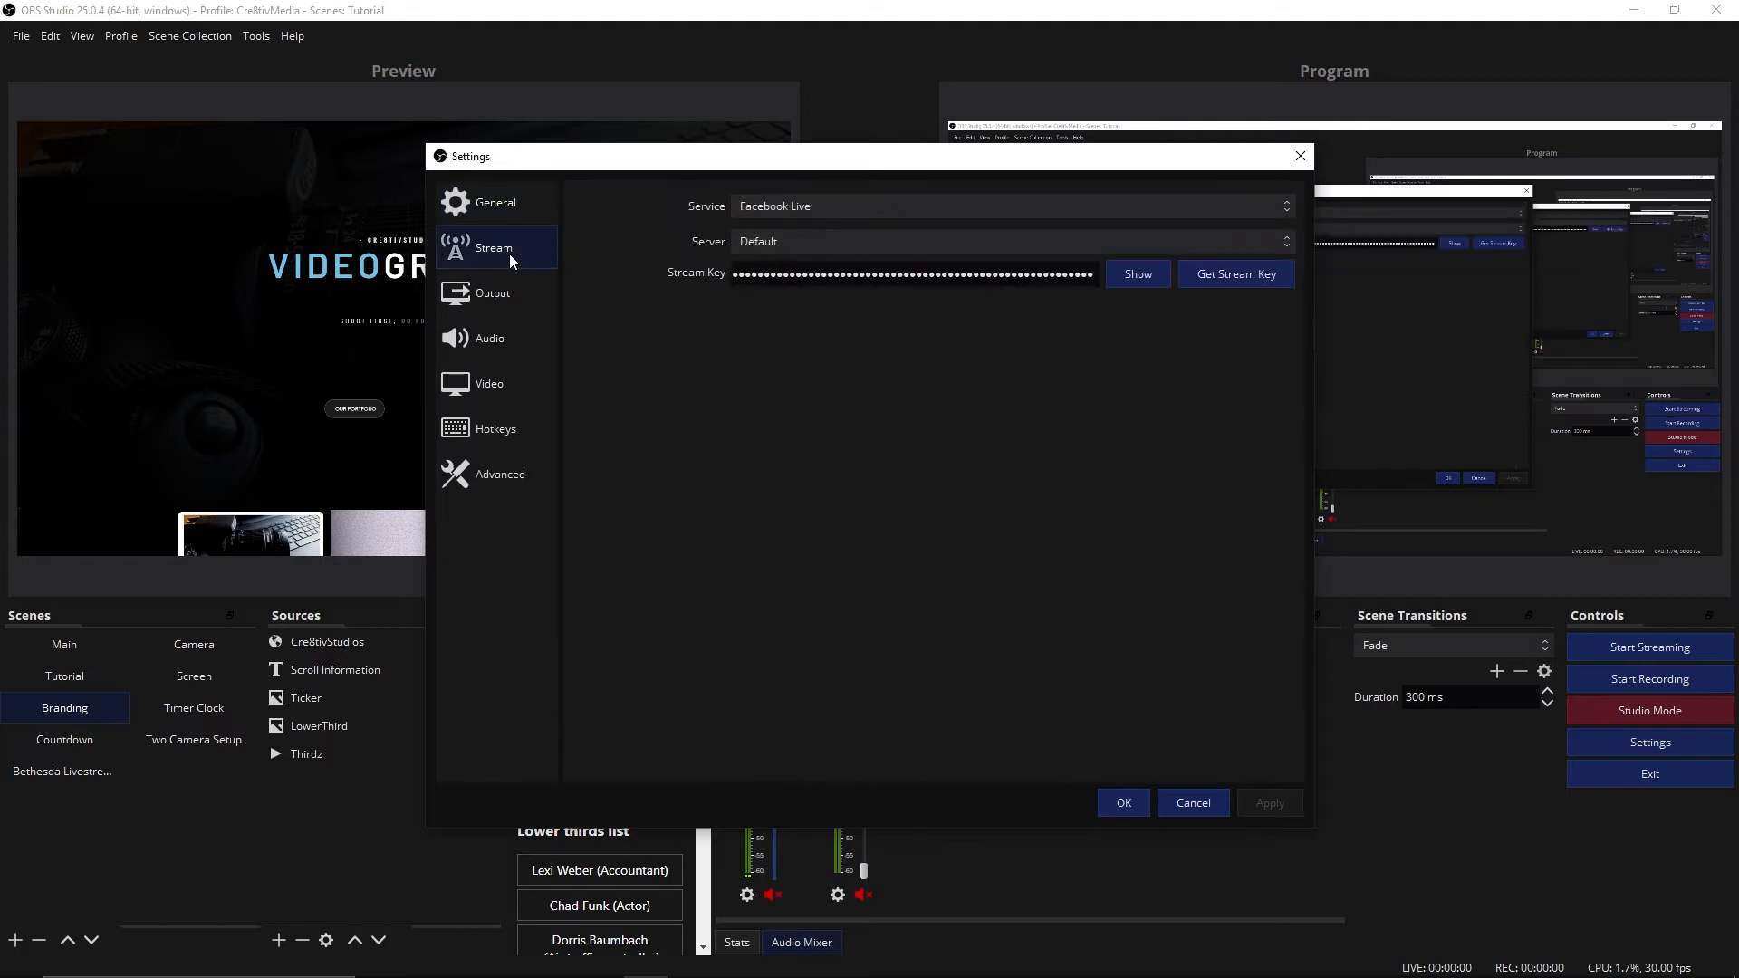
pyautogui.moveTo(743, 369)
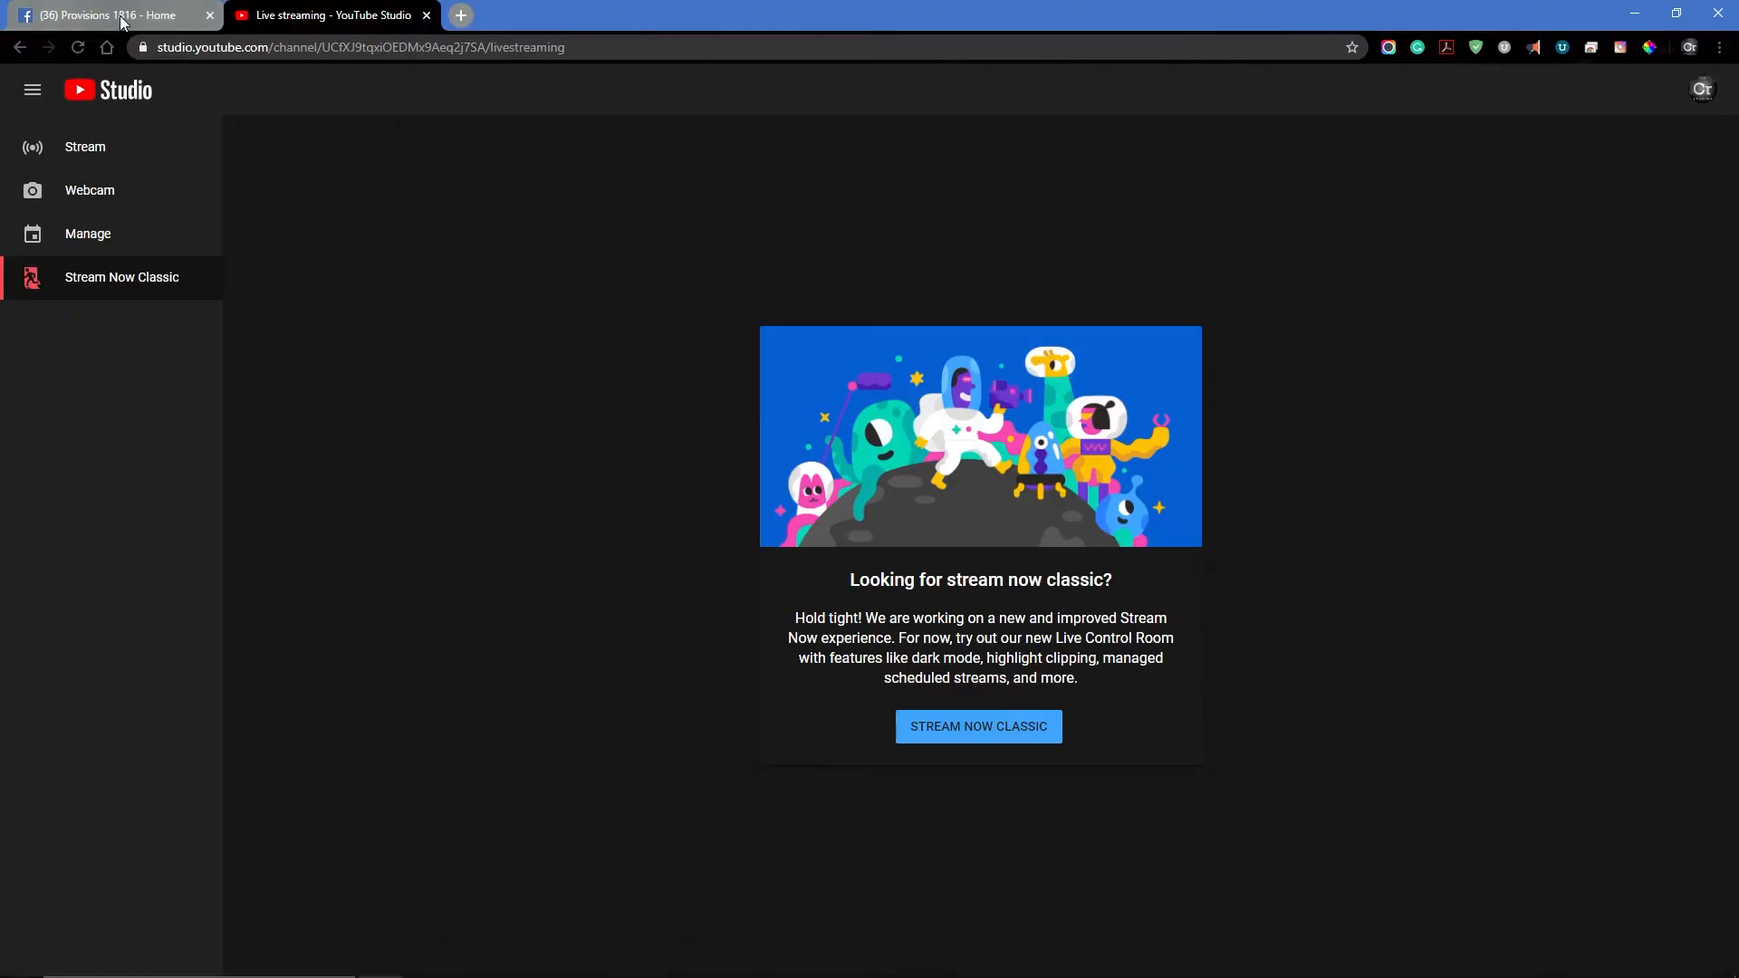
# - Start a Live video for the Provisions 1816 Facebook page in Live Producer
pyautogui.click(105, 15)
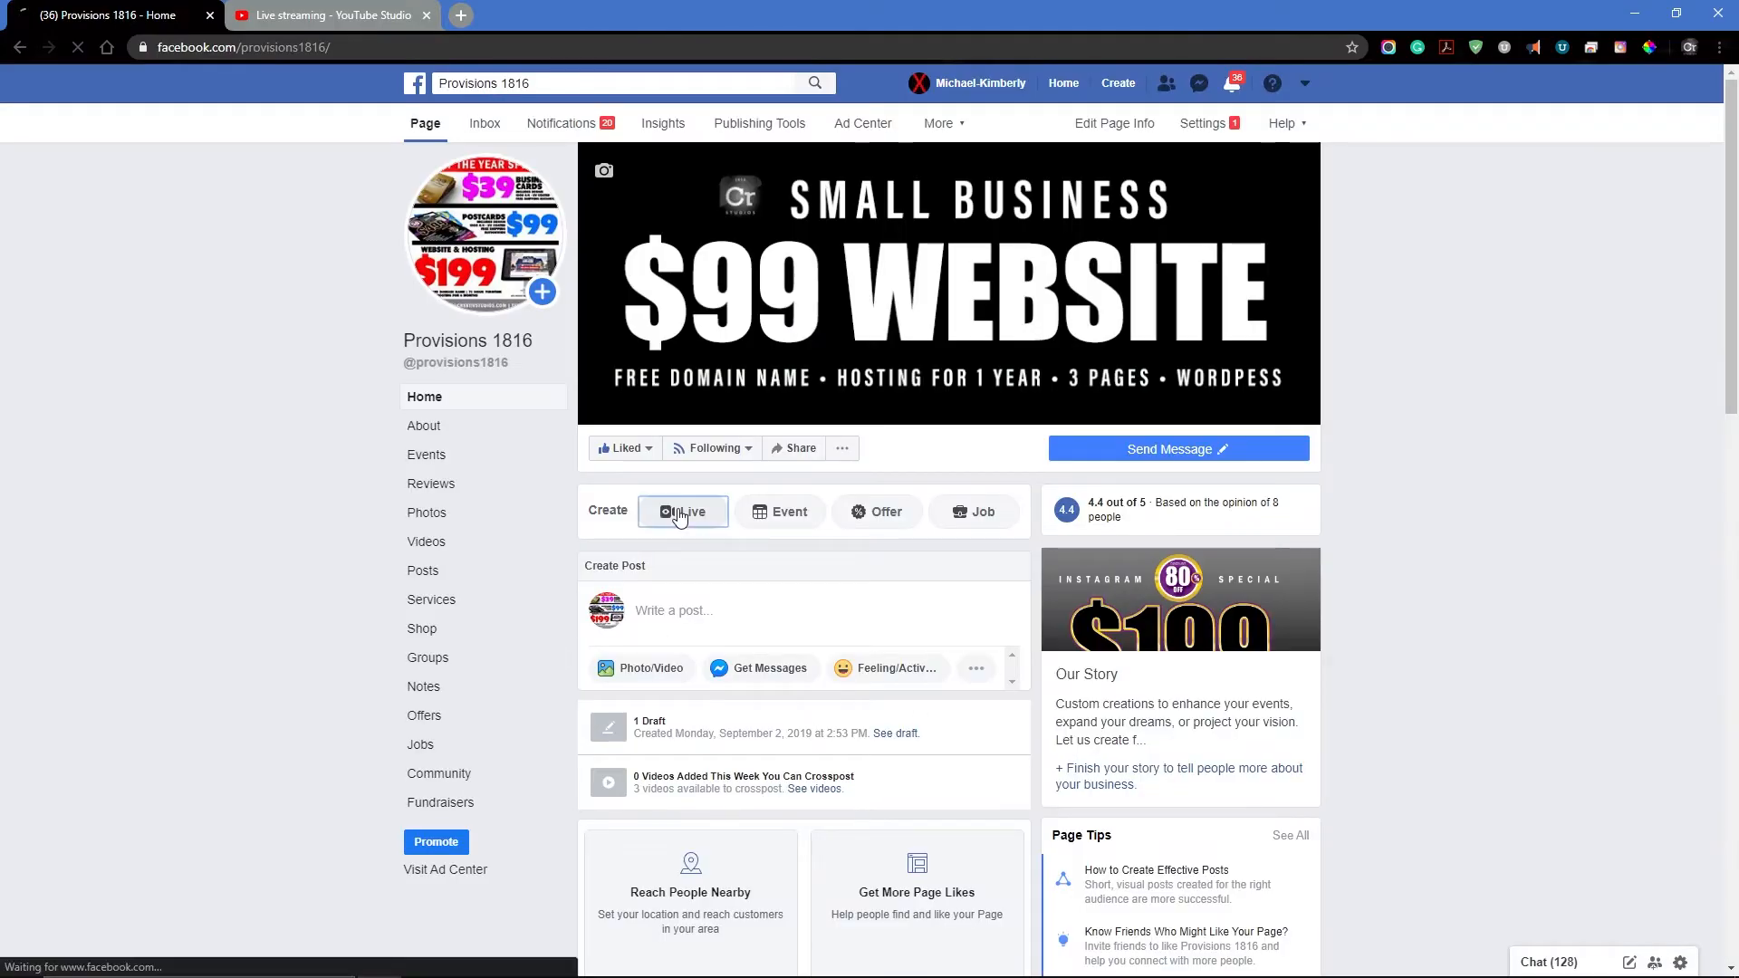
pyautogui.click(683, 511)
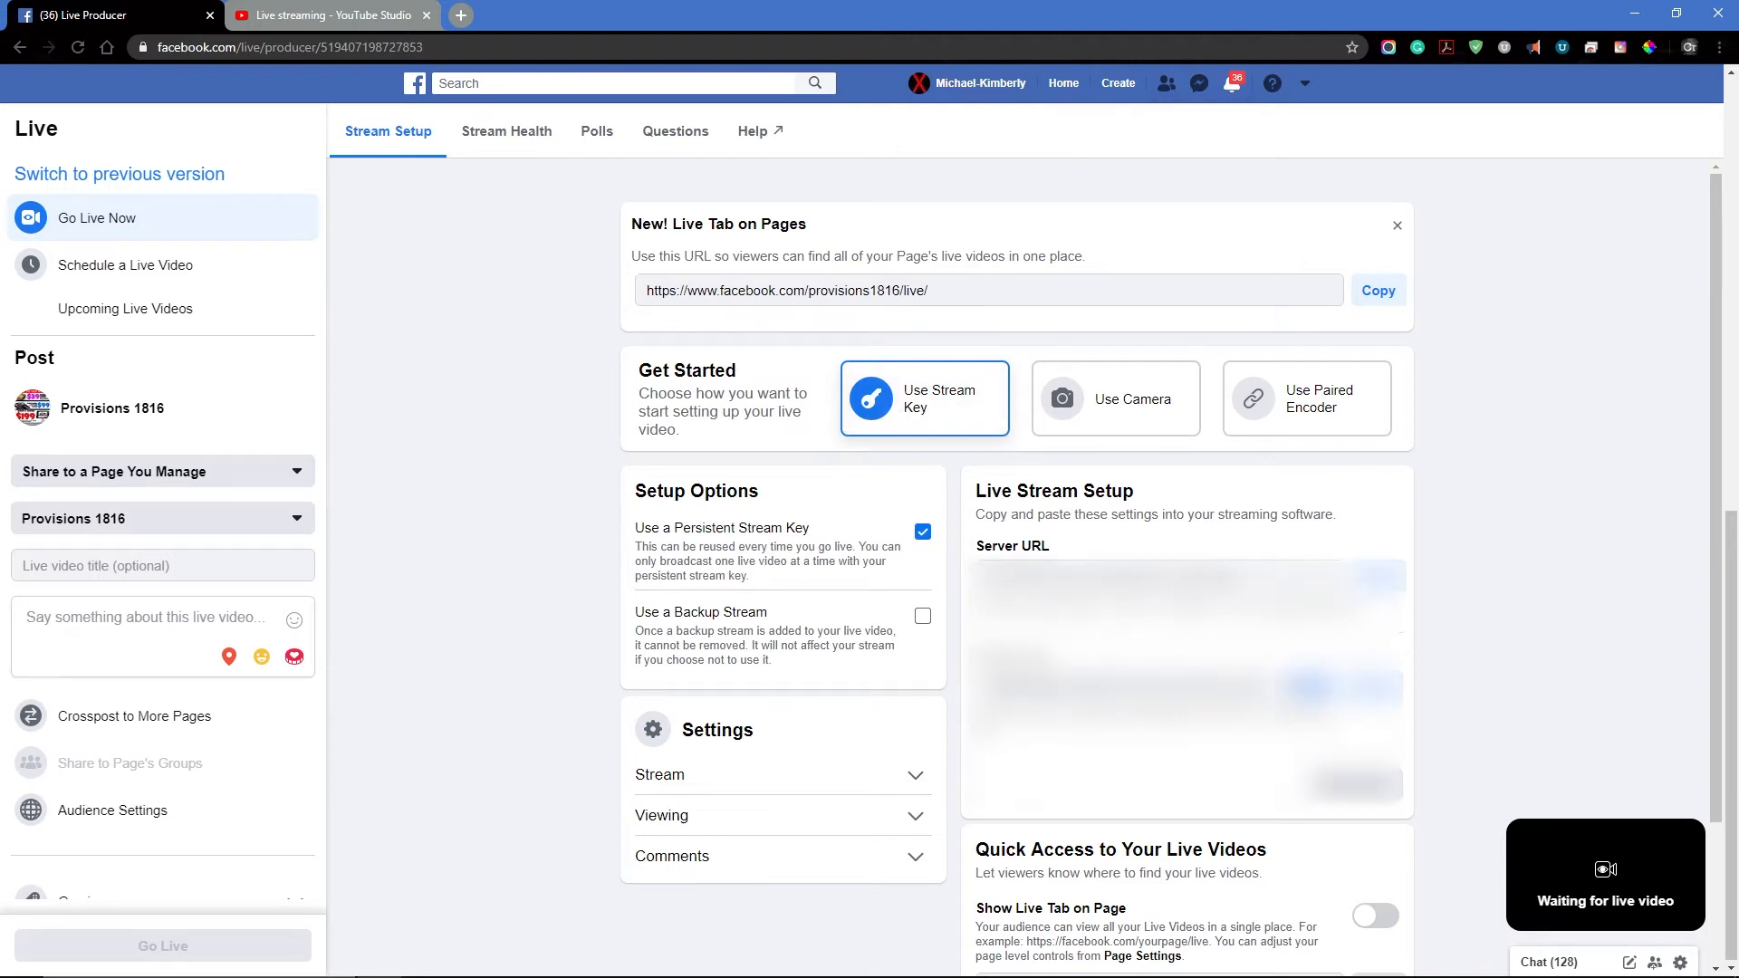
pyautogui.moveTo(467, 895)
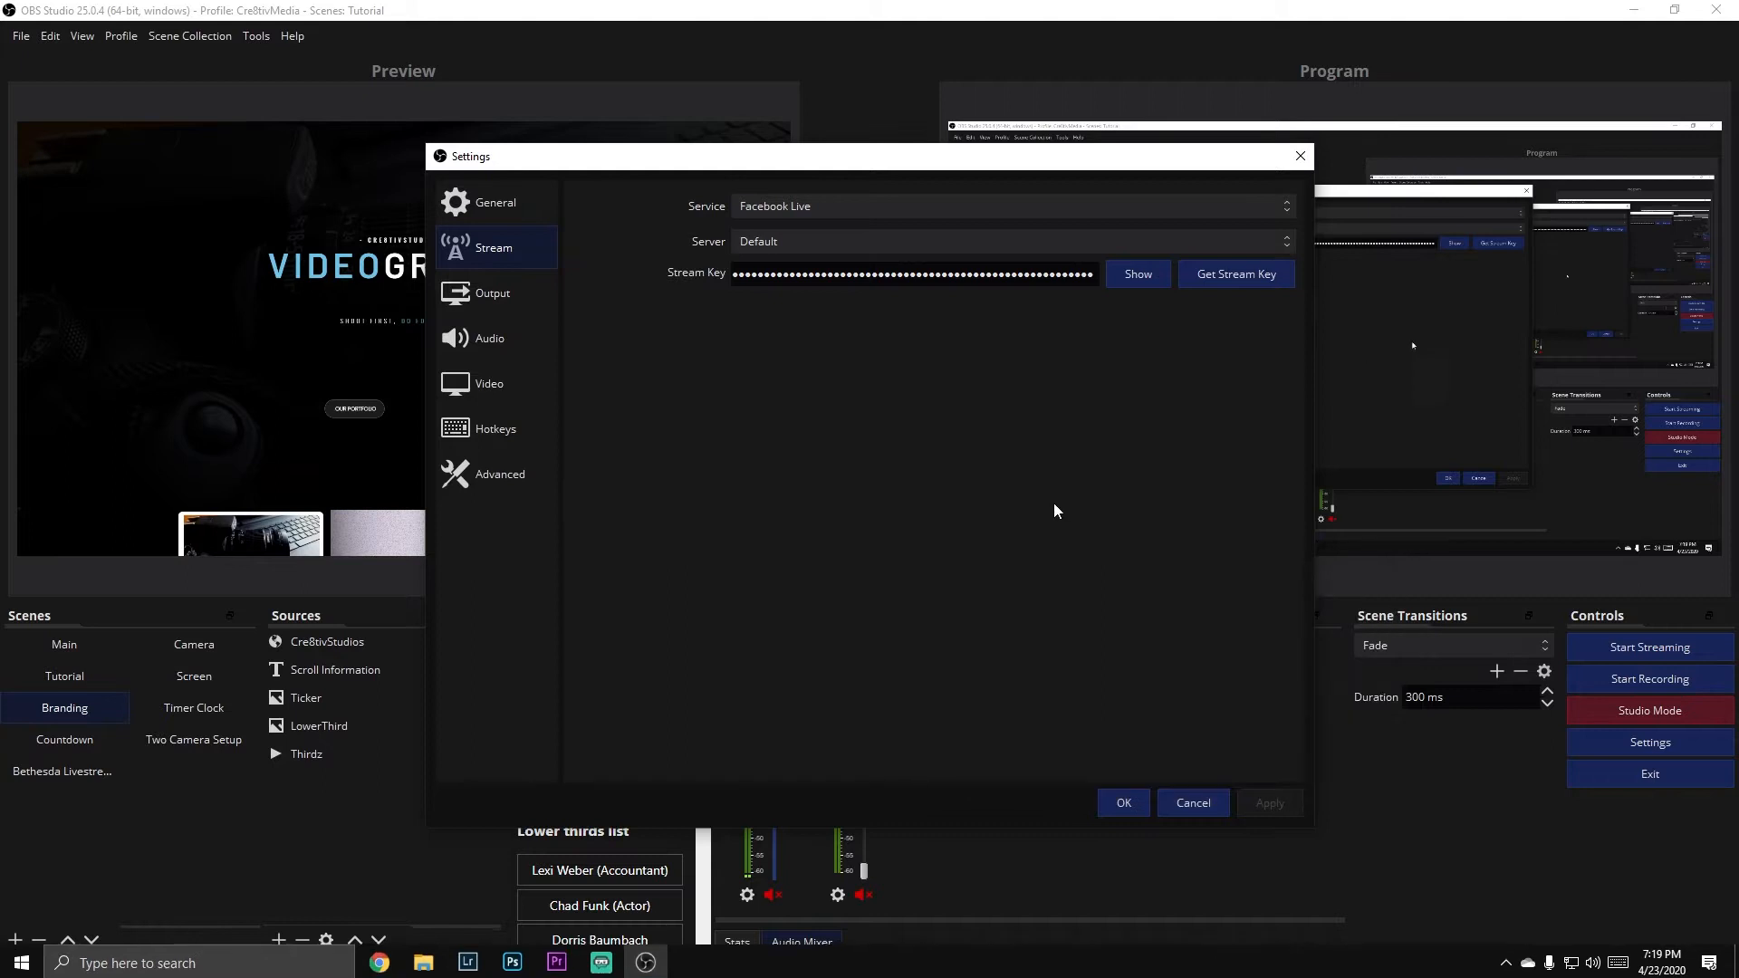
# - Select the stream key, then reopen Settings on Output and change the recording type
pyautogui.tripleClick(909, 274)
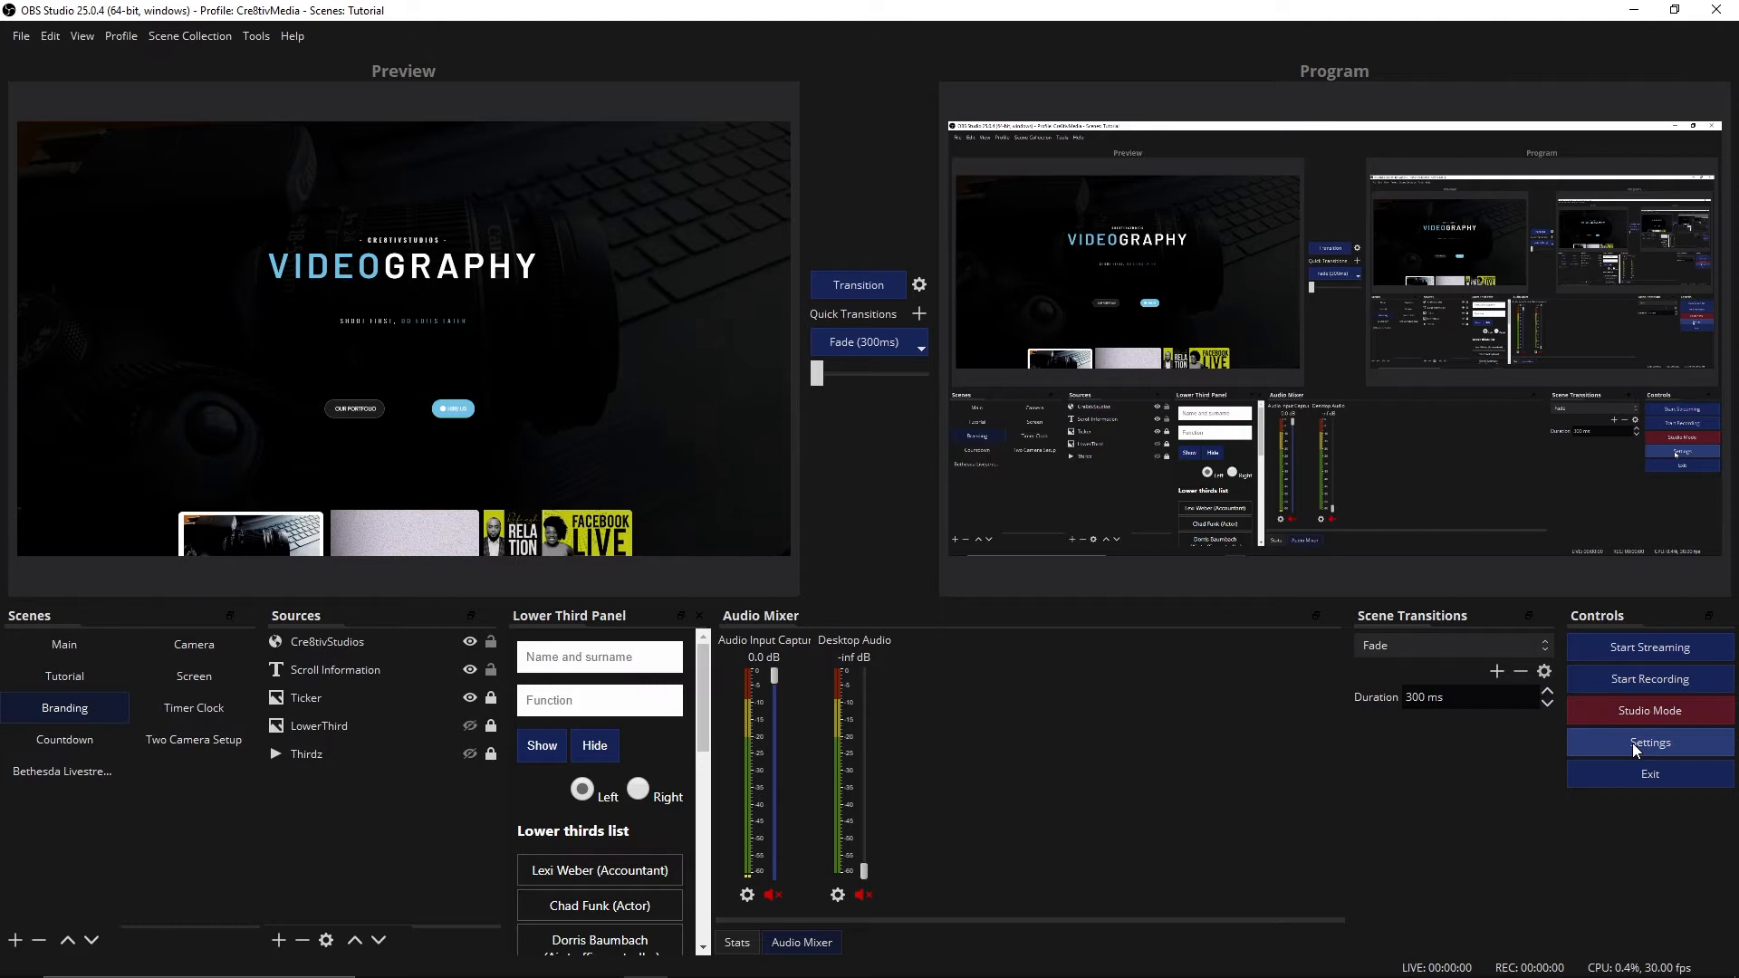
pyautogui.click(1649, 742)
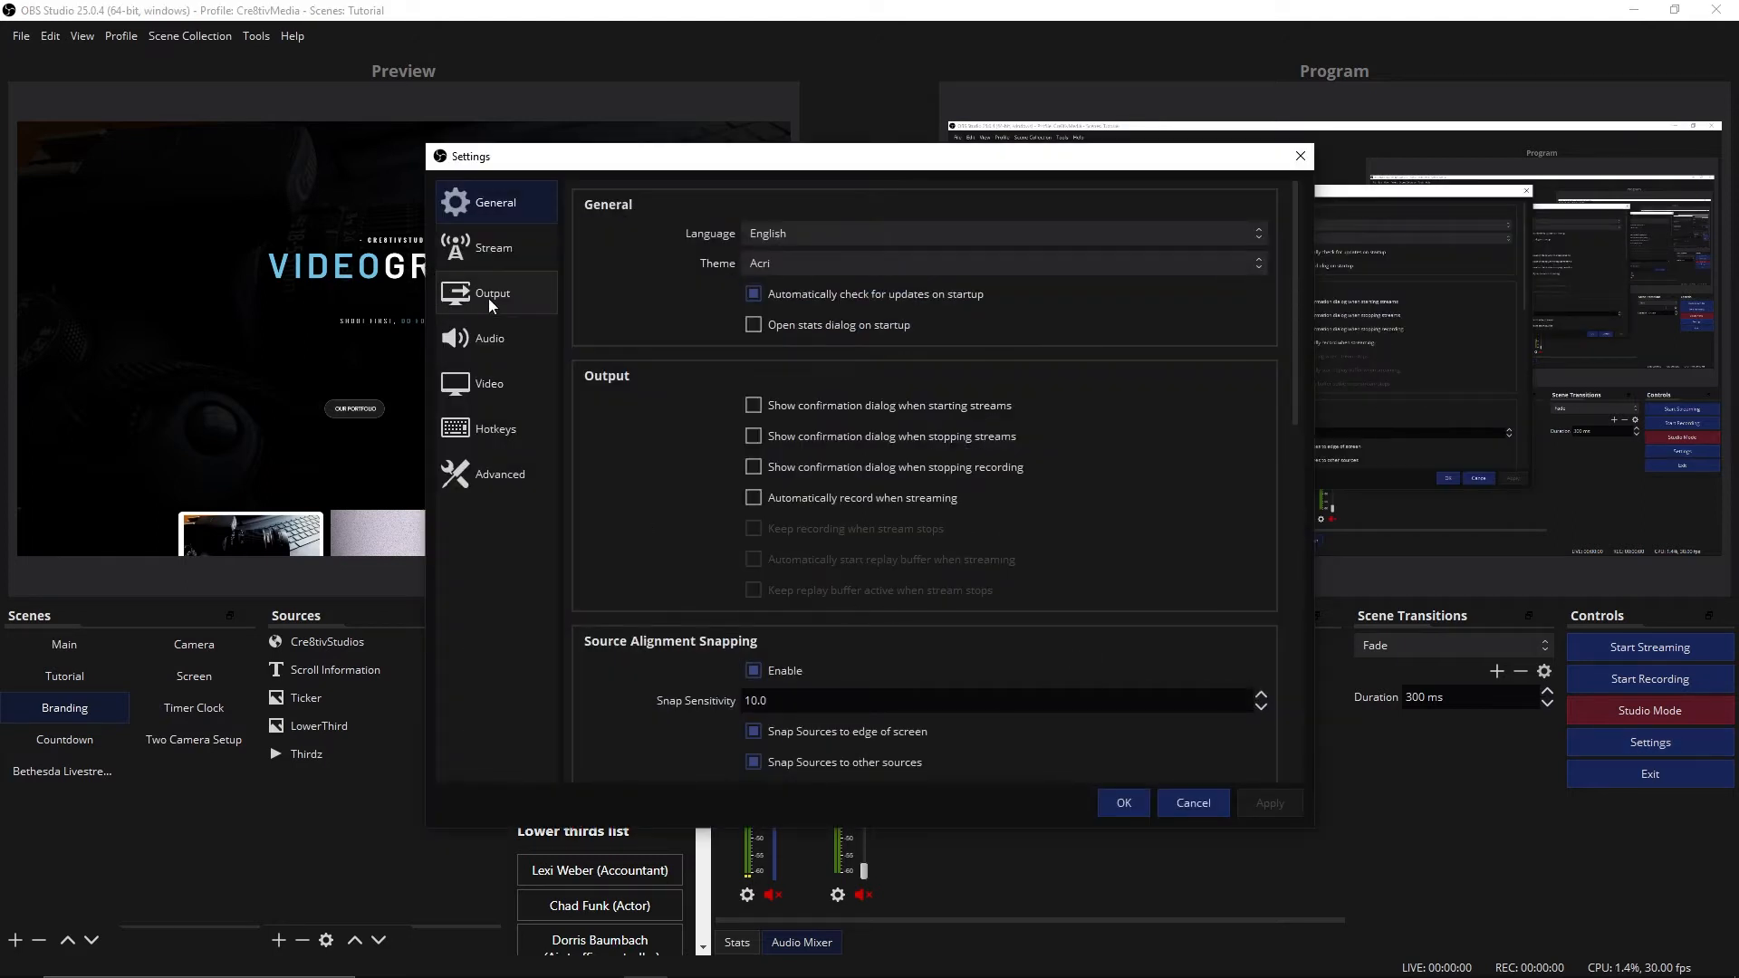
pyautogui.click(491, 293)
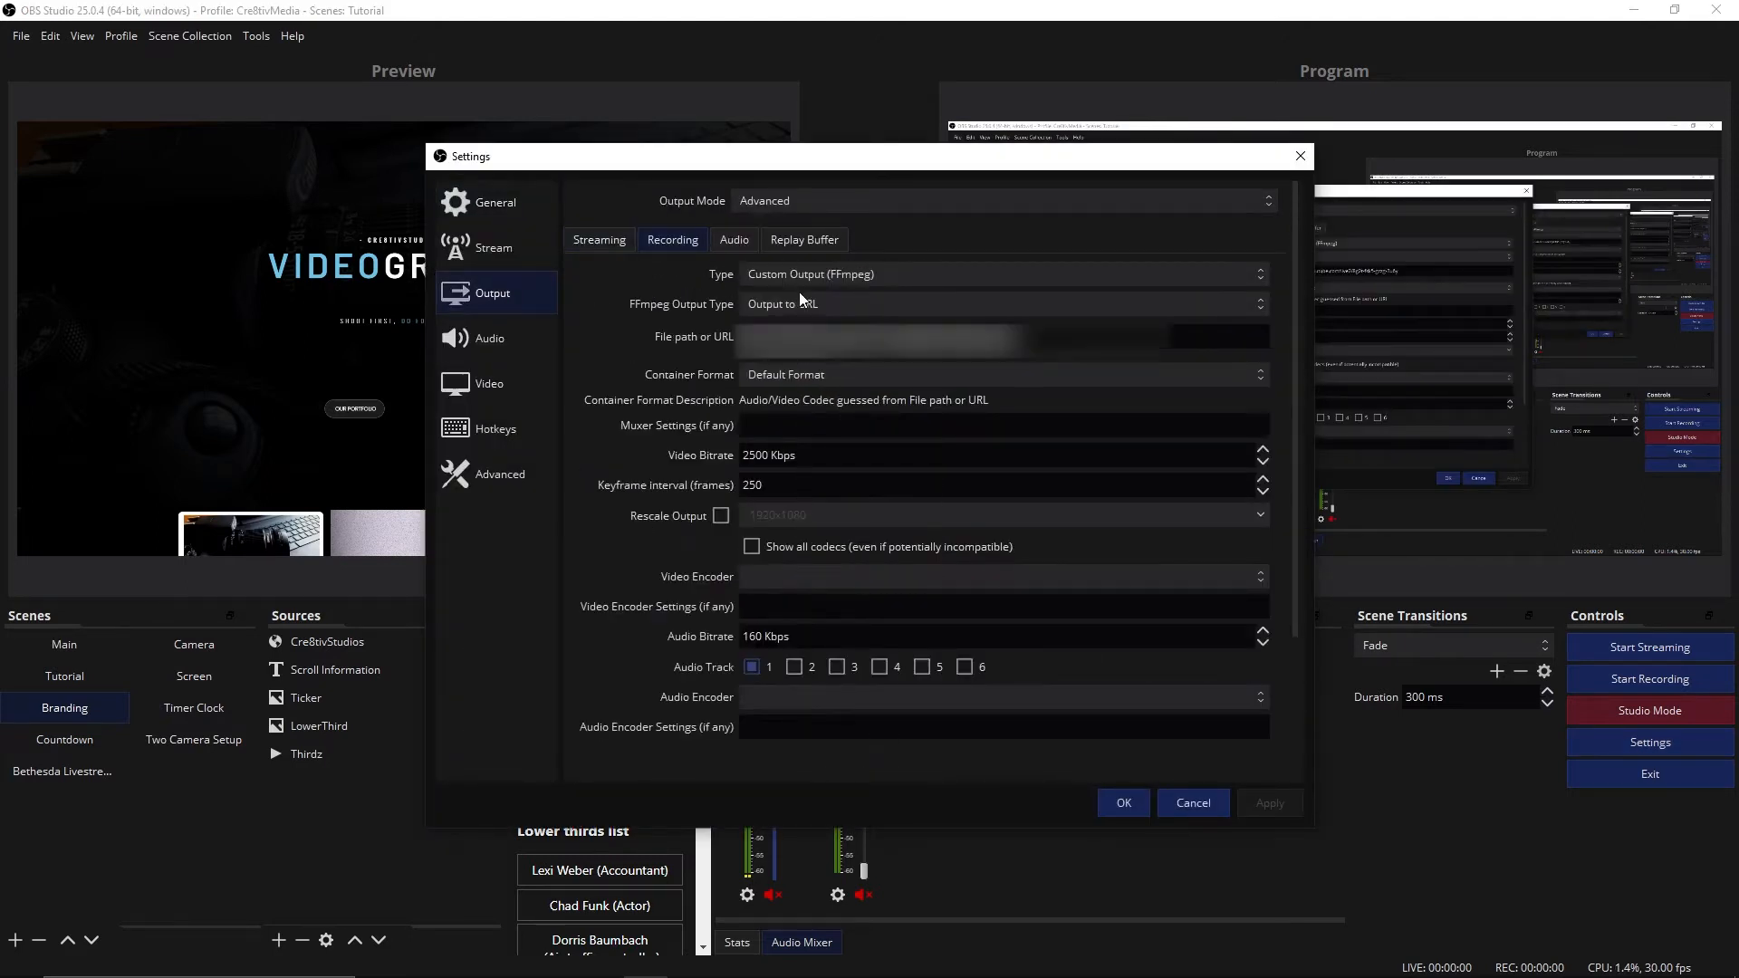
pyautogui.click(998, 273)
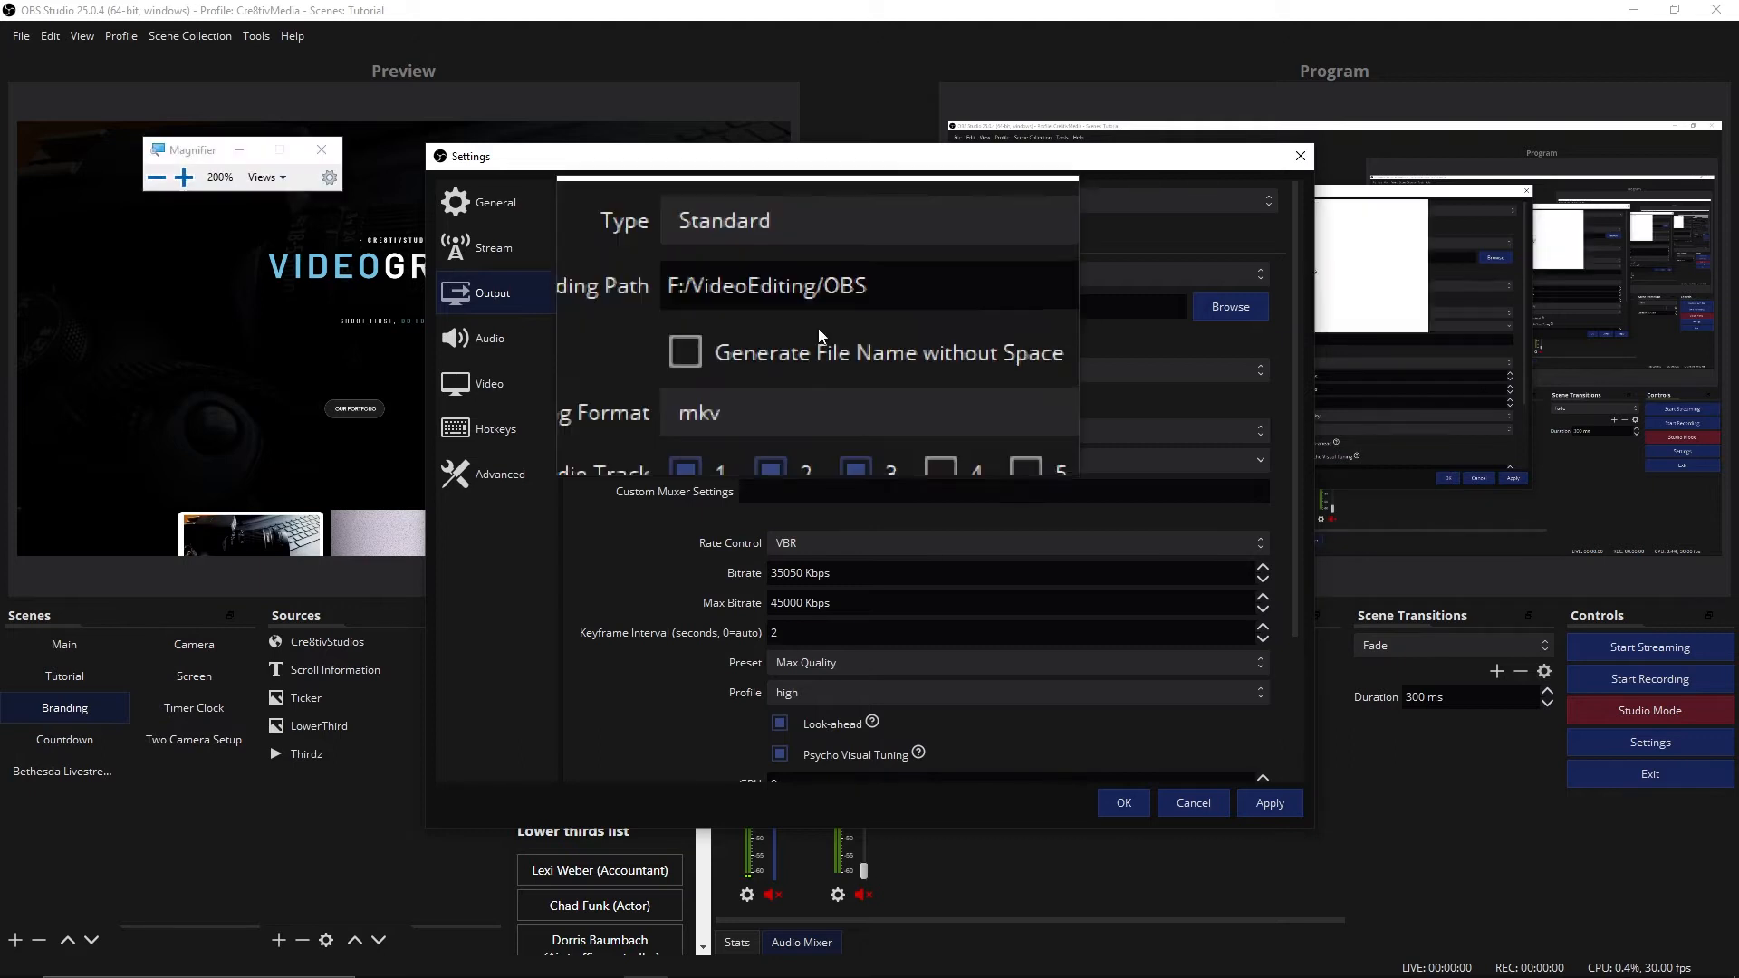
# - Set the recording Type dropdown to Custom Output (FFmpeg)
pyautogui.scroll(3)
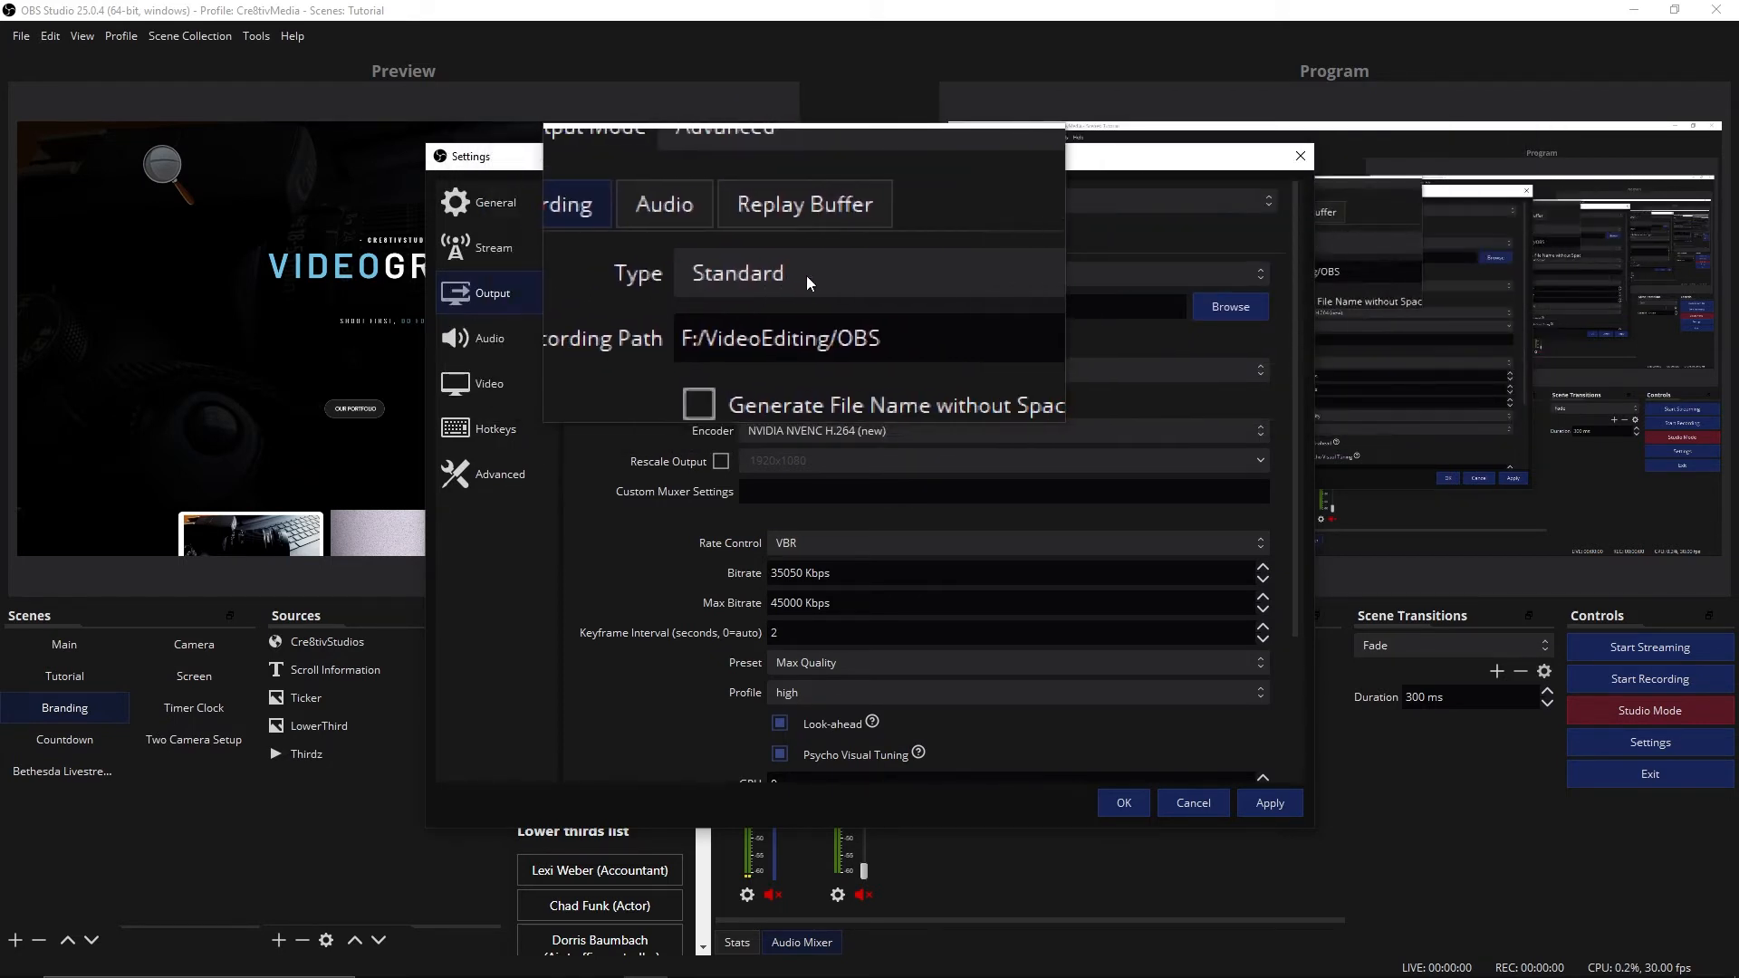
pyautogui.click(867, 272)
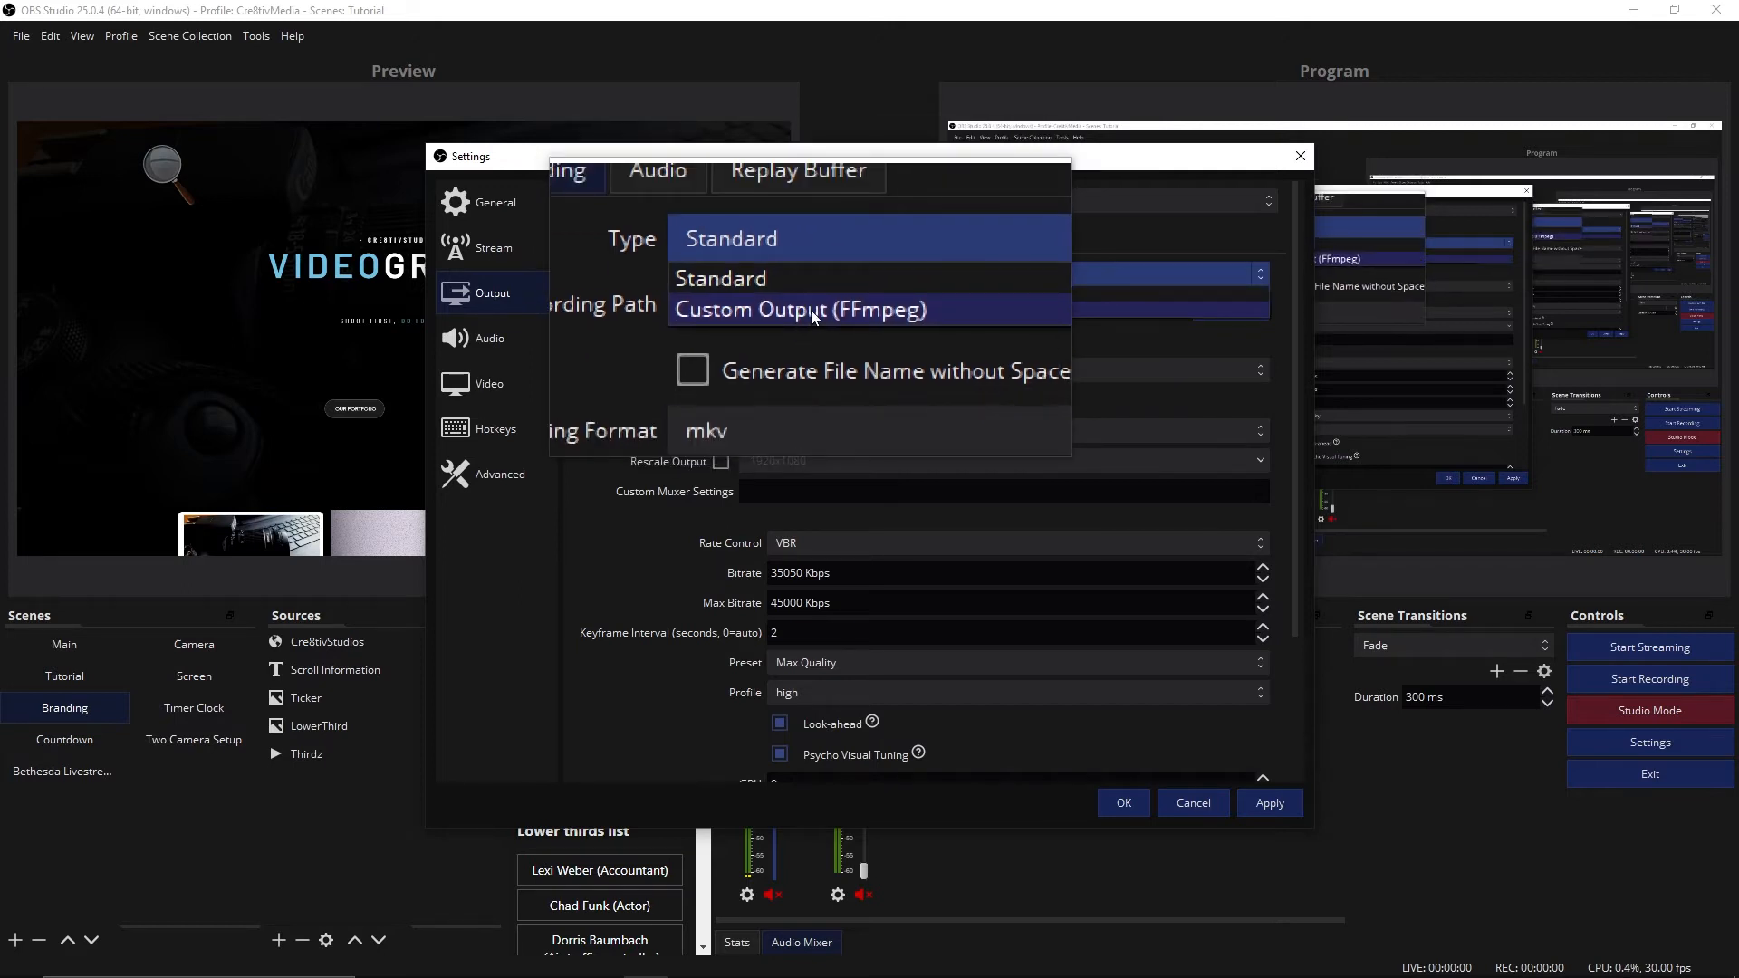
pyautogui.click(800, 309)
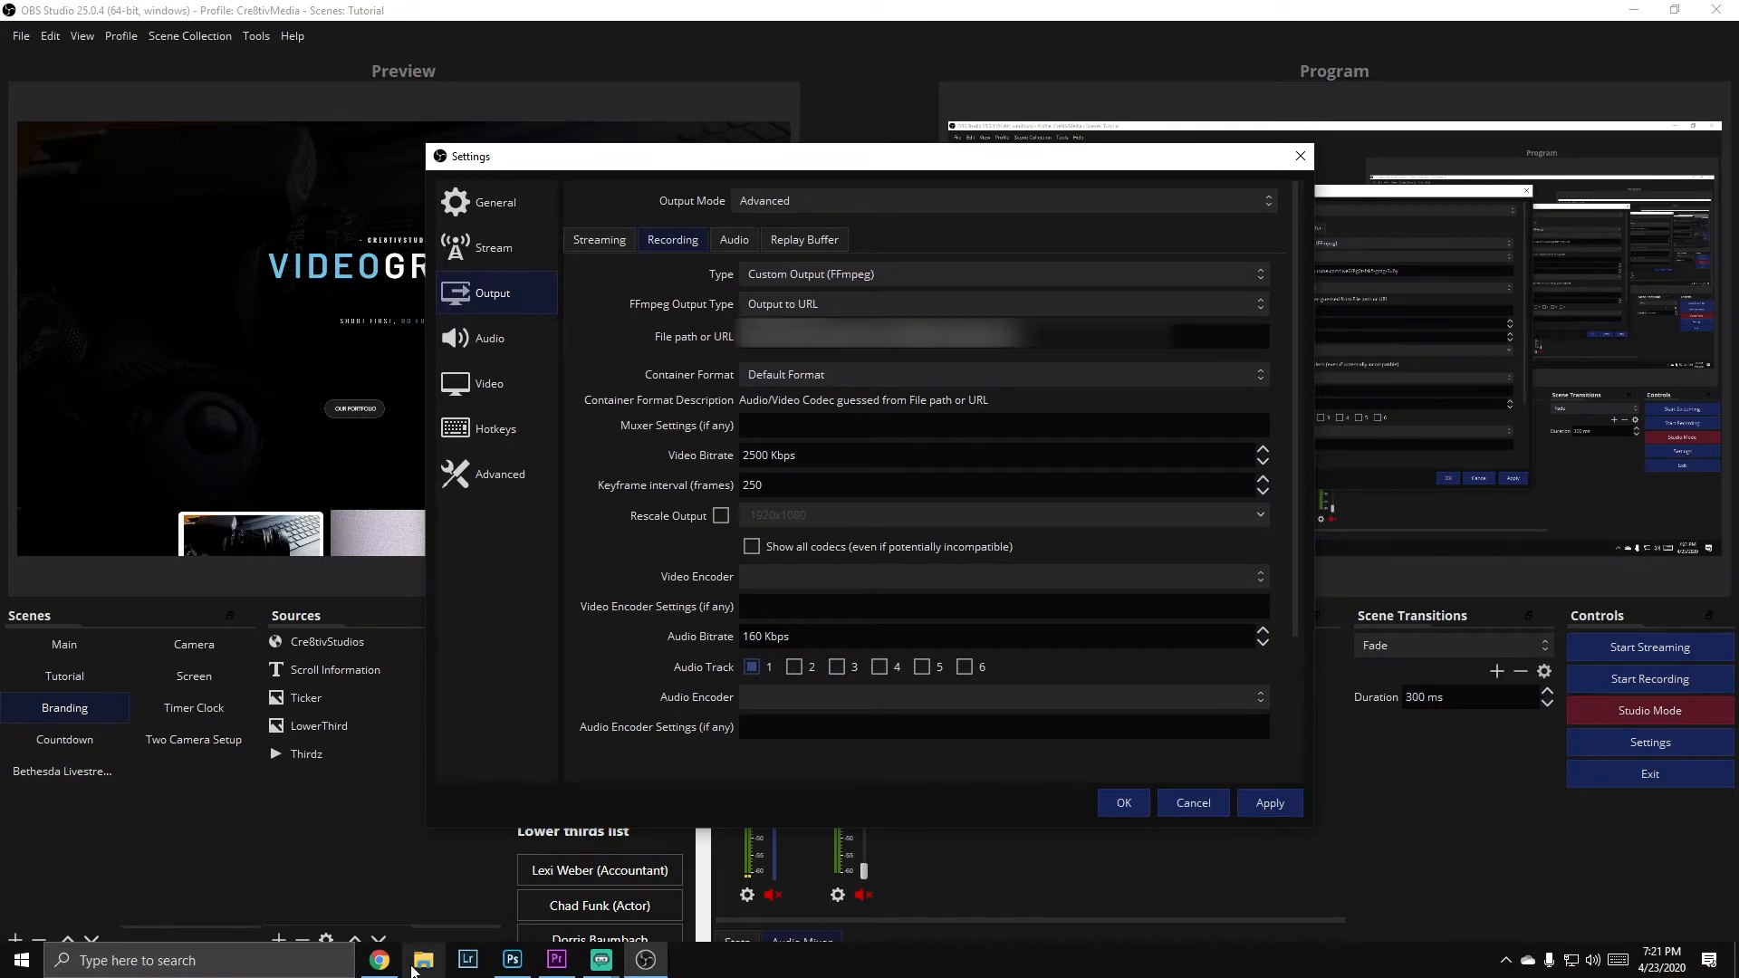
# - Open YouTube Studio's Stream Now Classic dashboard in the browser
pyautogui.click(380, 959)
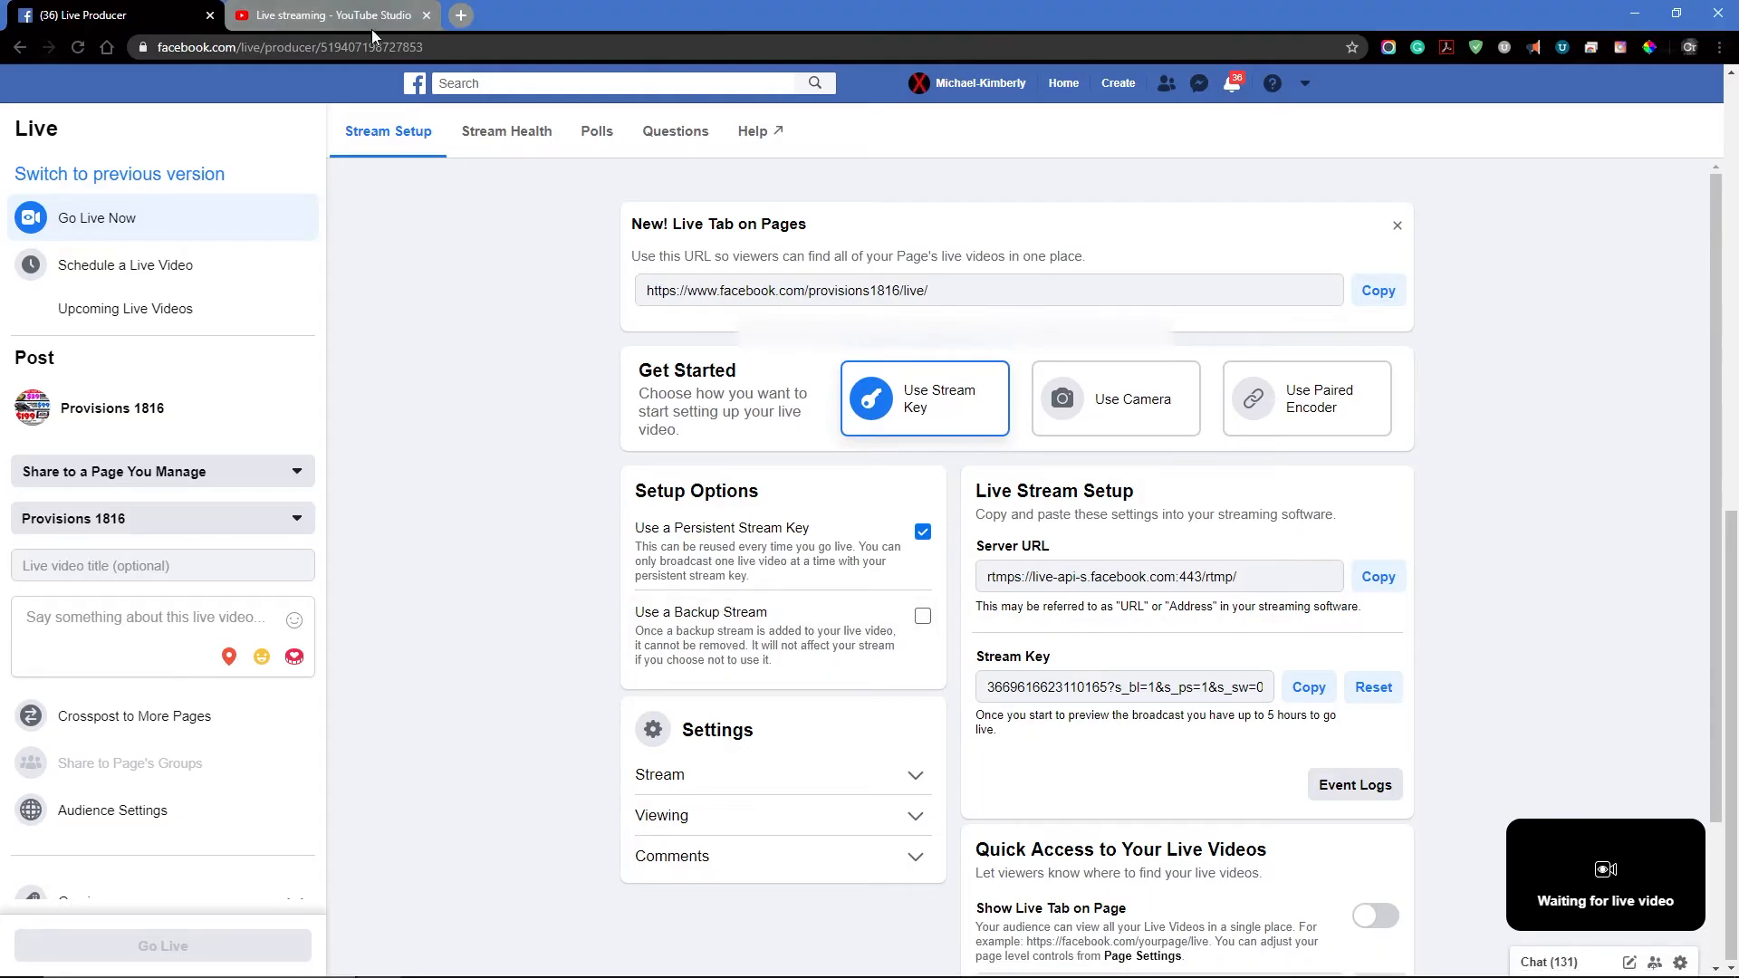
pyautogui.click(327, 15)
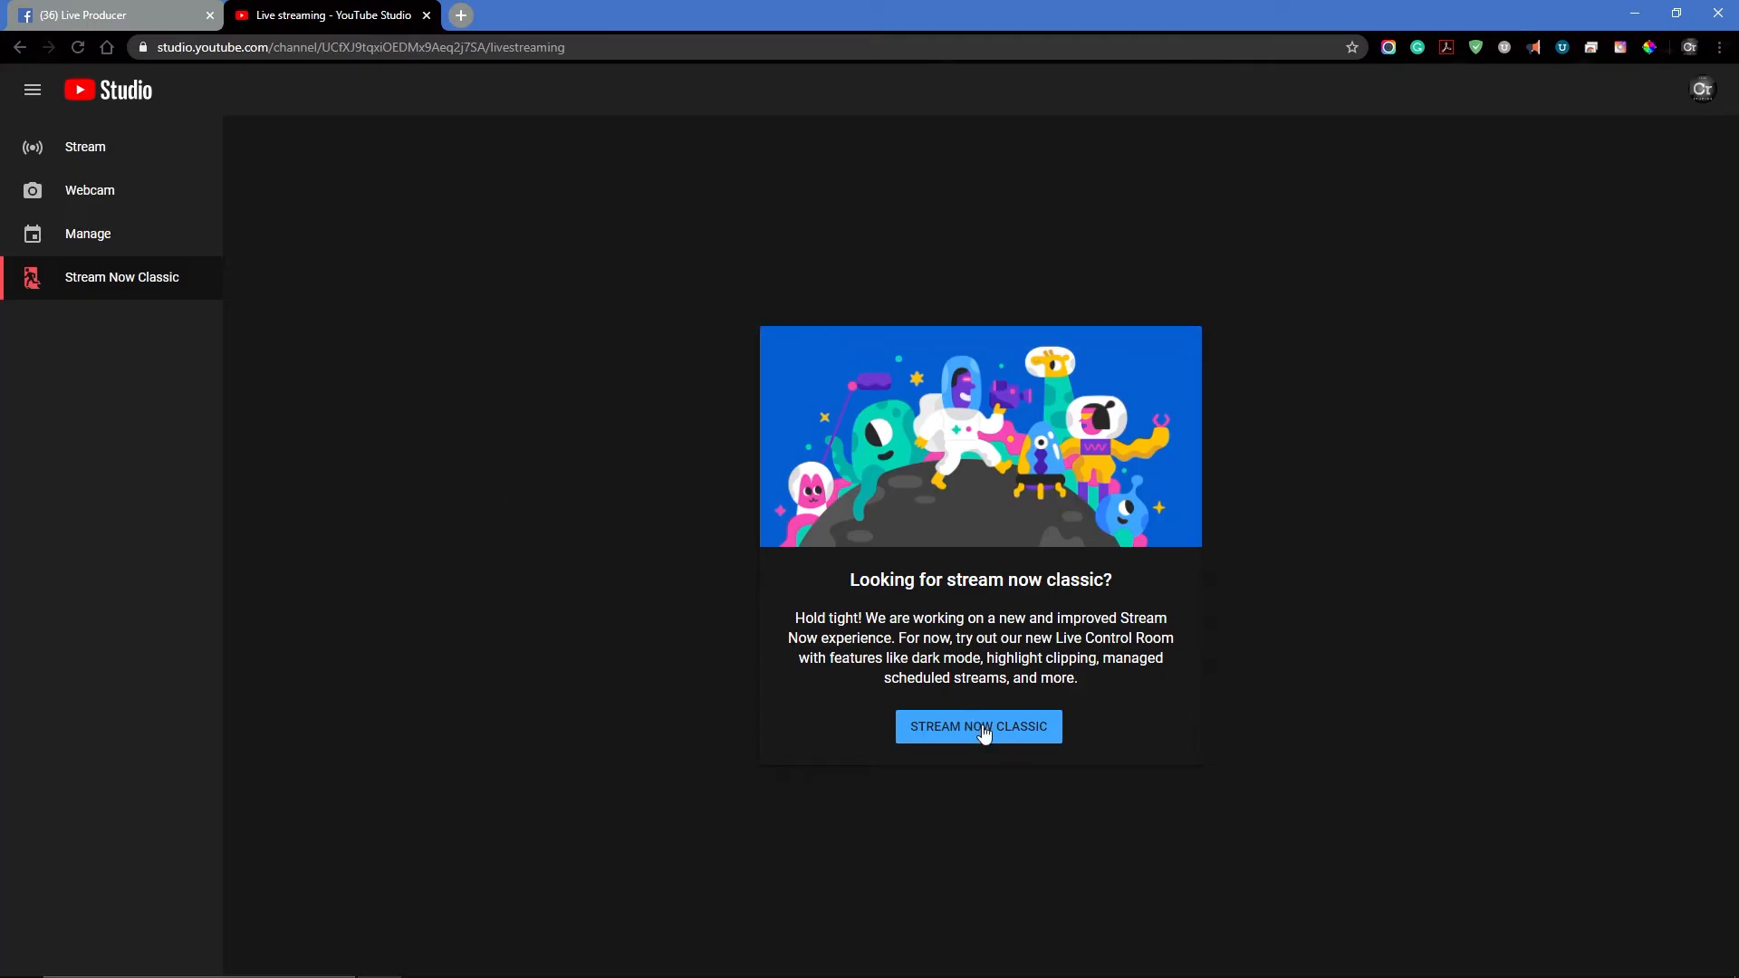
pyautogui.click(978, 726)
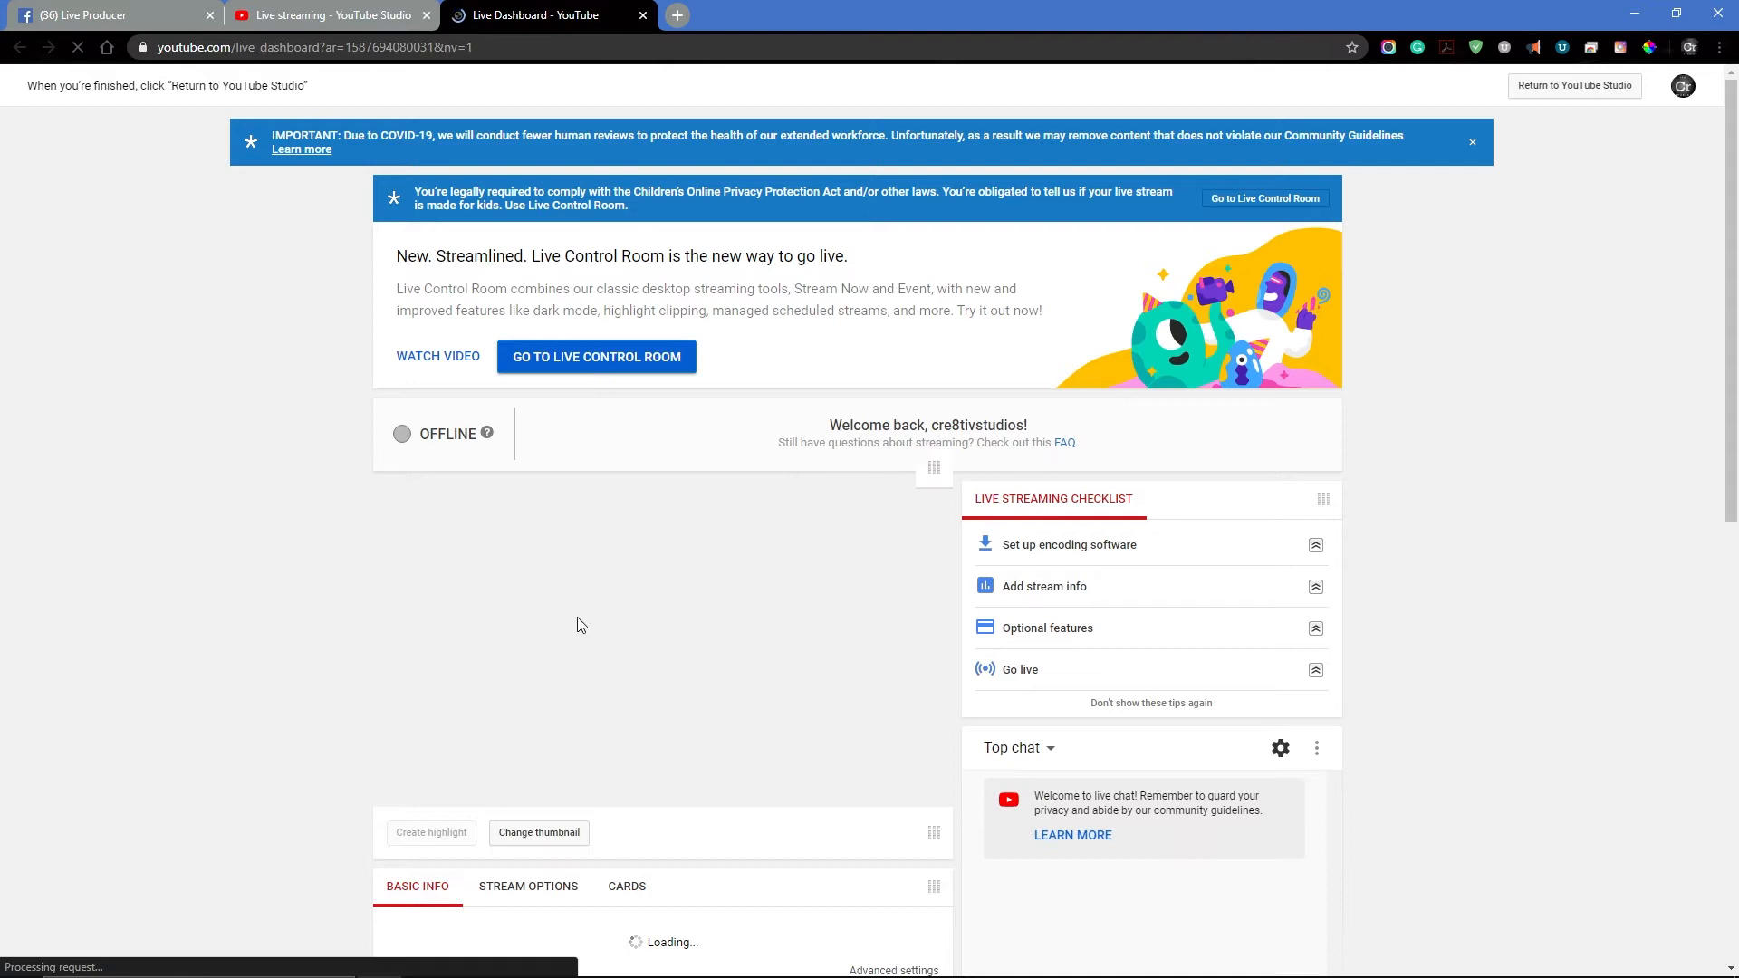
pyautogui.scroll(-3)
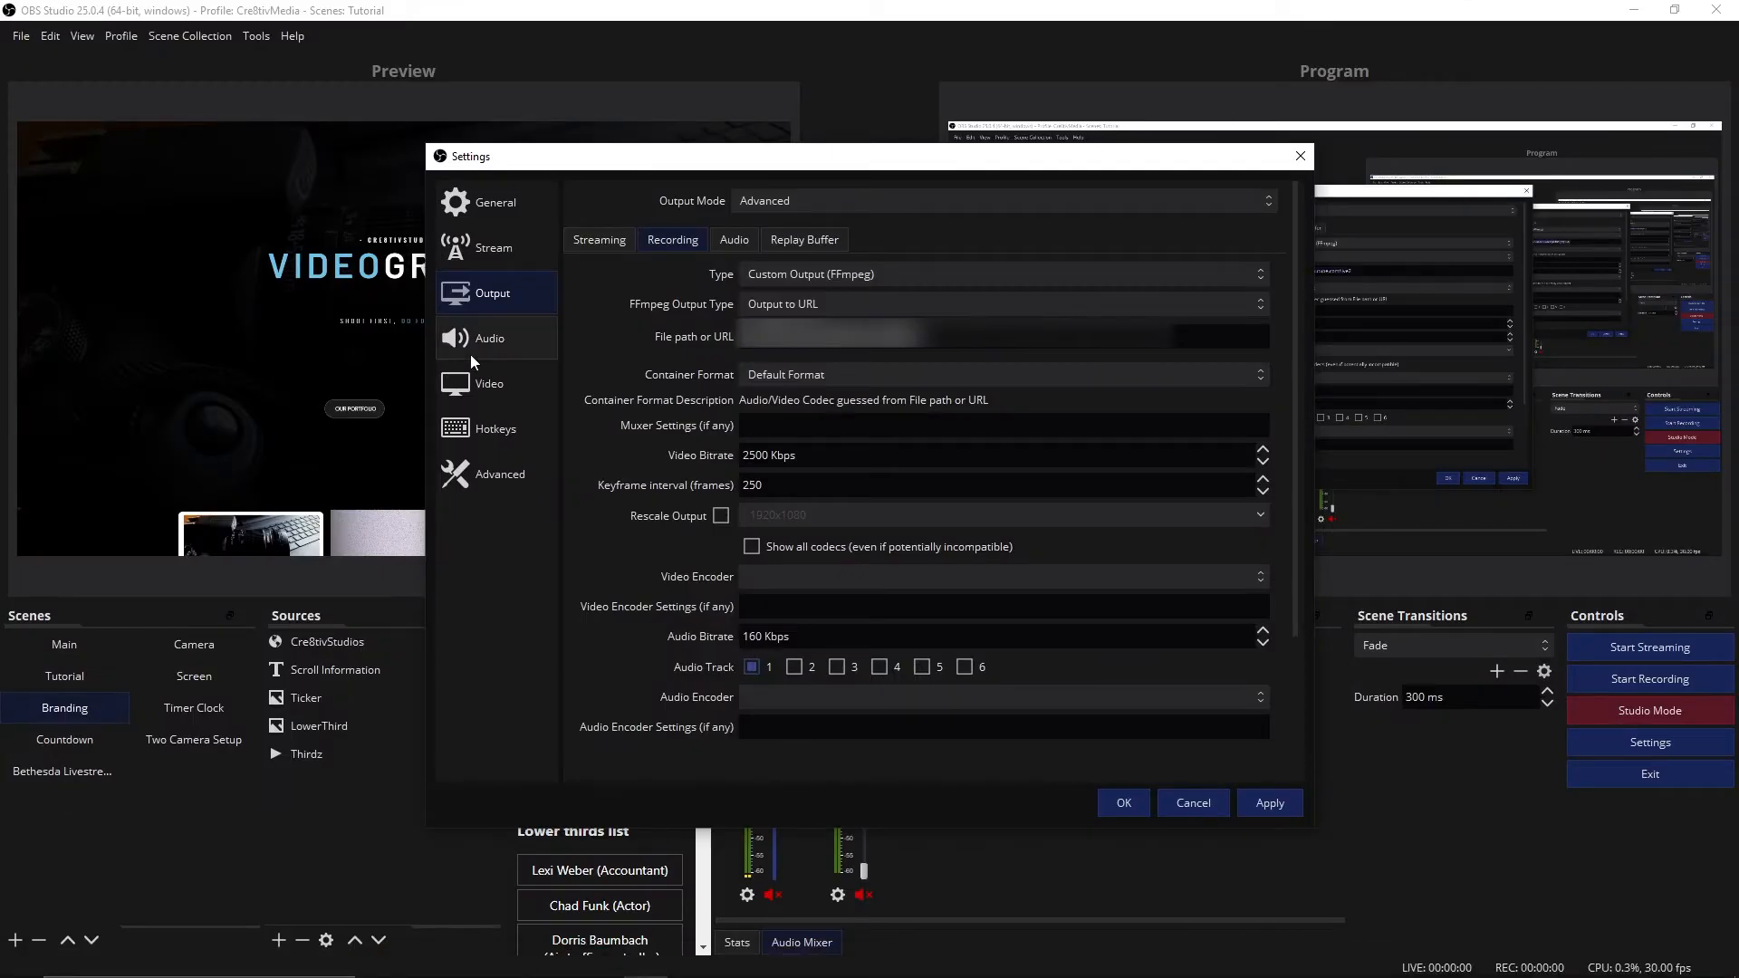
# - Enter rtmp://a.rtmp.youtube.com/live2 as the FFmpeg output URL
pyautogui.write('rtmp://a.rtmp.youtube.com/live2')
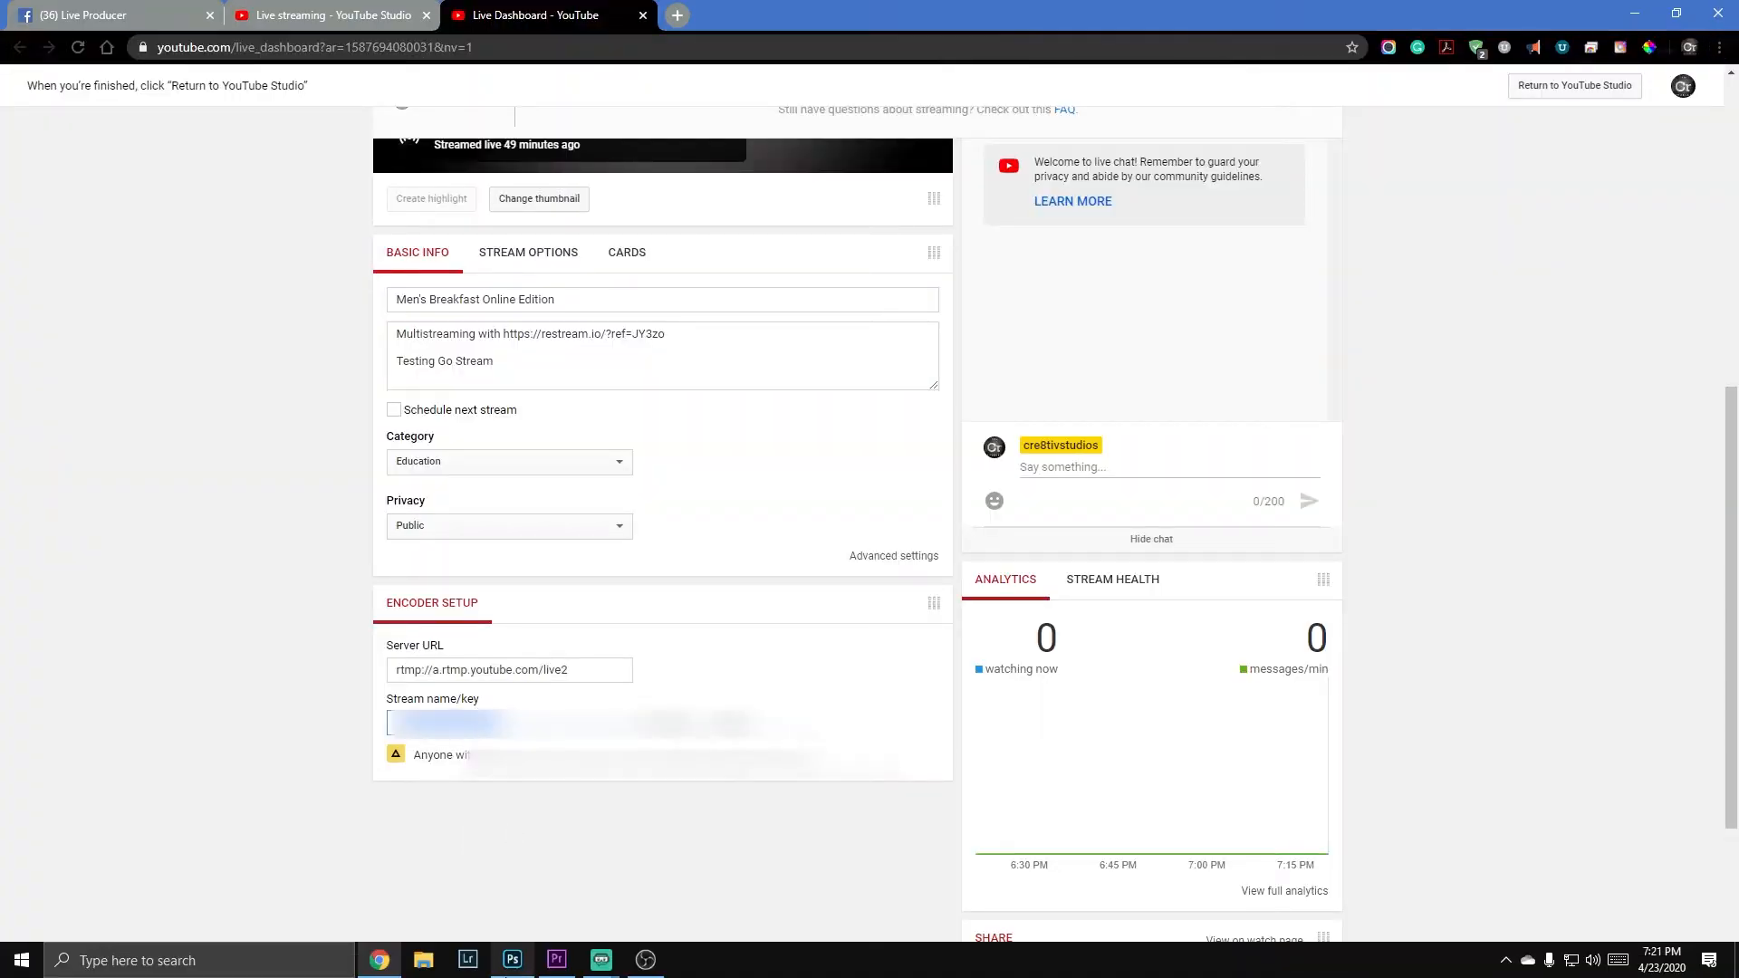
# - Select the Stream name/key field in YouTube's Encoder Setup to copy it
pyautogui.click(644, 960)
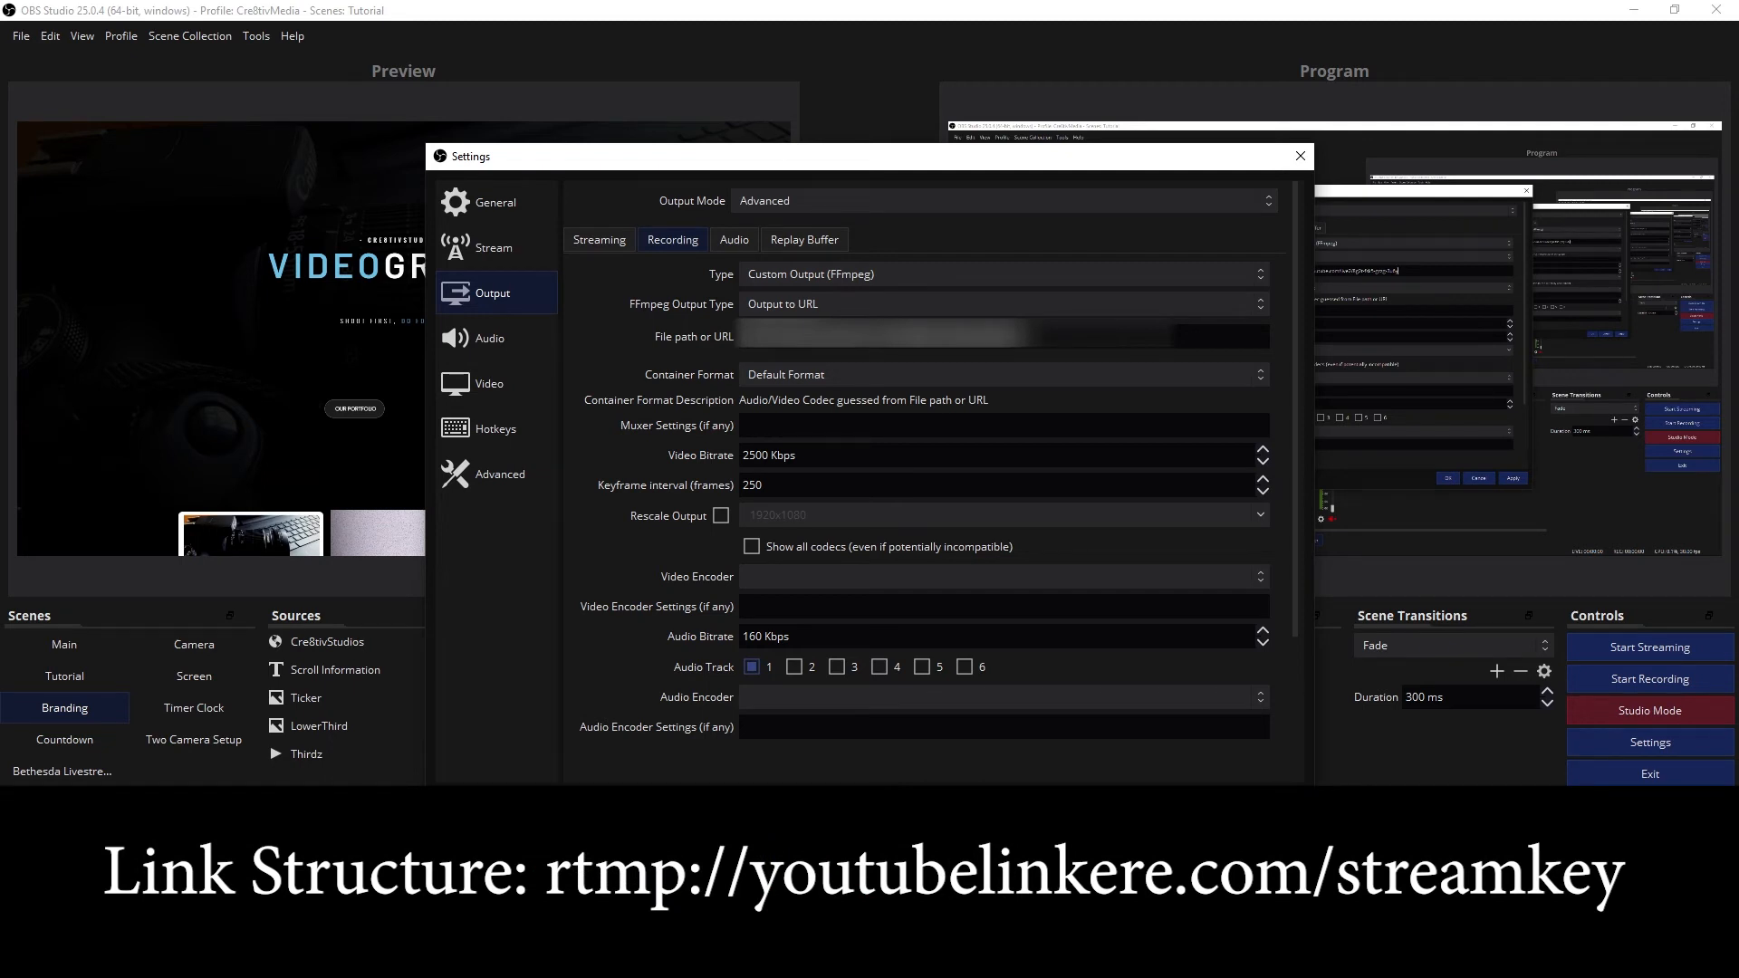
pyautogui.moveTo(806, 366)
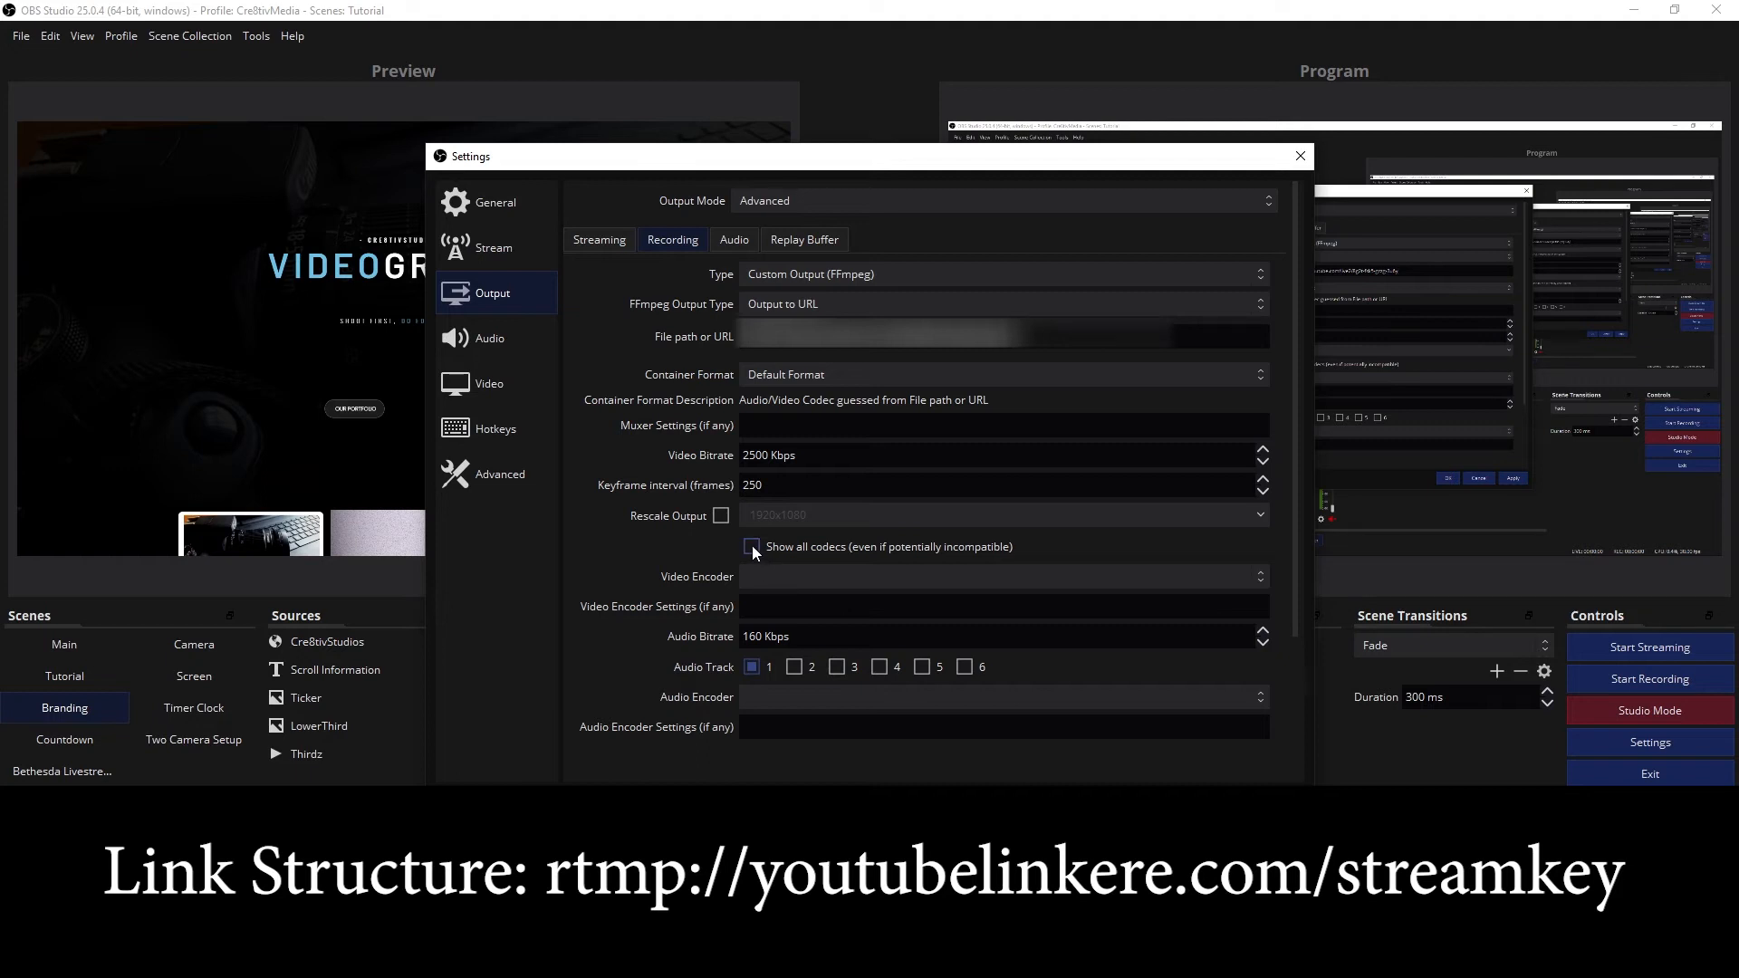
# - Toggle Show all codecs on and off, then apply the YouTube FFmpeg output settings
pyautogui.click(751, 546)
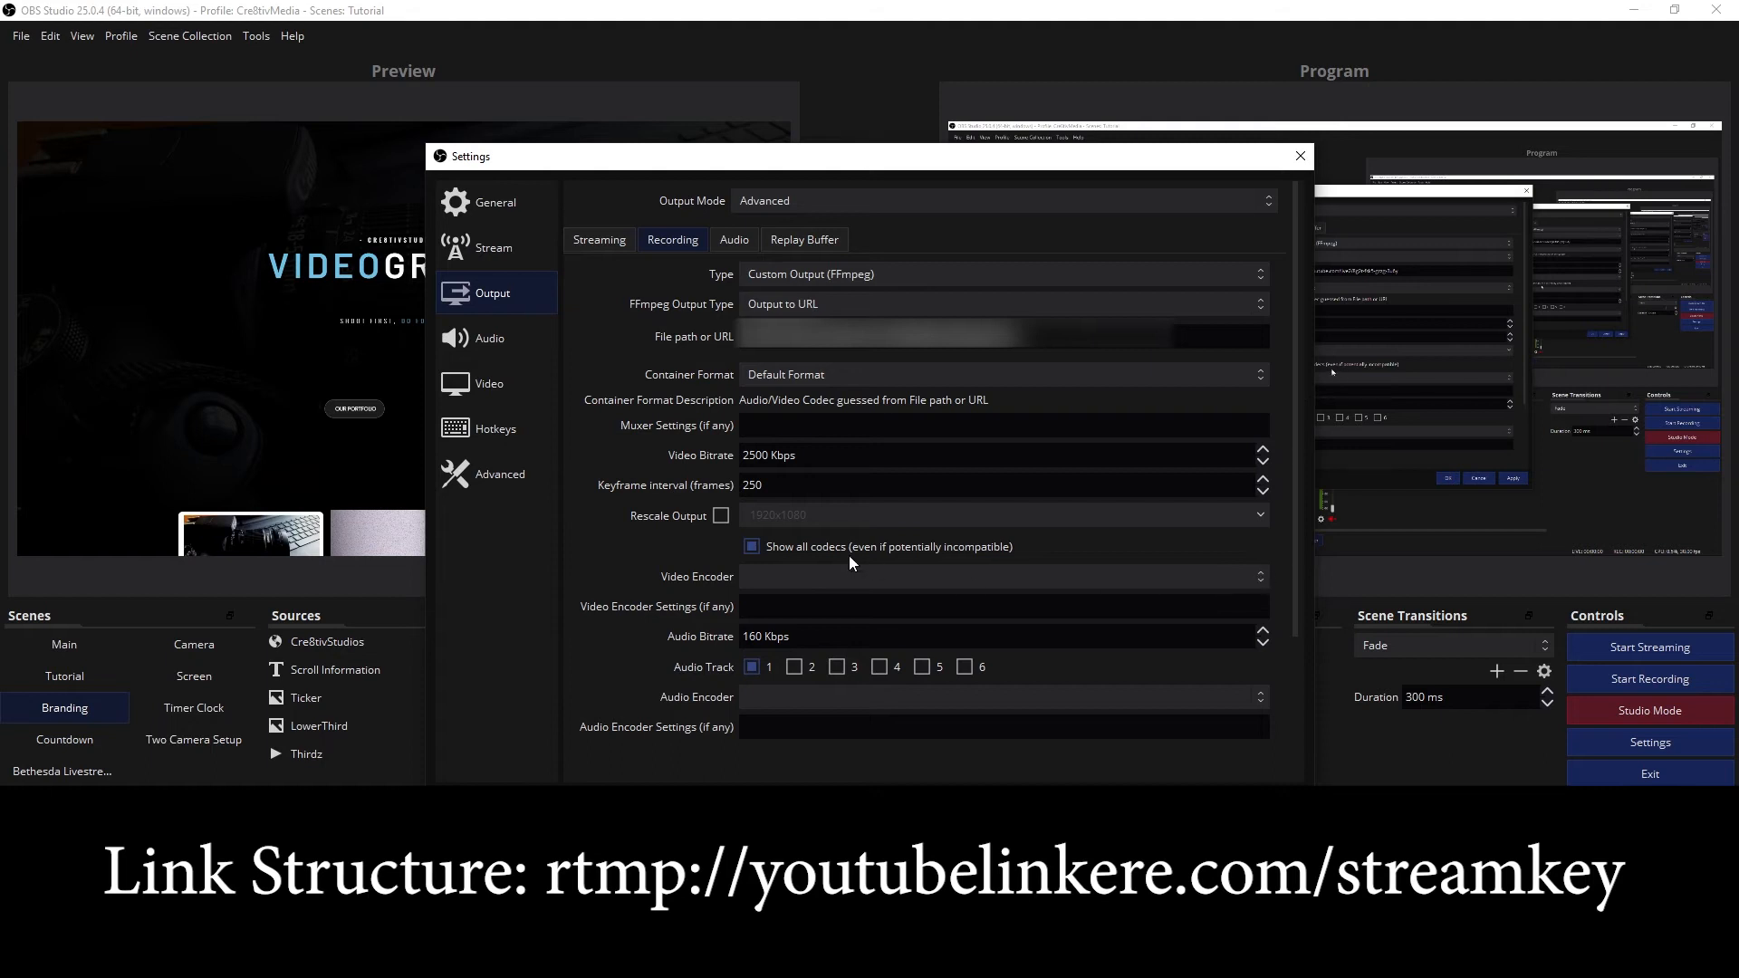
pyautogui.click(751, 545)
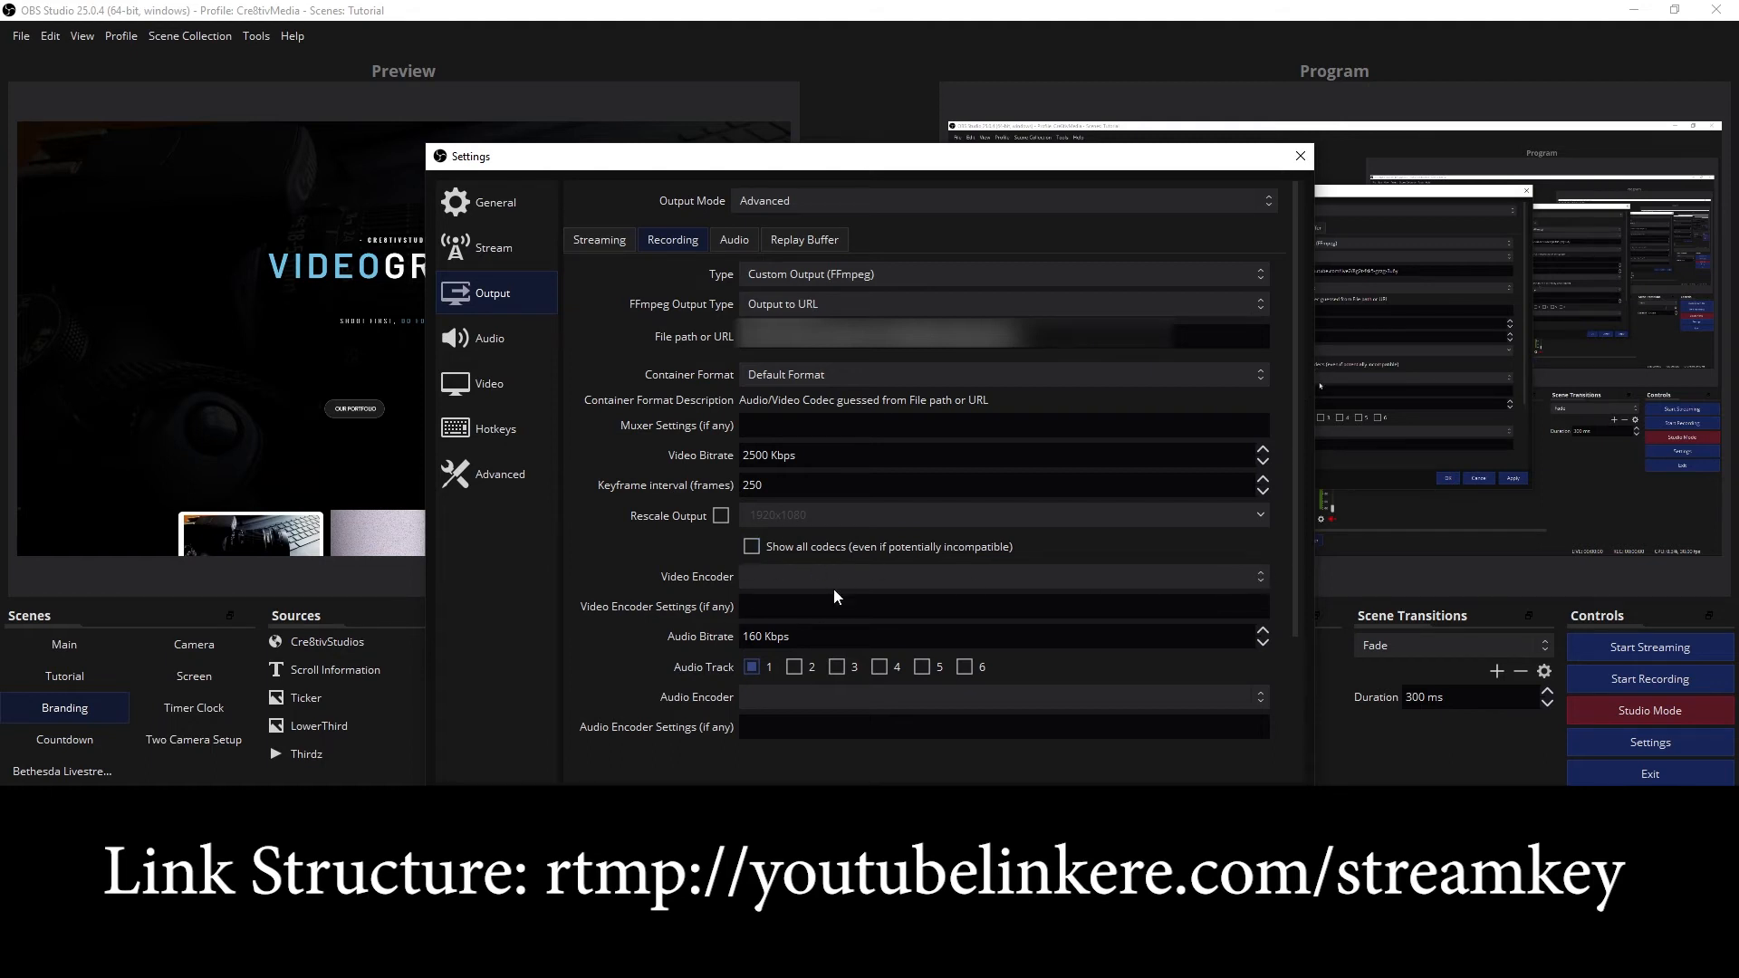
pyautogui.moveTo(935, 713)
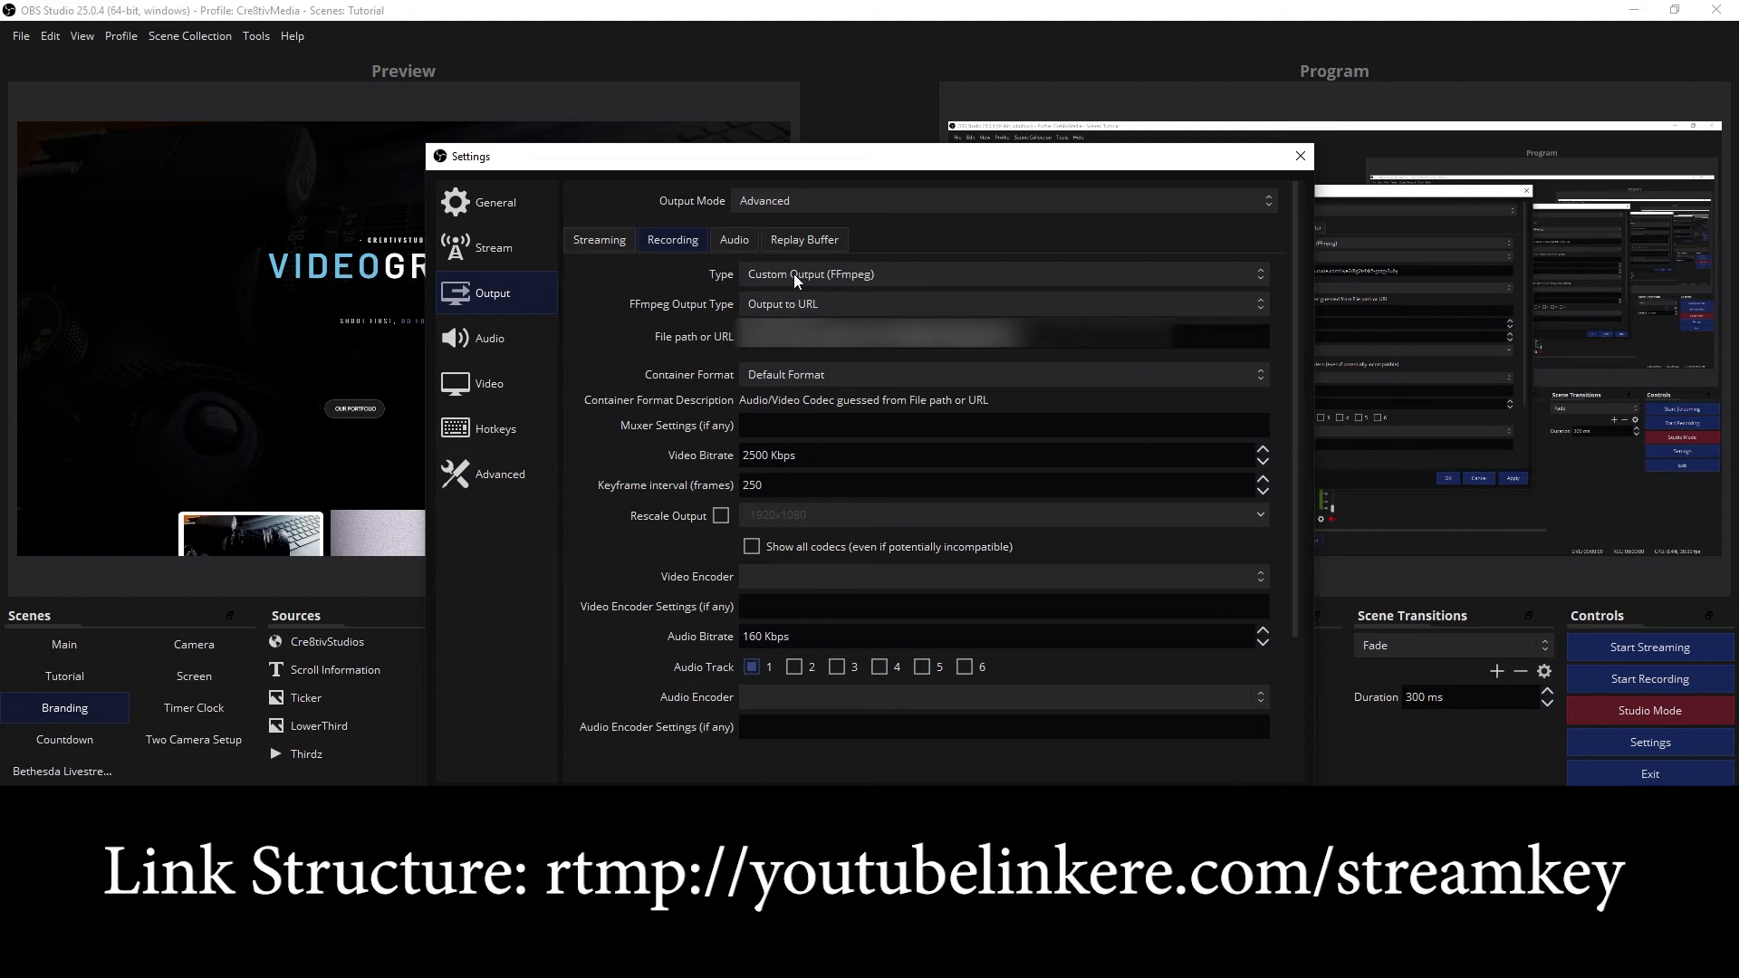
pyautogui.moveTo(806, 276)
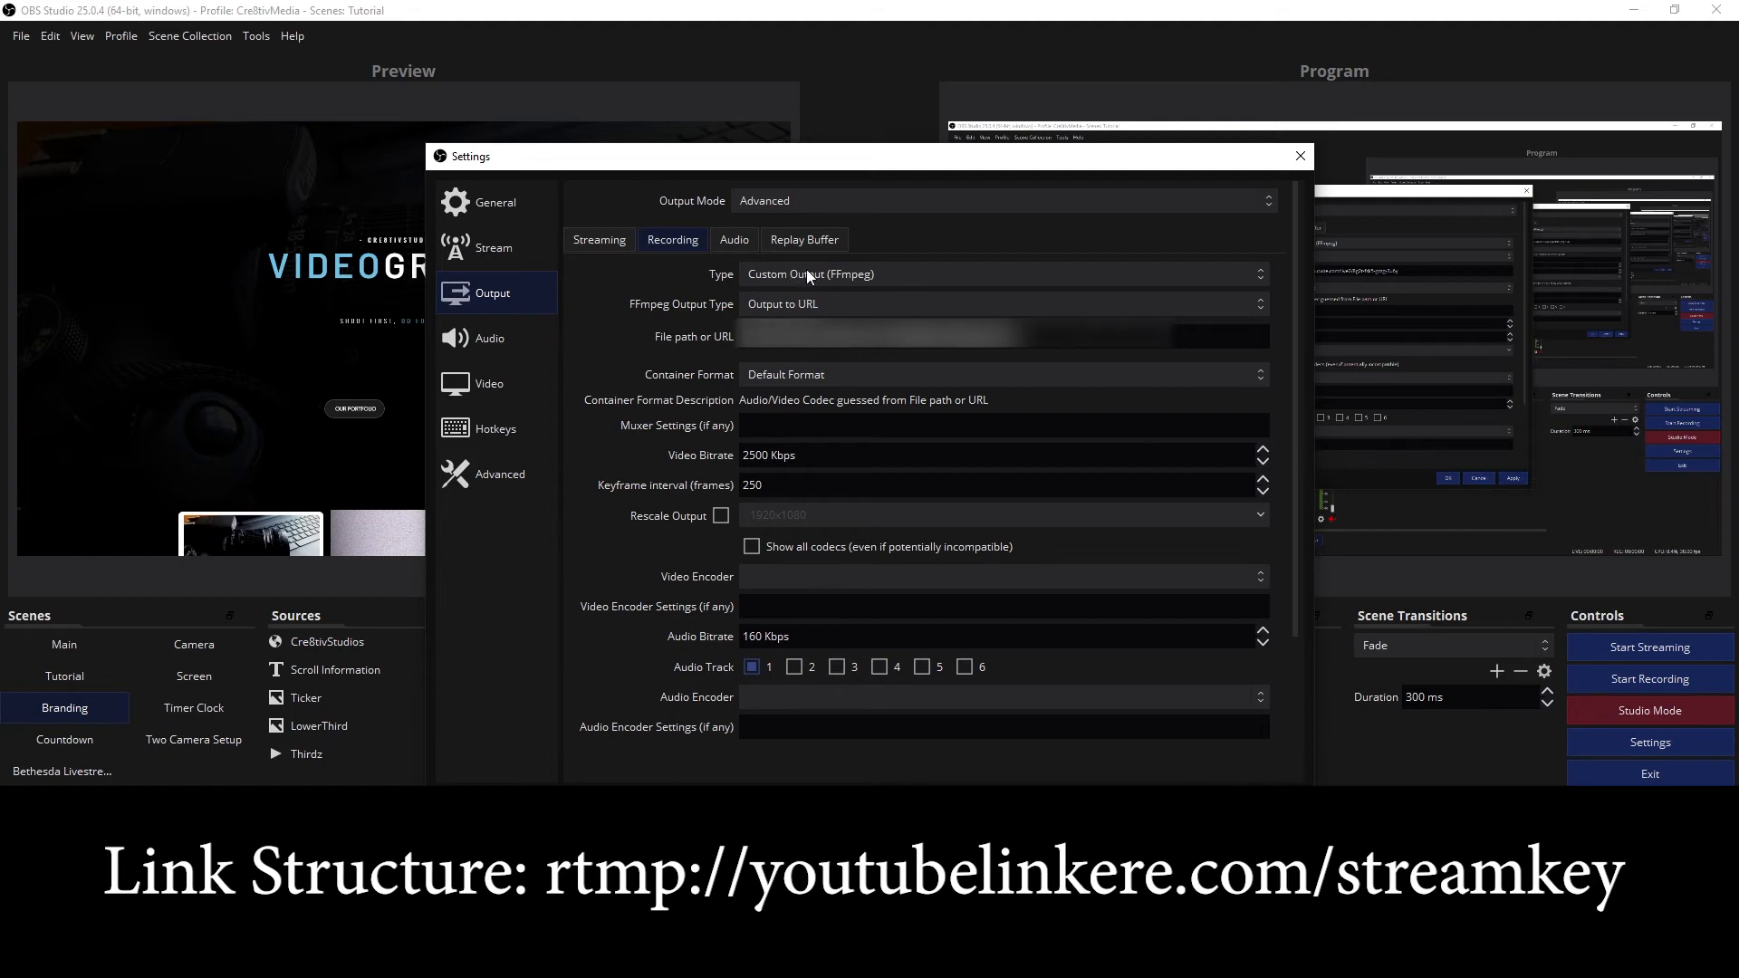
pyautogui.click(13, 971)
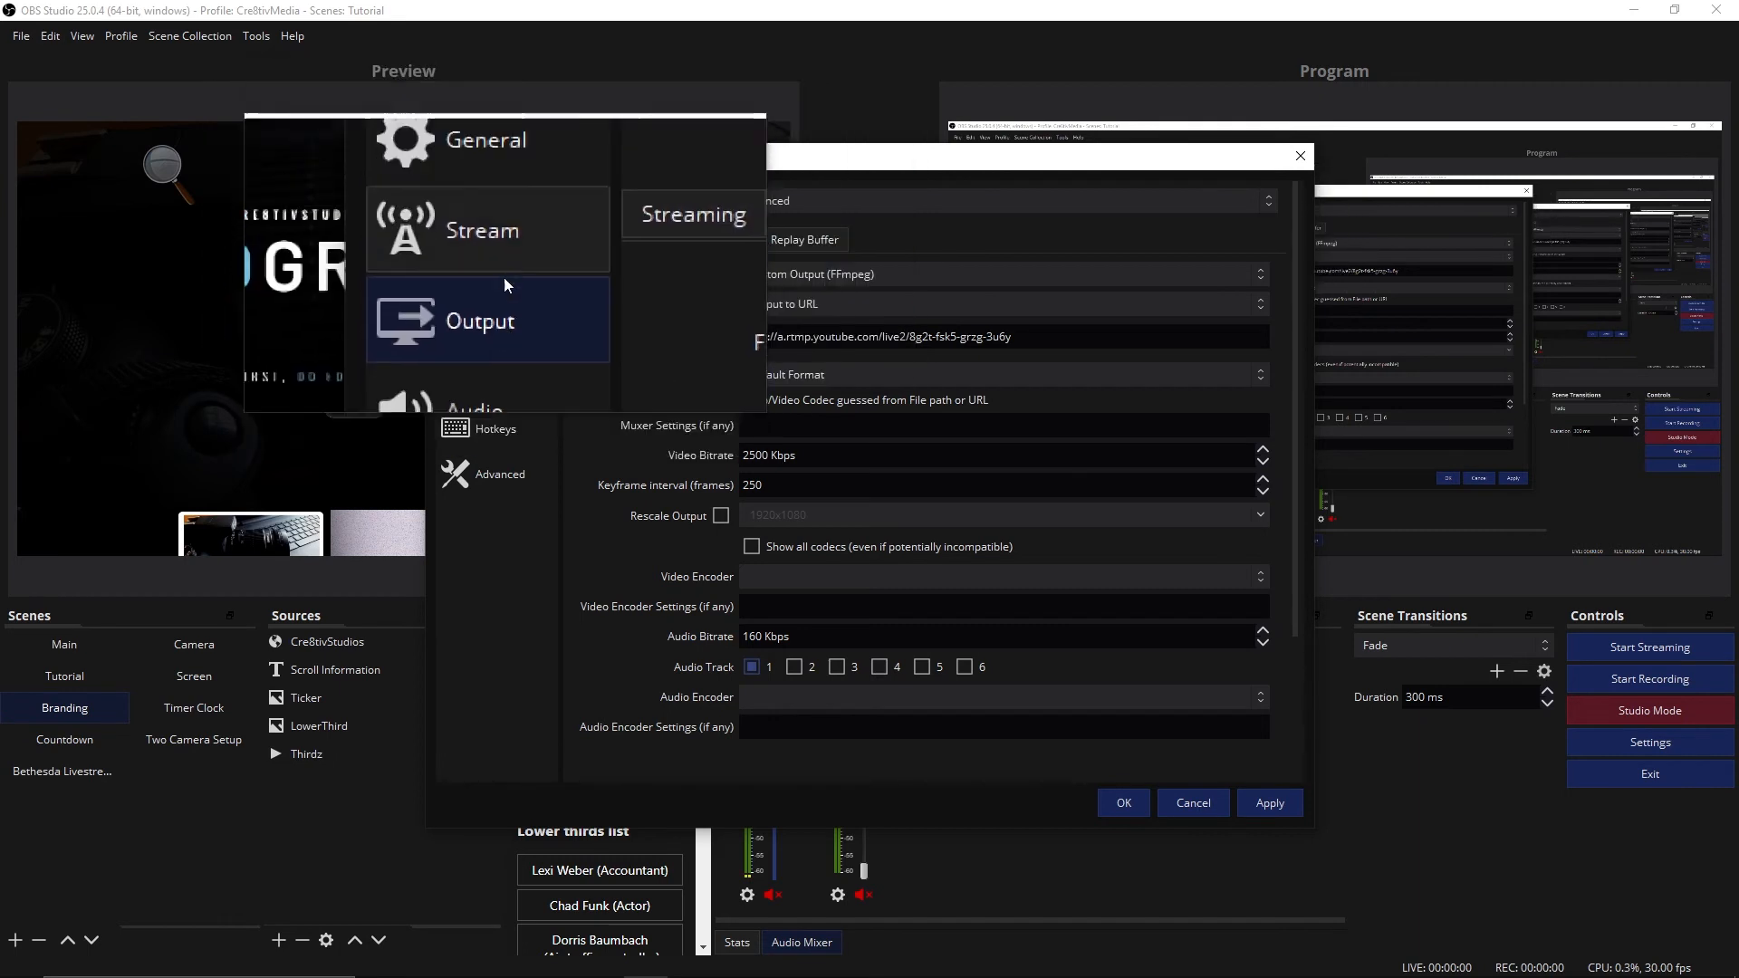
pyautogui.click(688, 245)
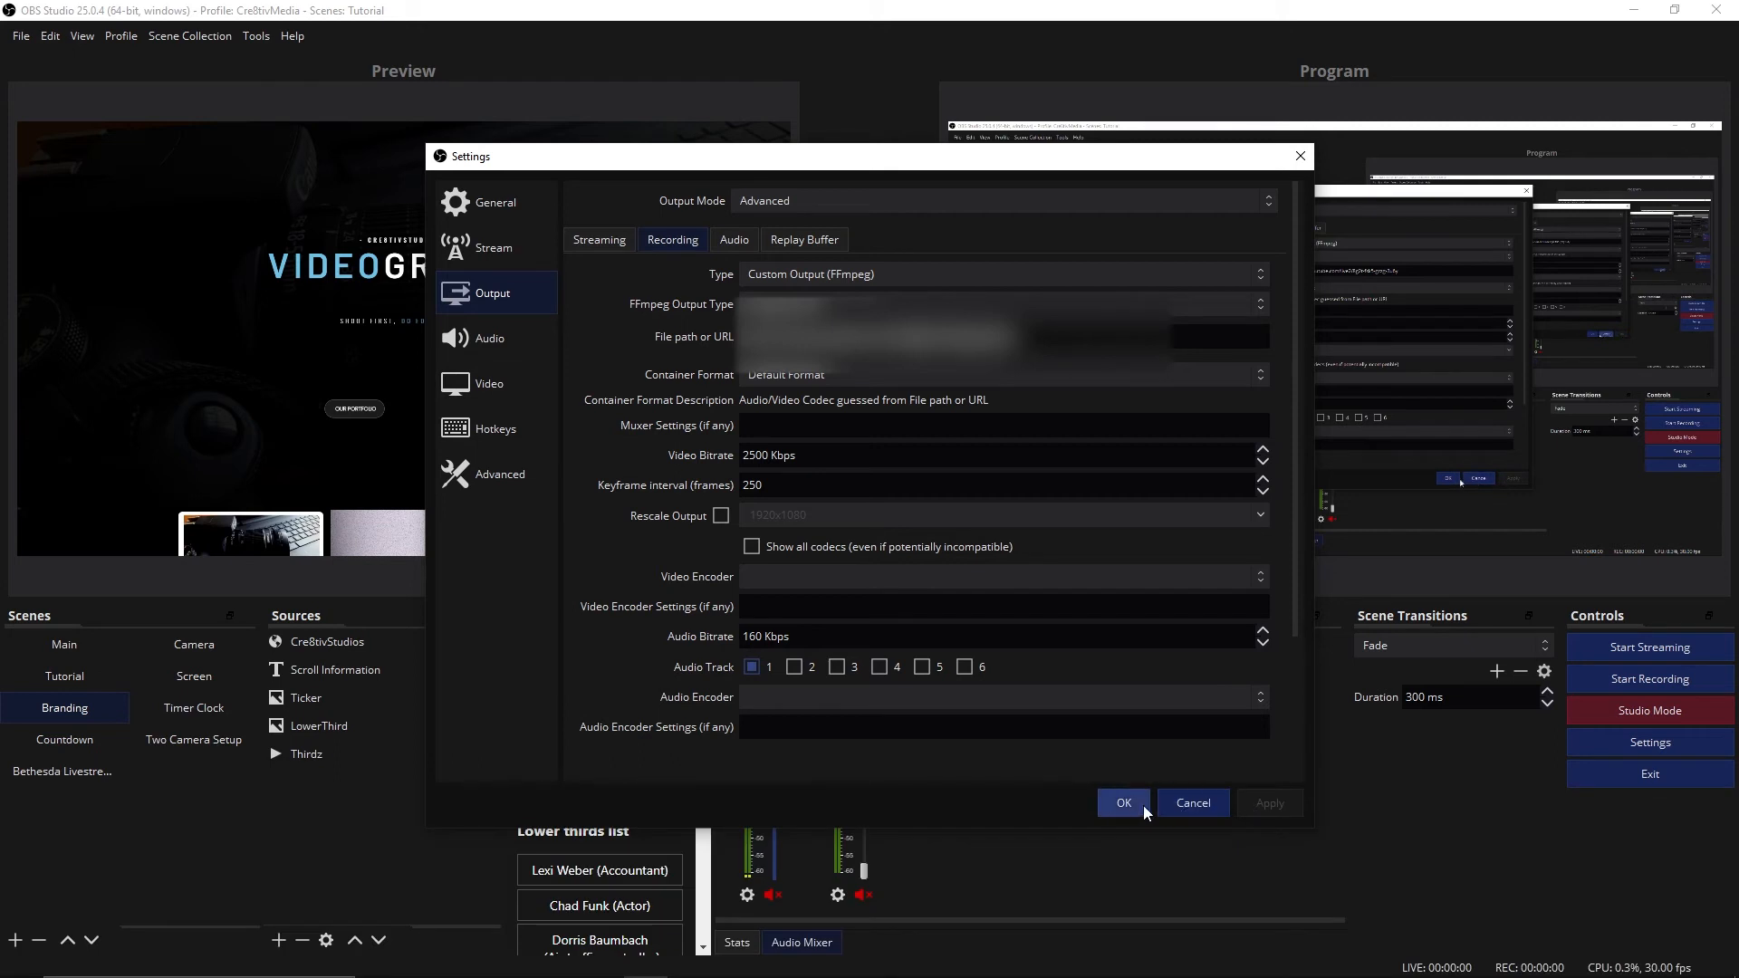
# - Close Settings with OK, then start streaming and recording
pyautogui.click(1122, 803)
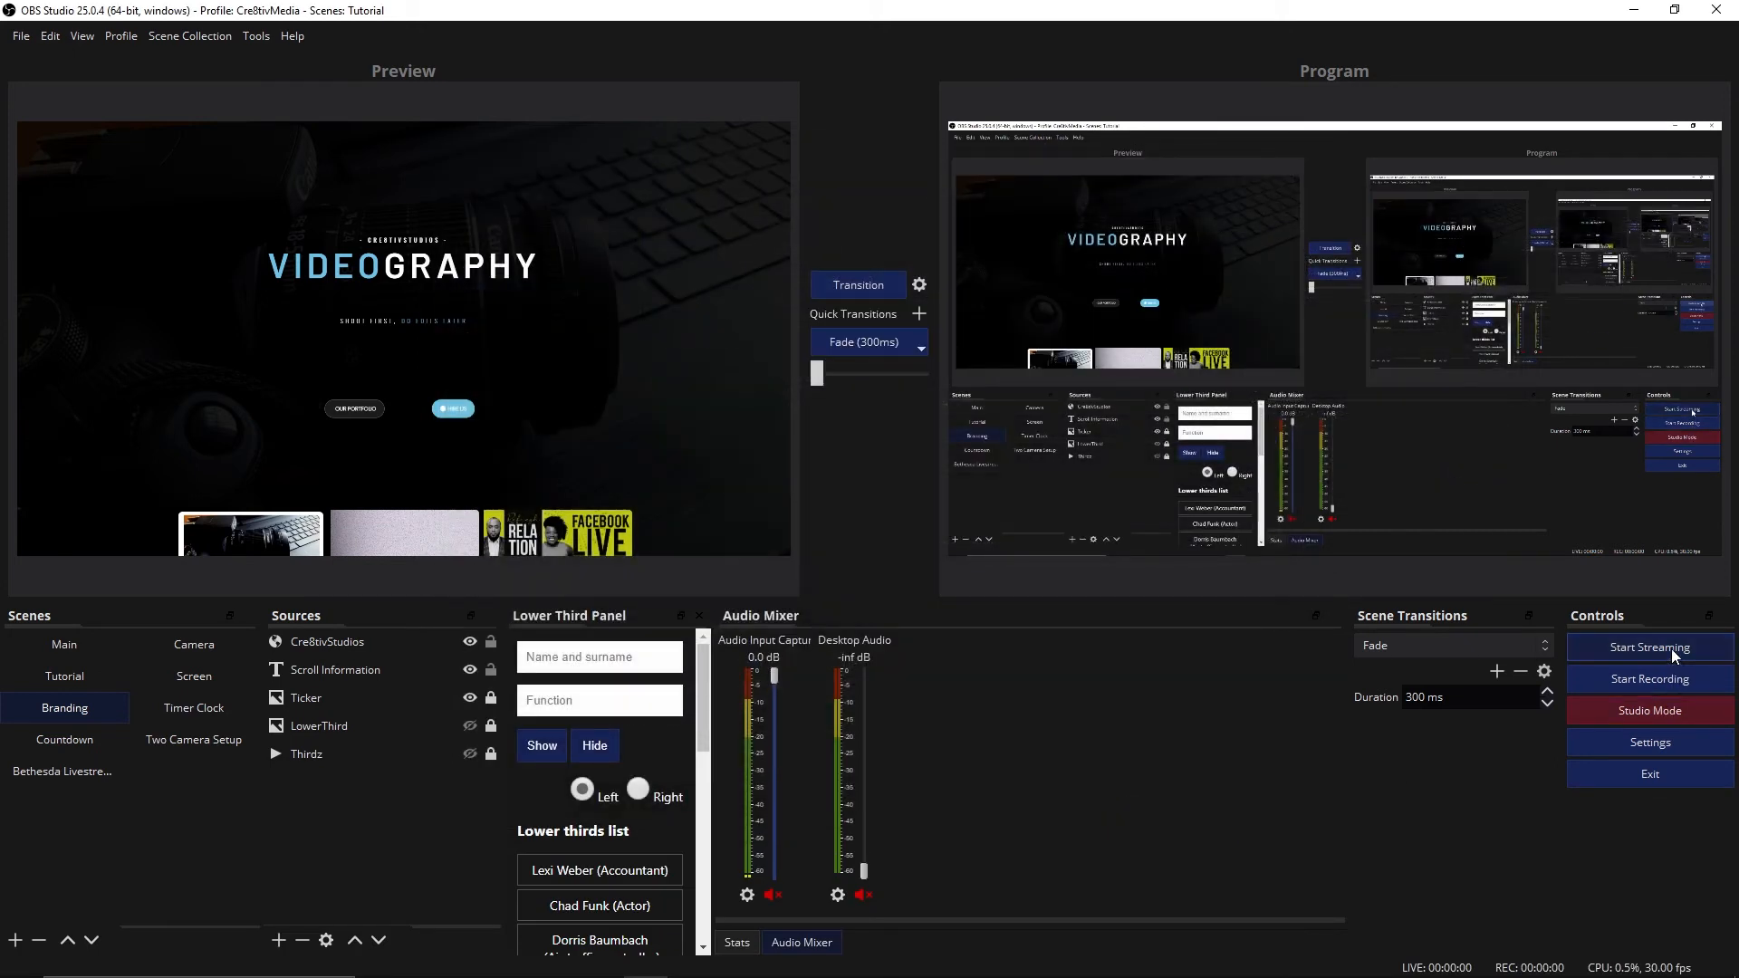
pyautogui.click(1649, 647)
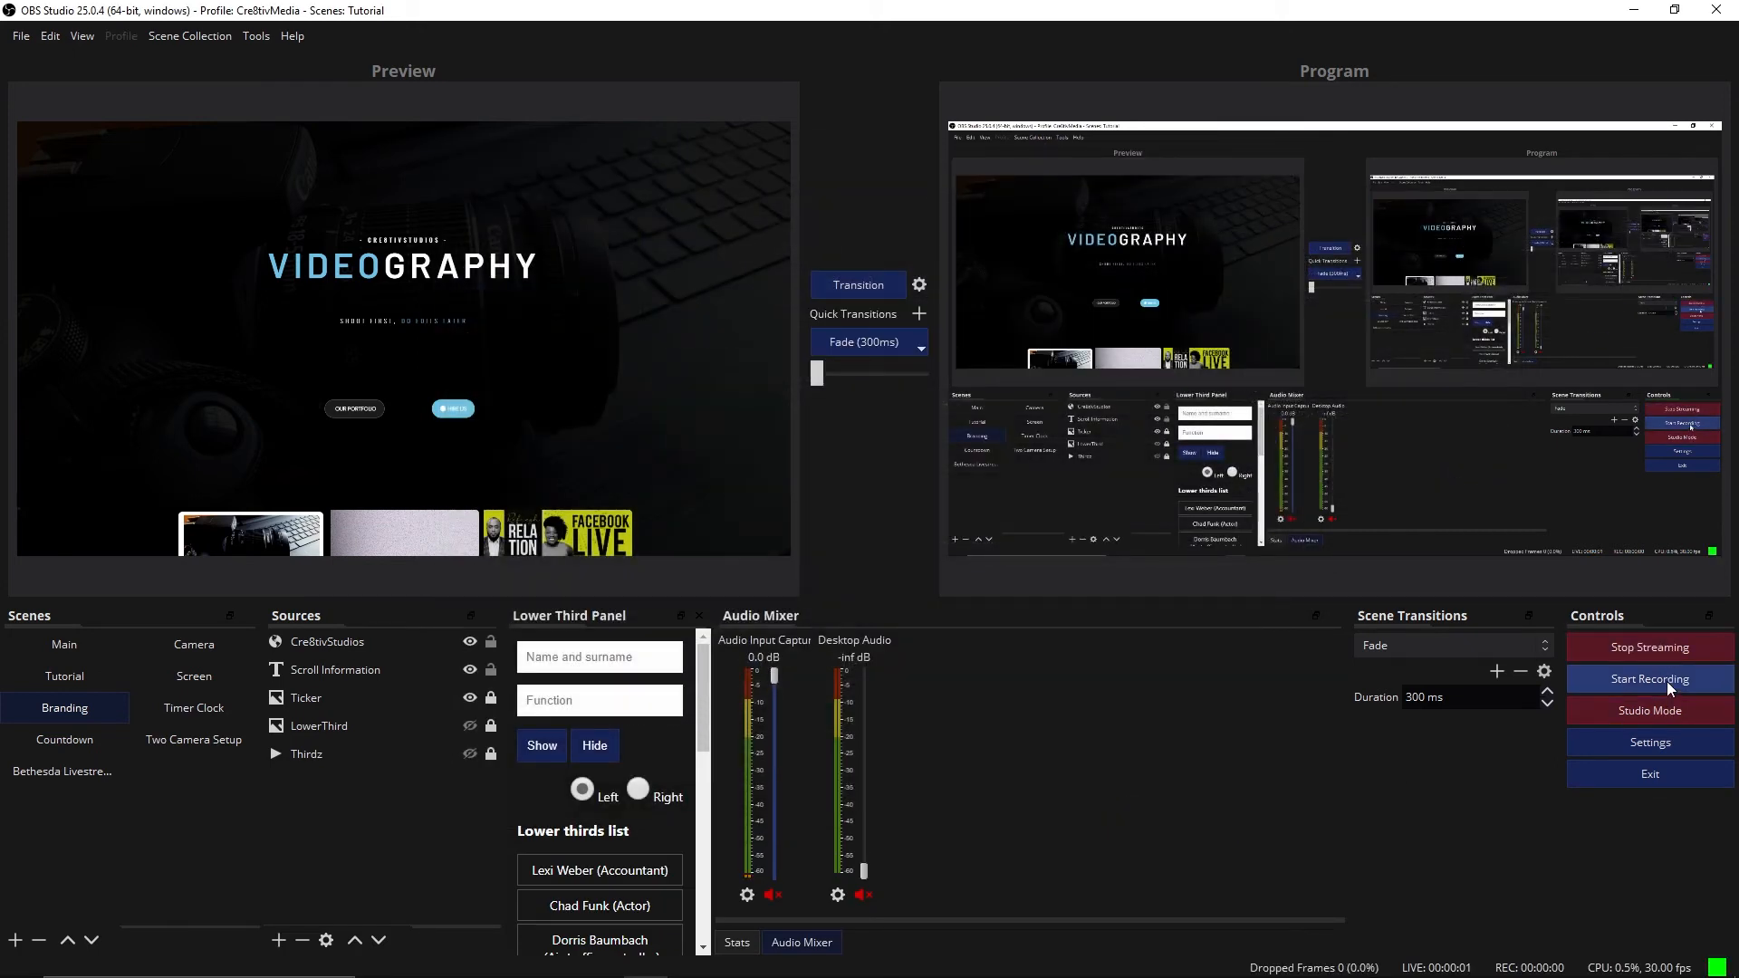
pyautogui.click(1649, 678)
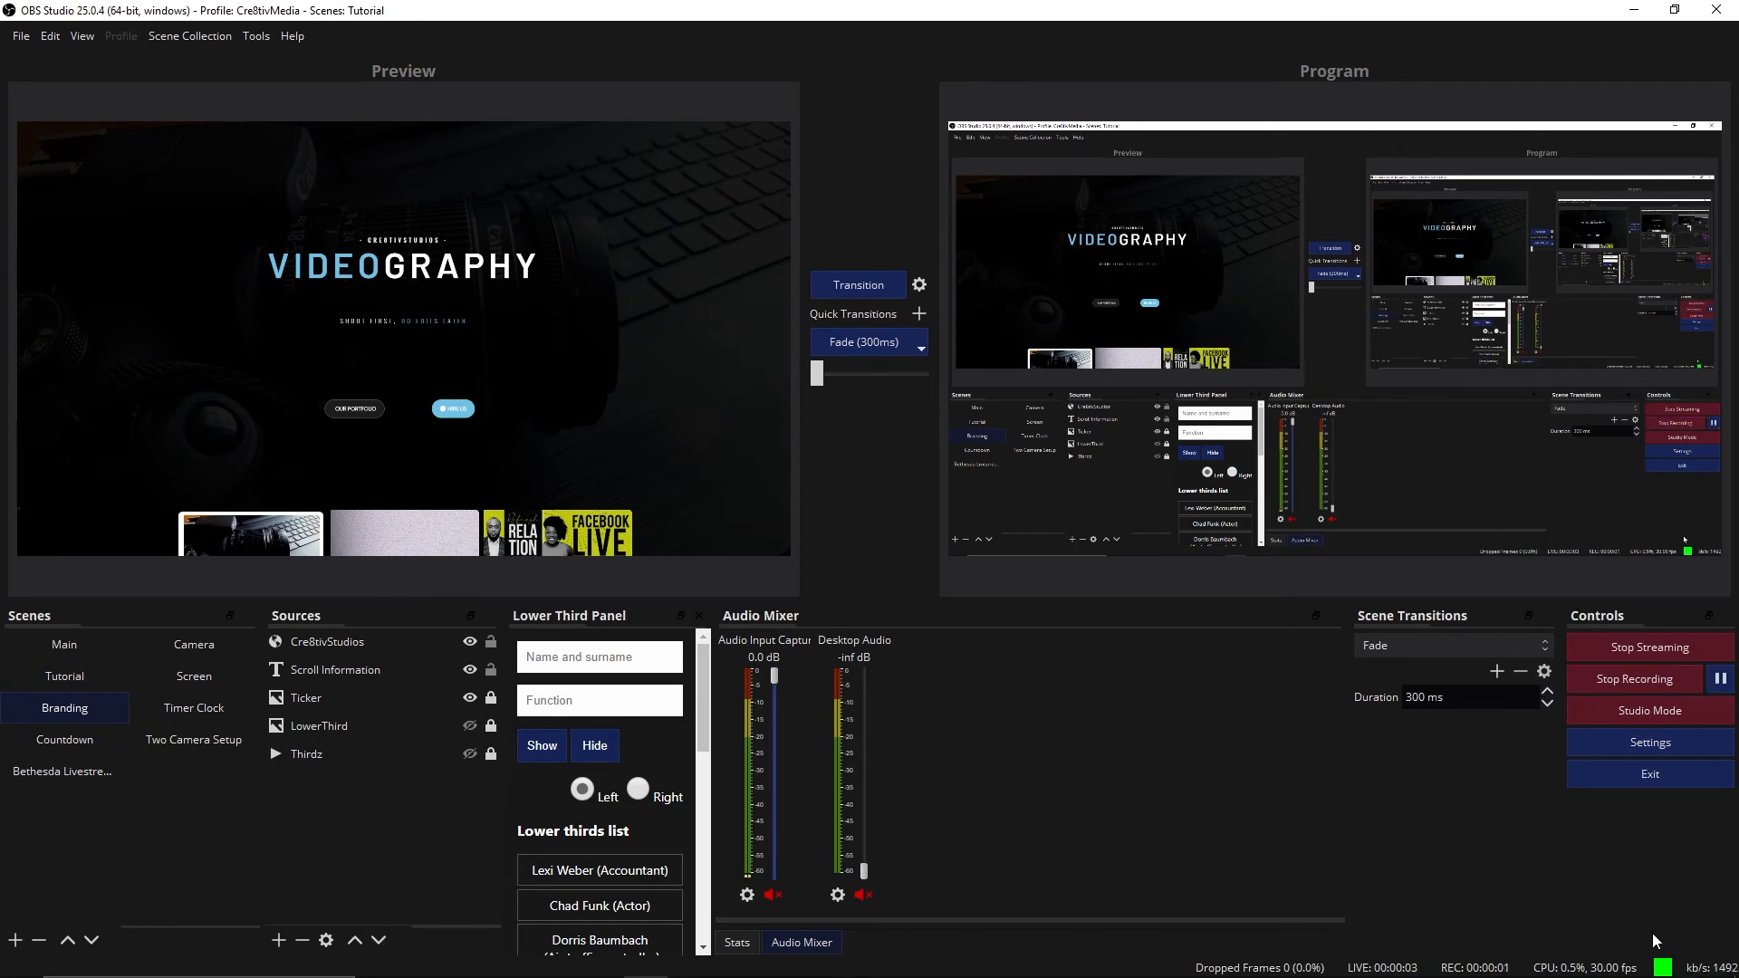
pyautogui.moveTo(879, 960)
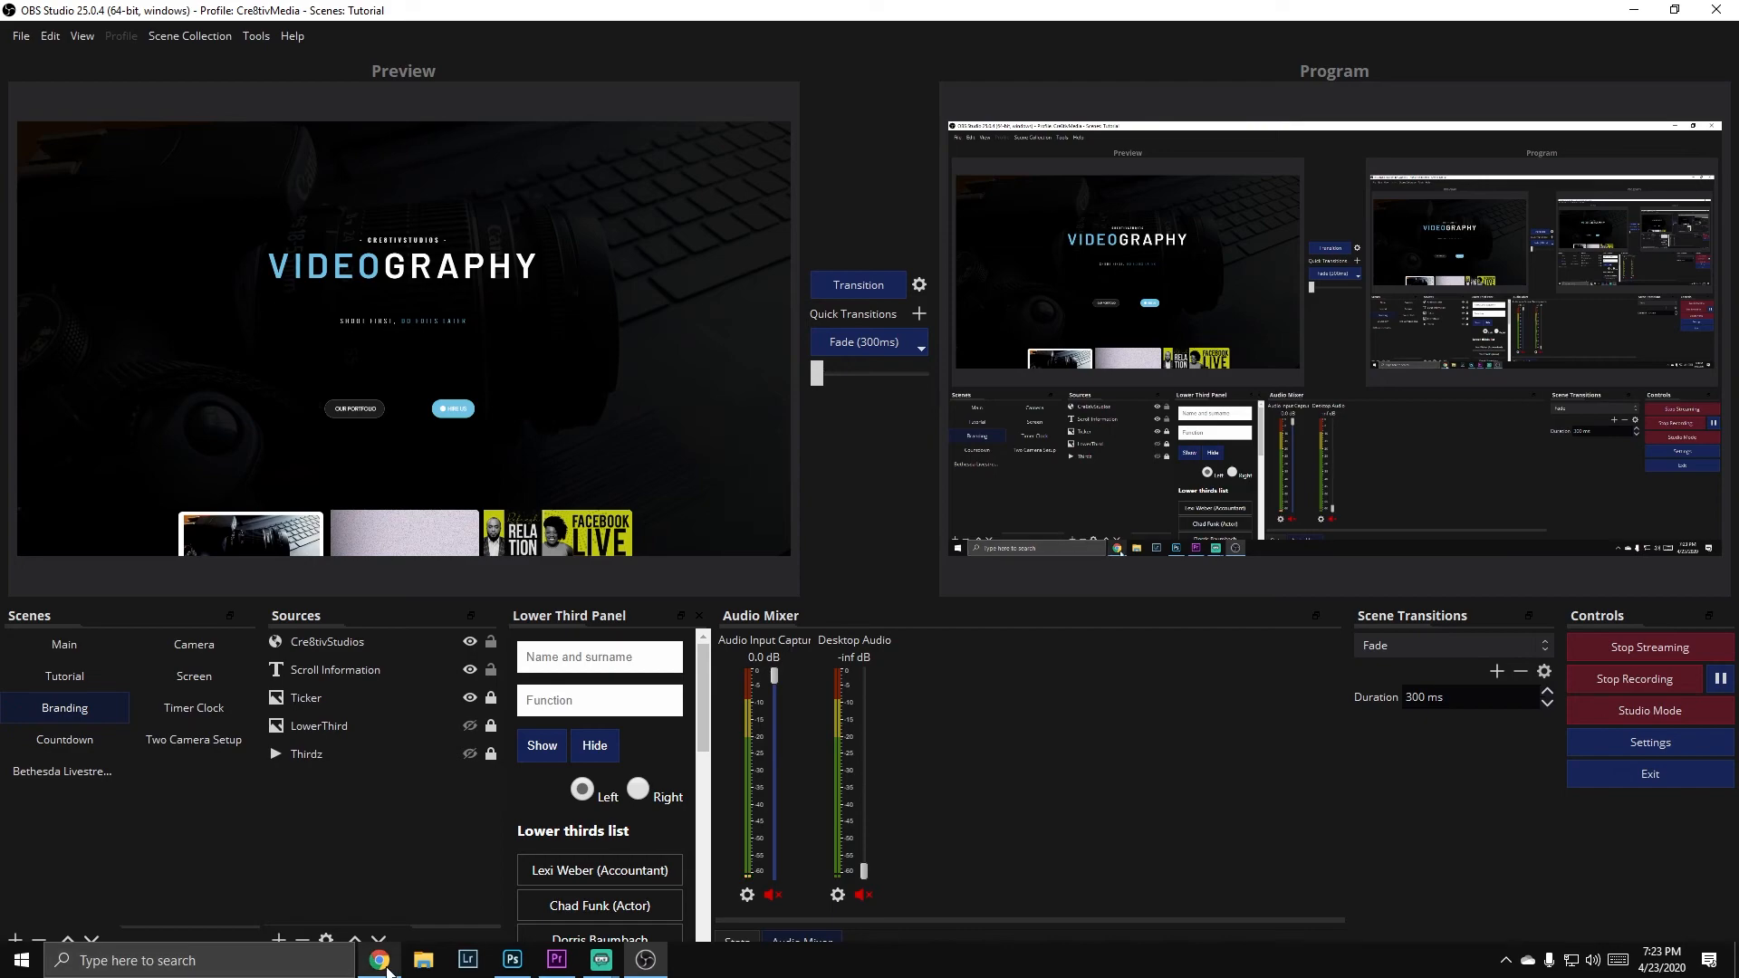
# - Return to the Facebook Live Producer tab to check the incoming OBS feed
pyautogui.click(380, 960)
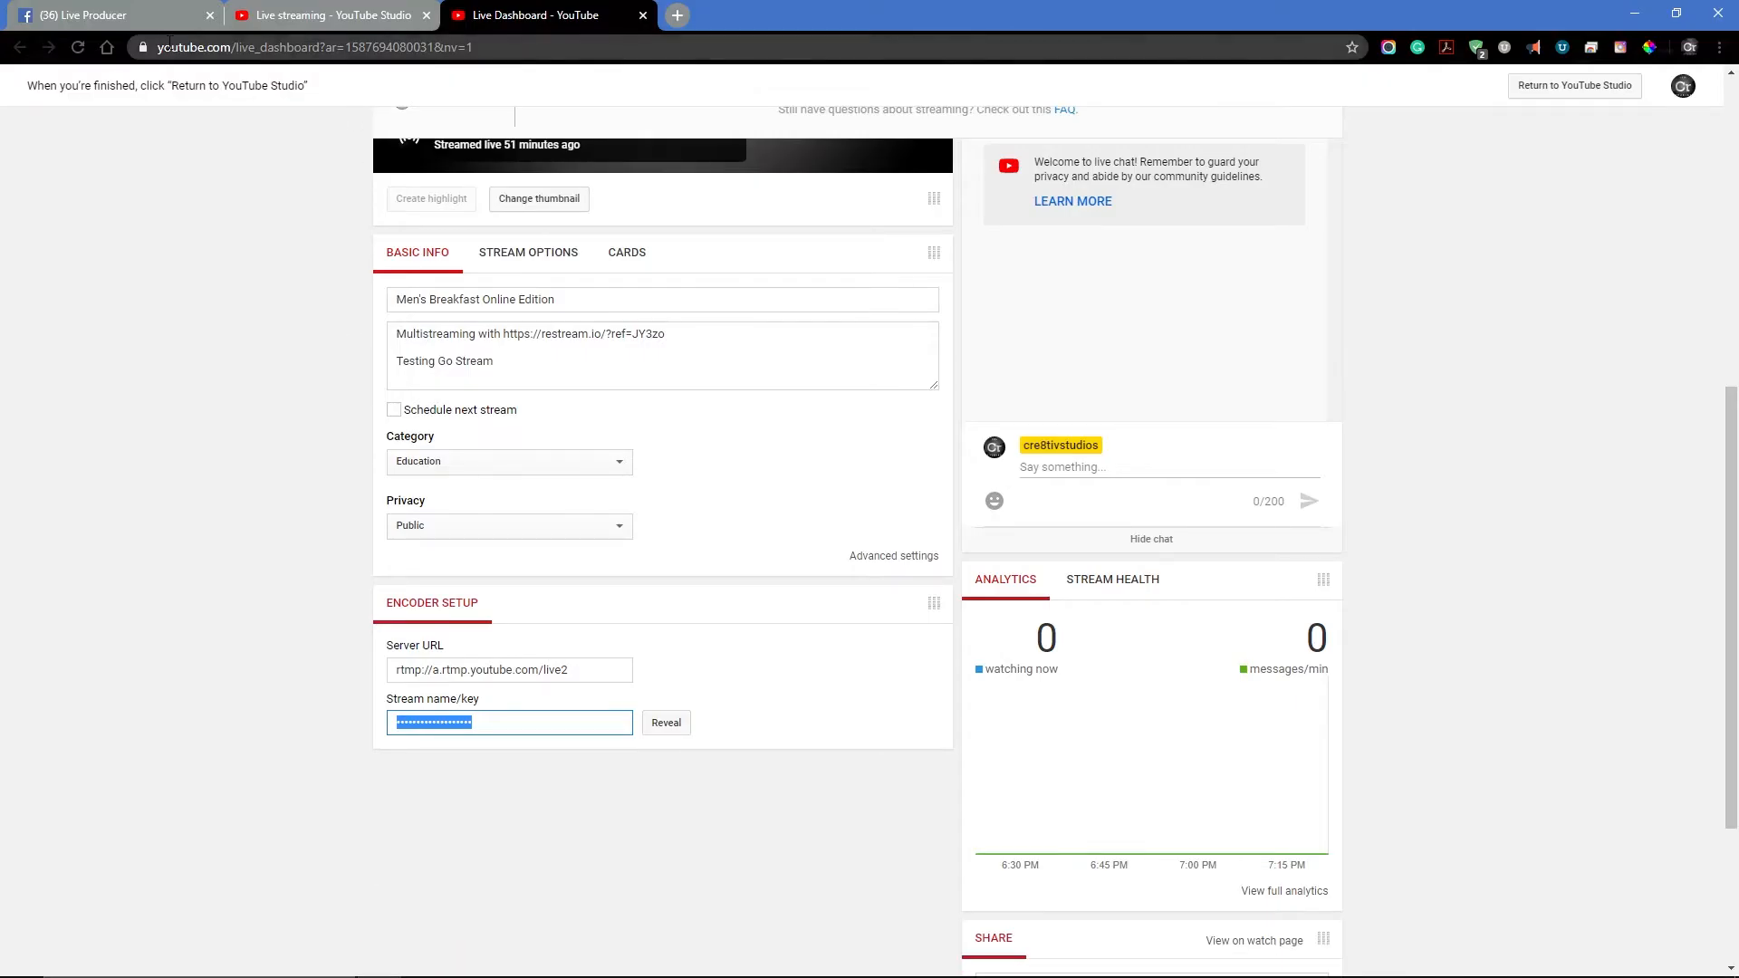
pyautogui.click(105, 14)
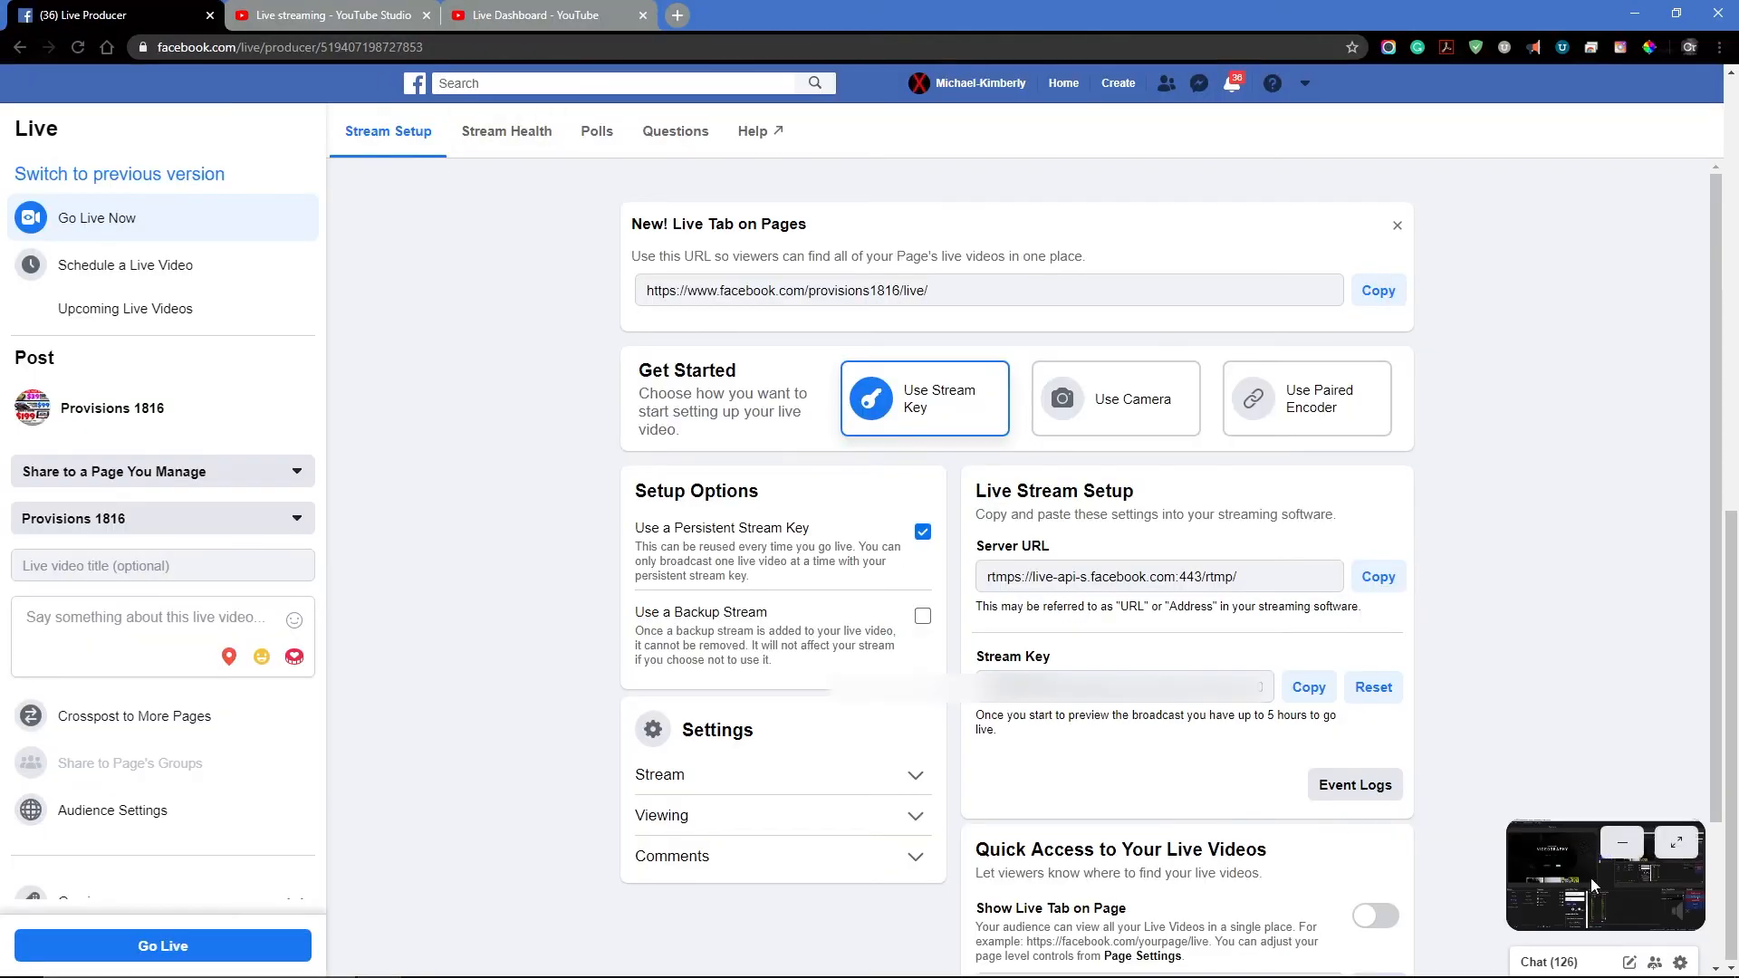
pyautogui.moveTo(1631, 871)
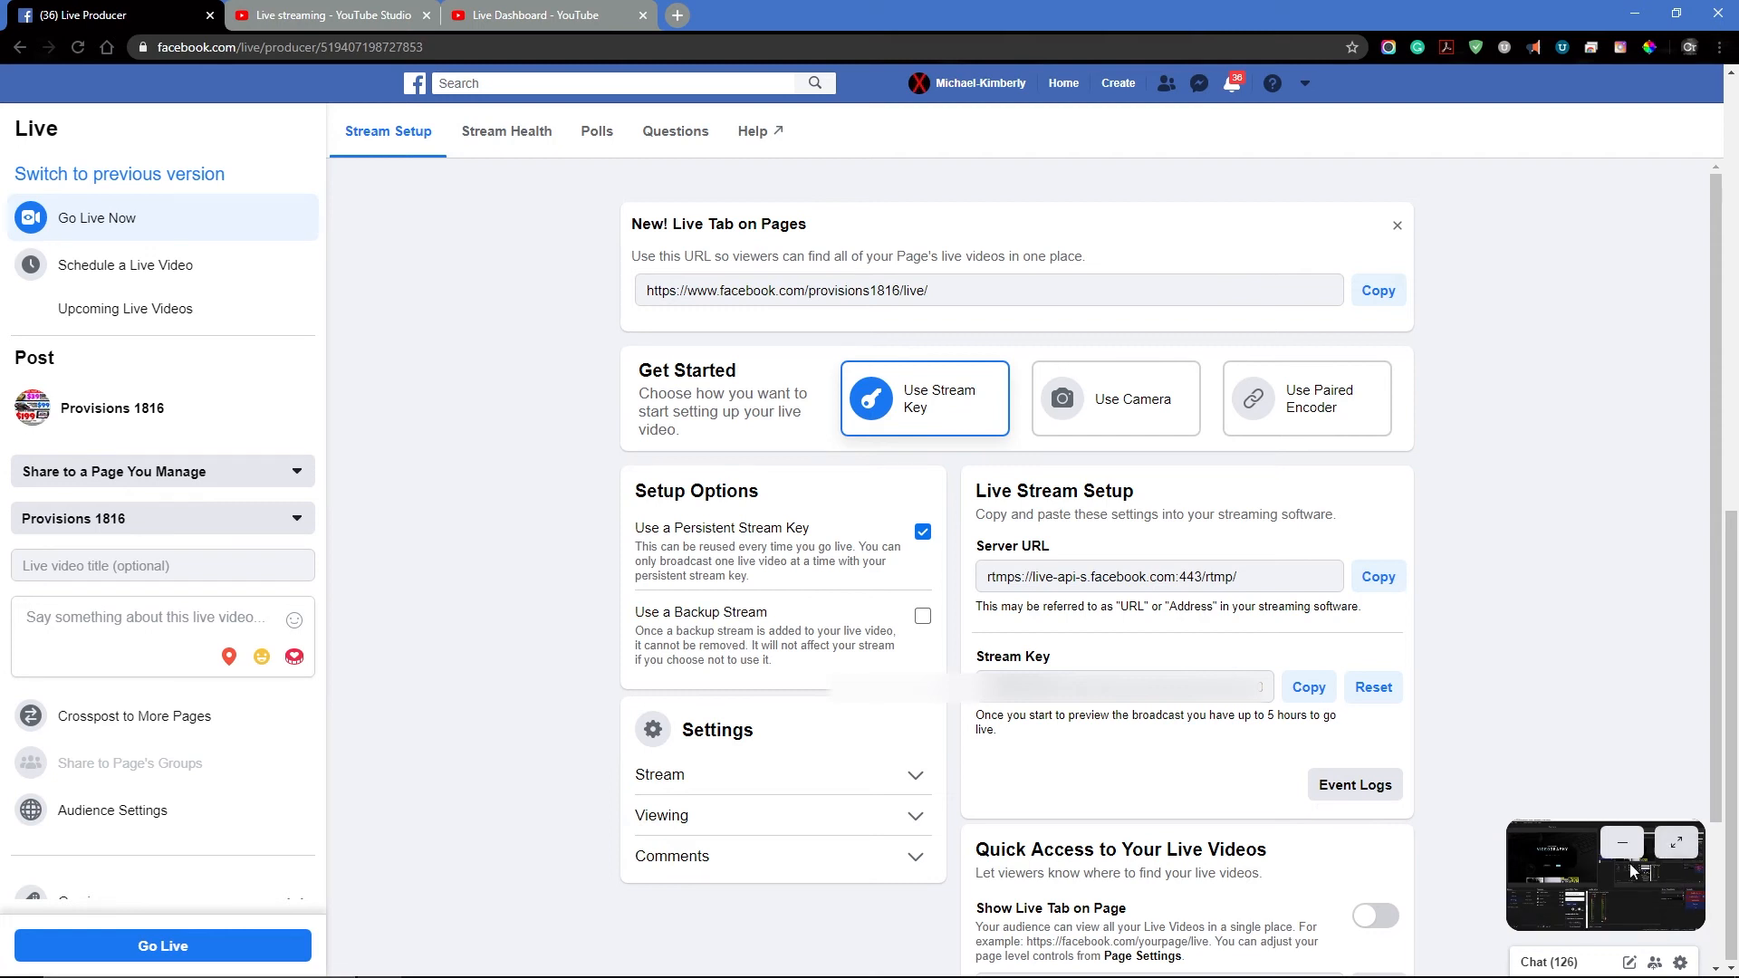
pyautogui.moveTo(1674, 910)
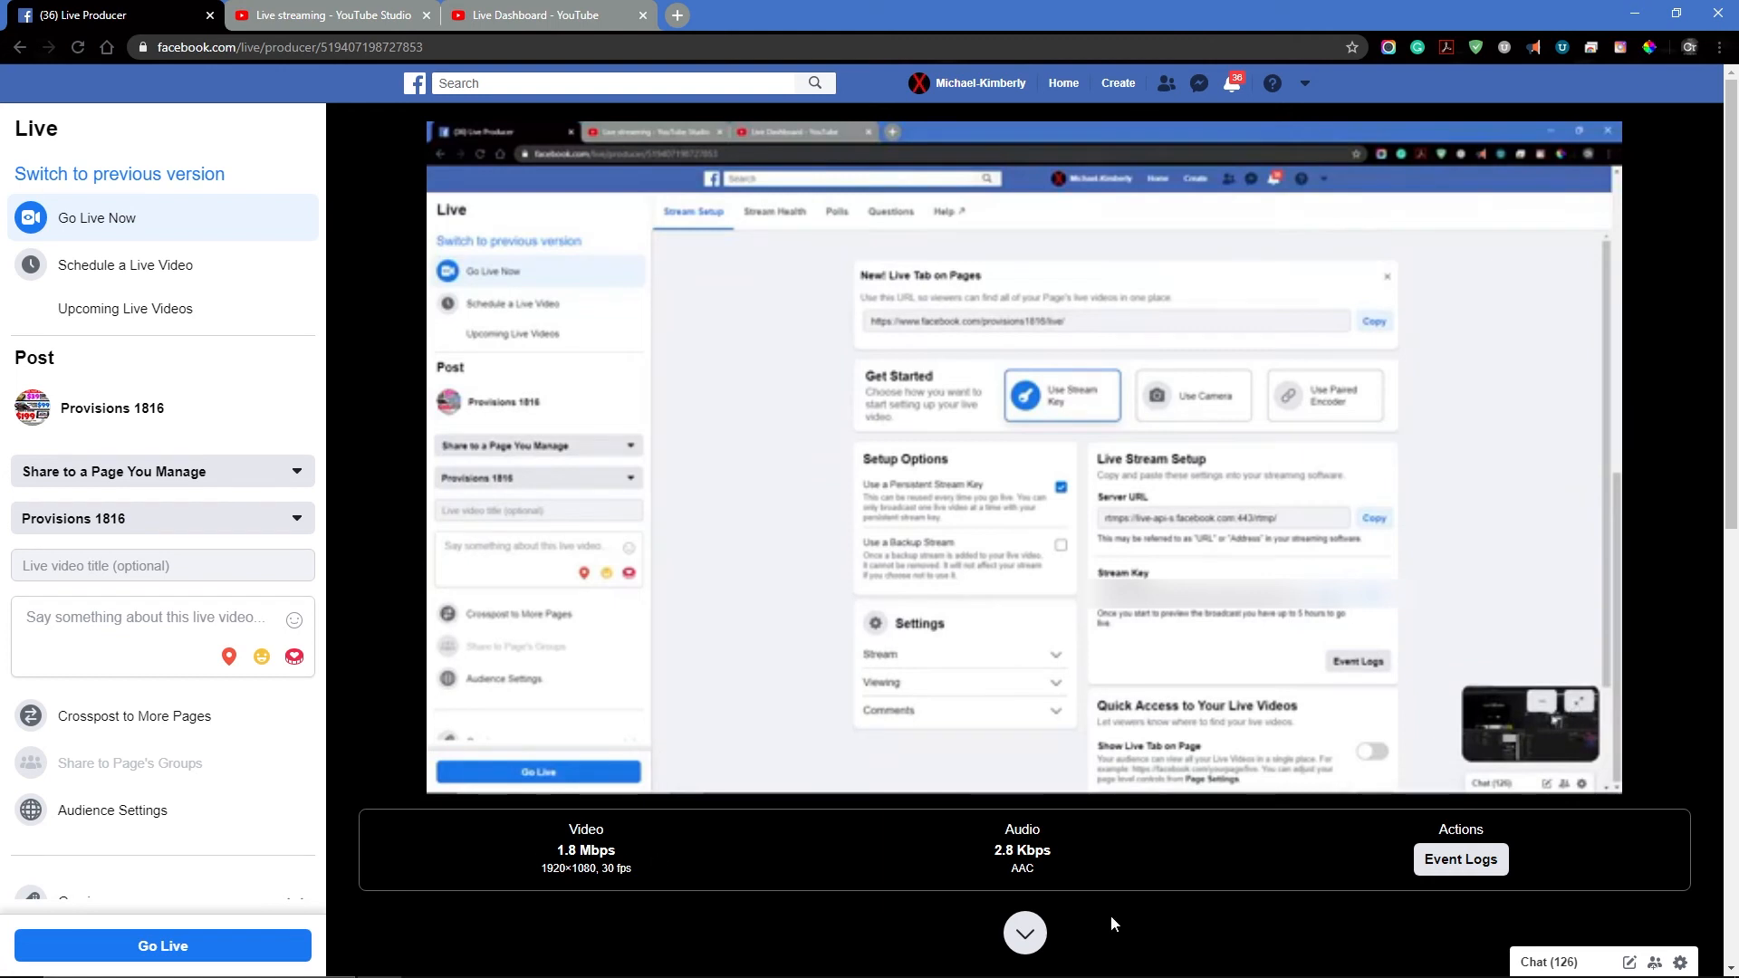
pyautogui.moveTo(1024, 925)
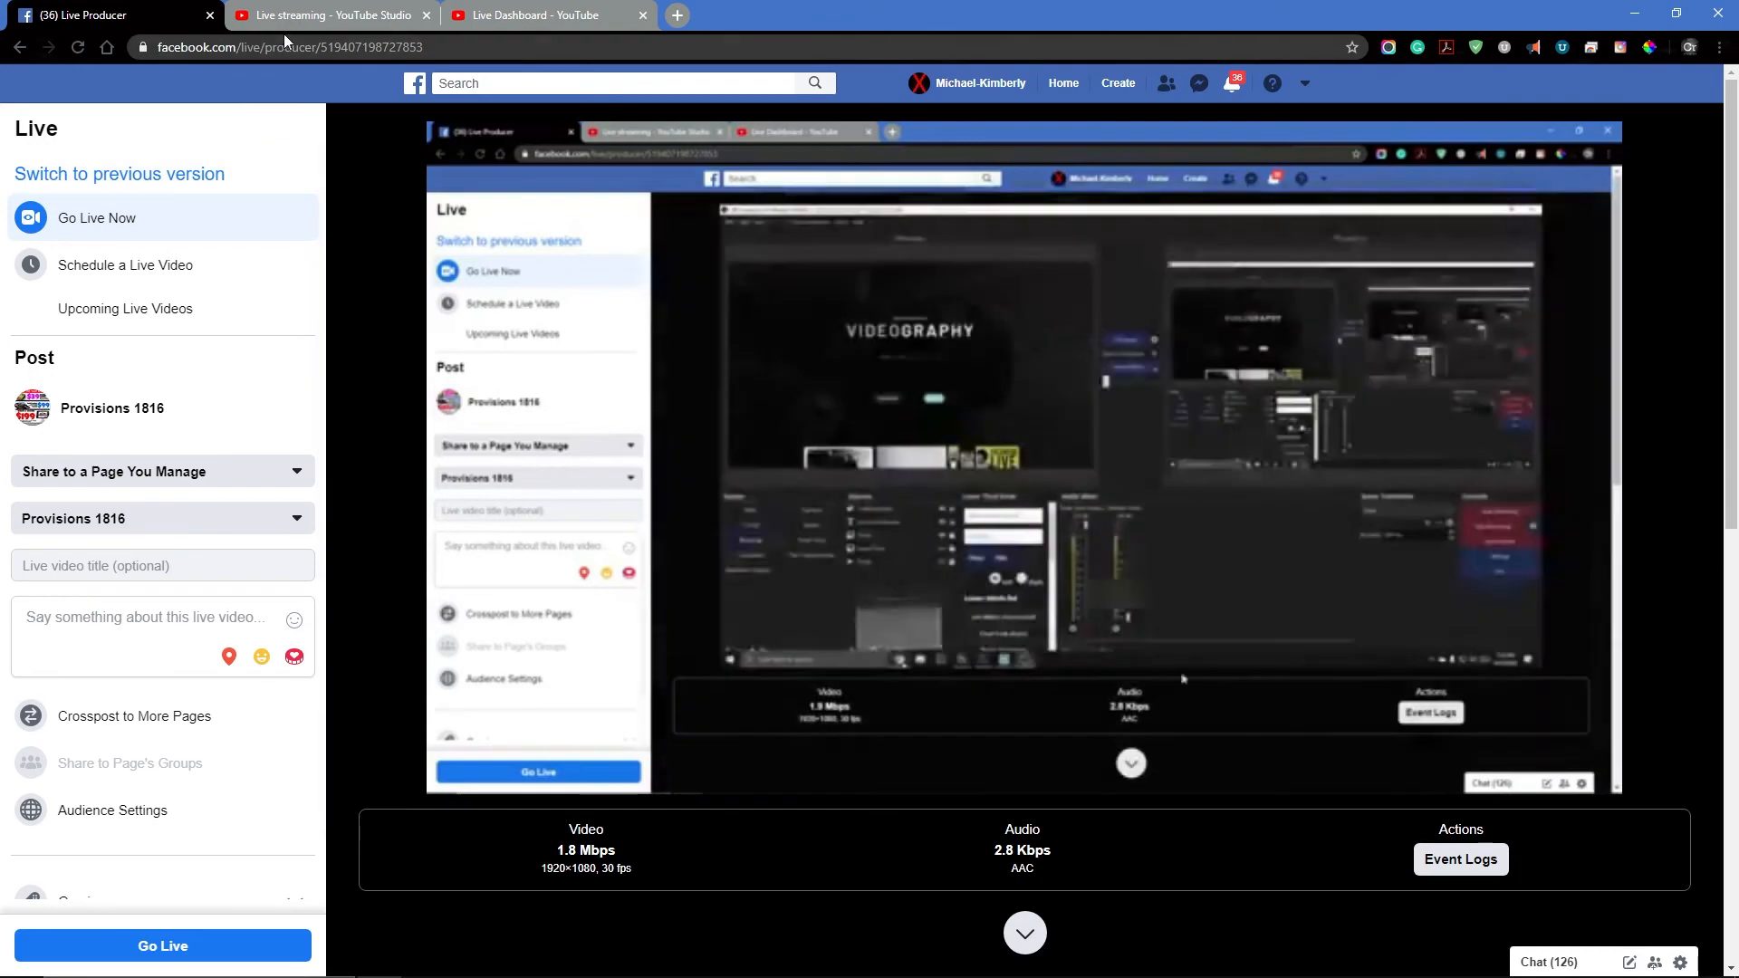
# - Confirm in the YouTube Live Dashboard that the broadcast is live with elapsed time counting
pyautogui.click(327, 14)
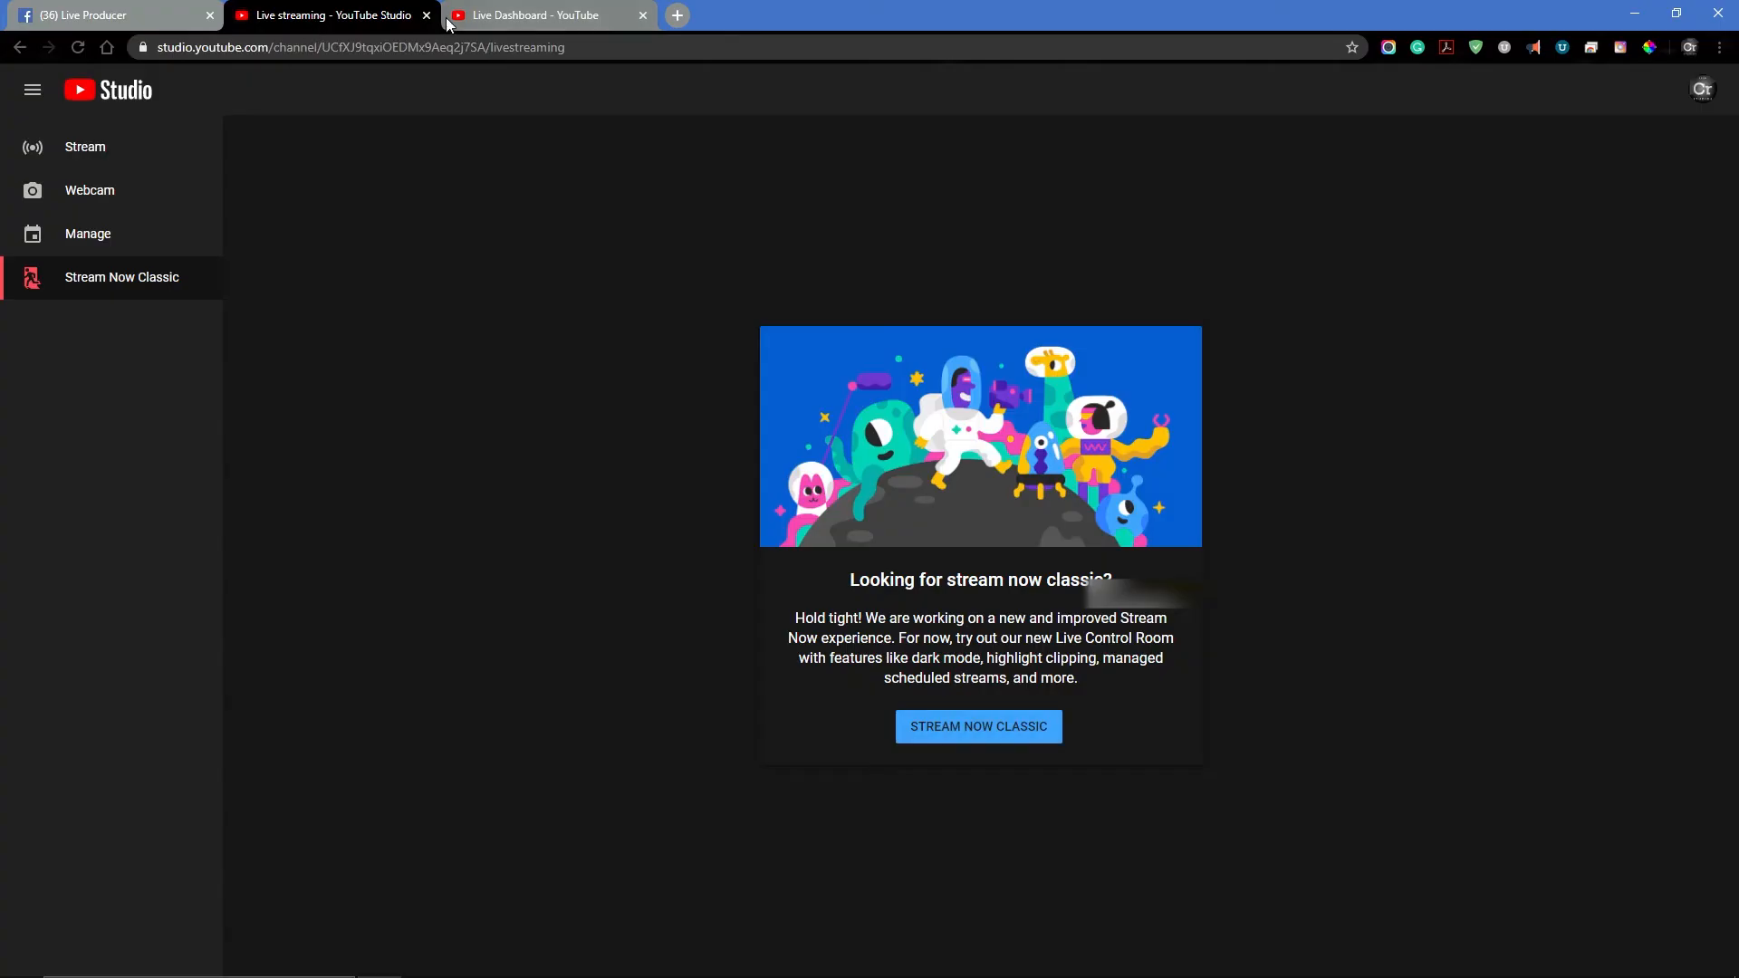
pyautogui.click(543, 14)
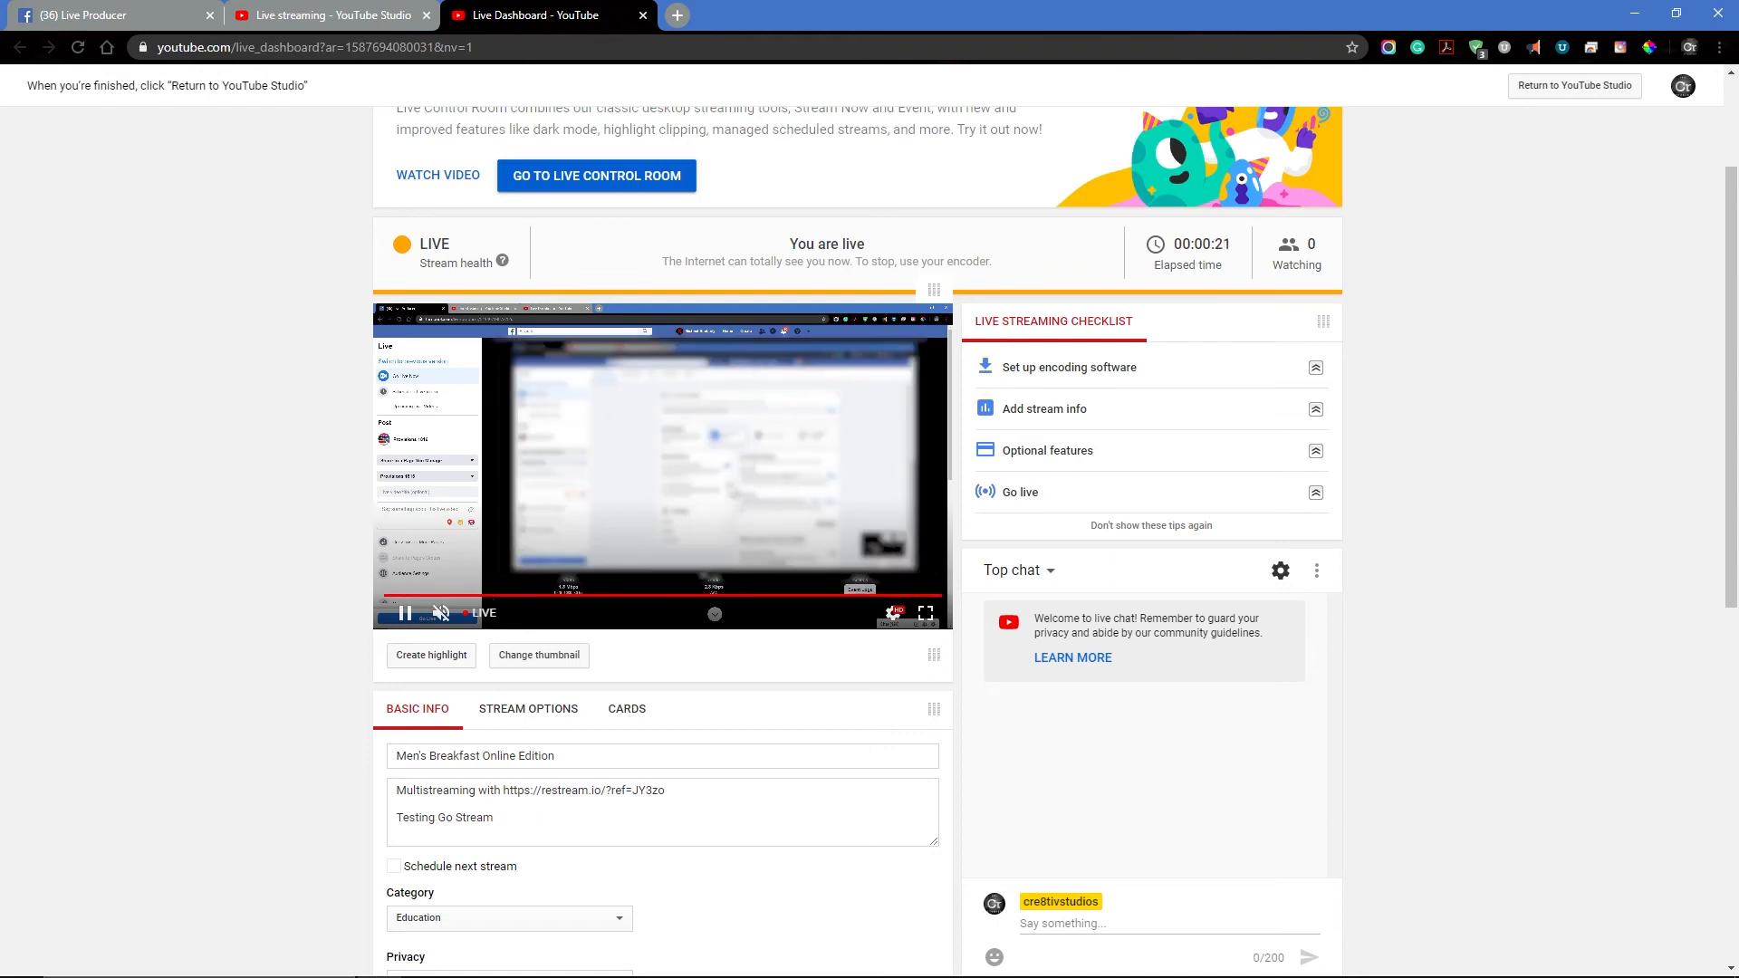
pyautogui.moveTo(169, 78)
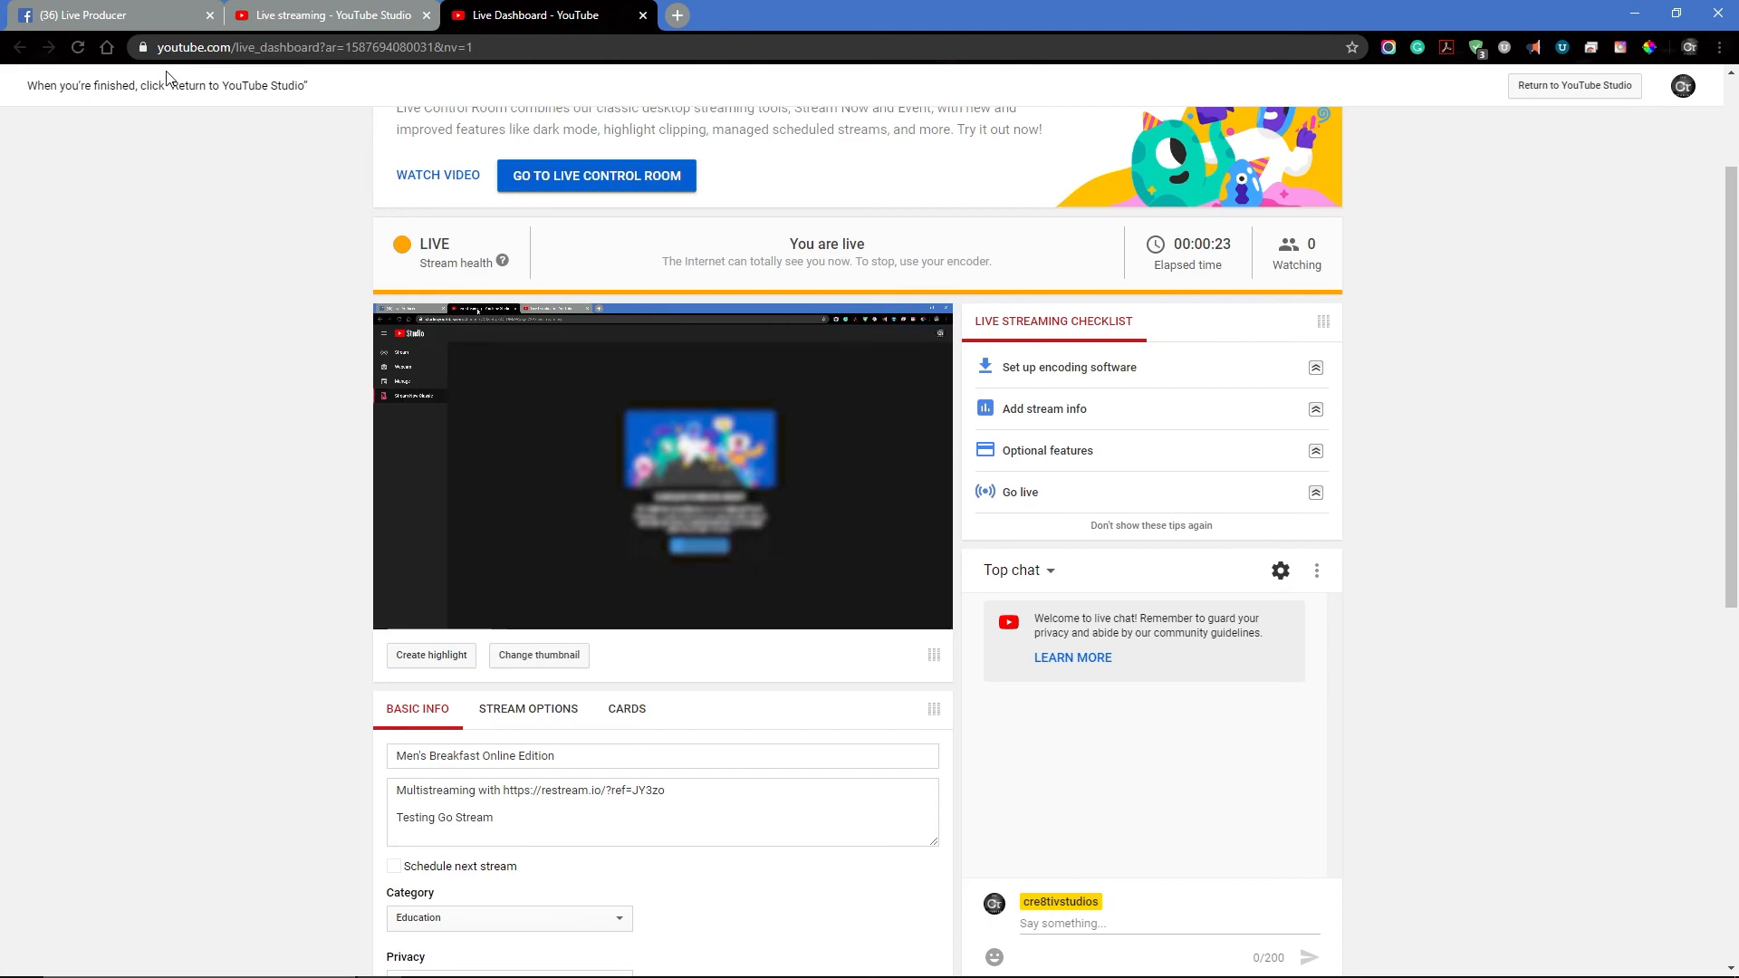
pyautogui.click(327, 14)
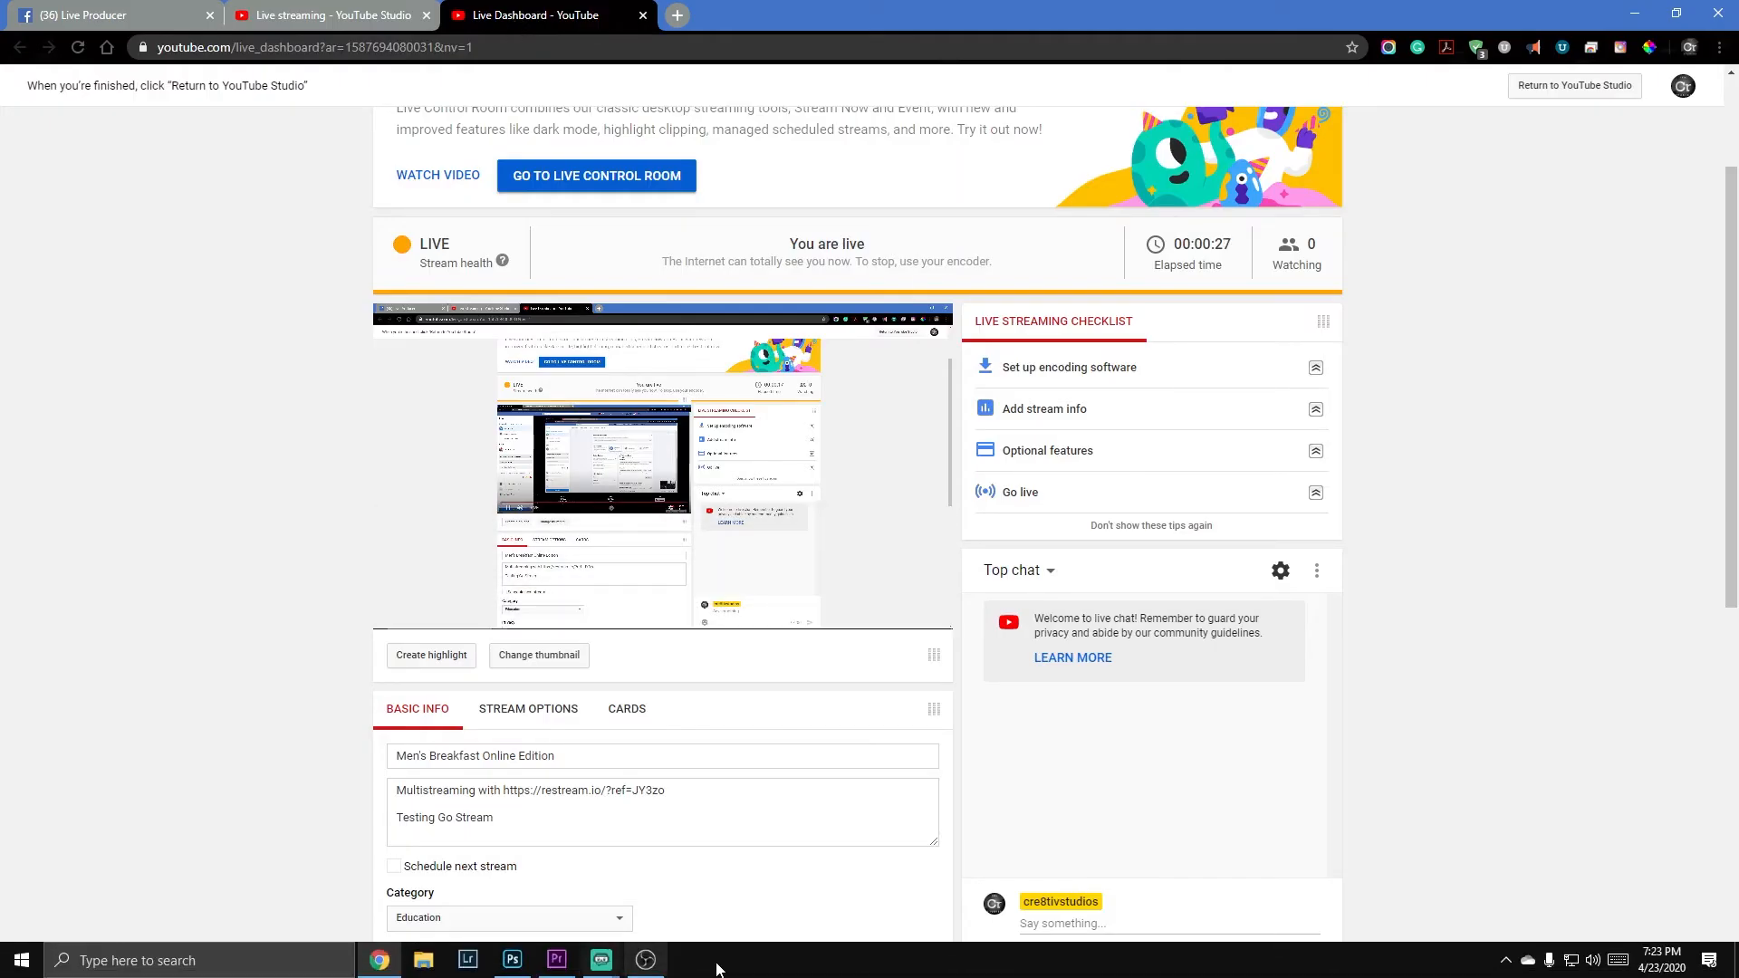
# - Stop both the stream and the recording in OBS Studio
pyautogui.click(600, 960)
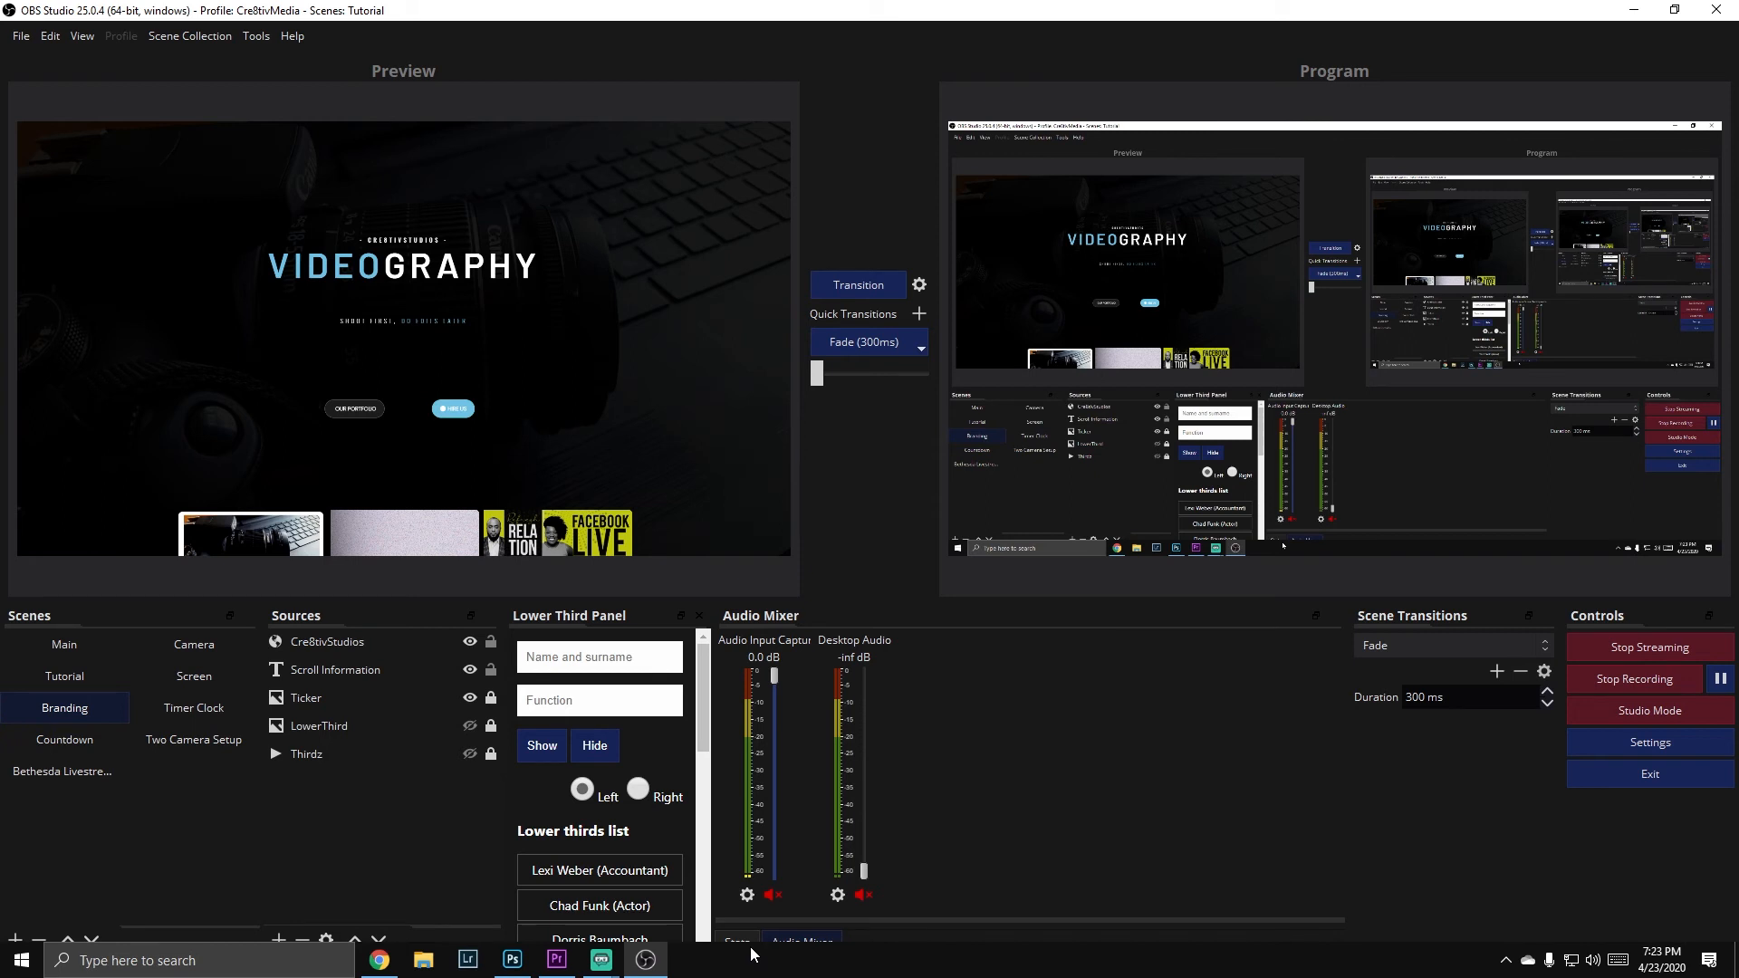
pyautogui.click(1632, 679)
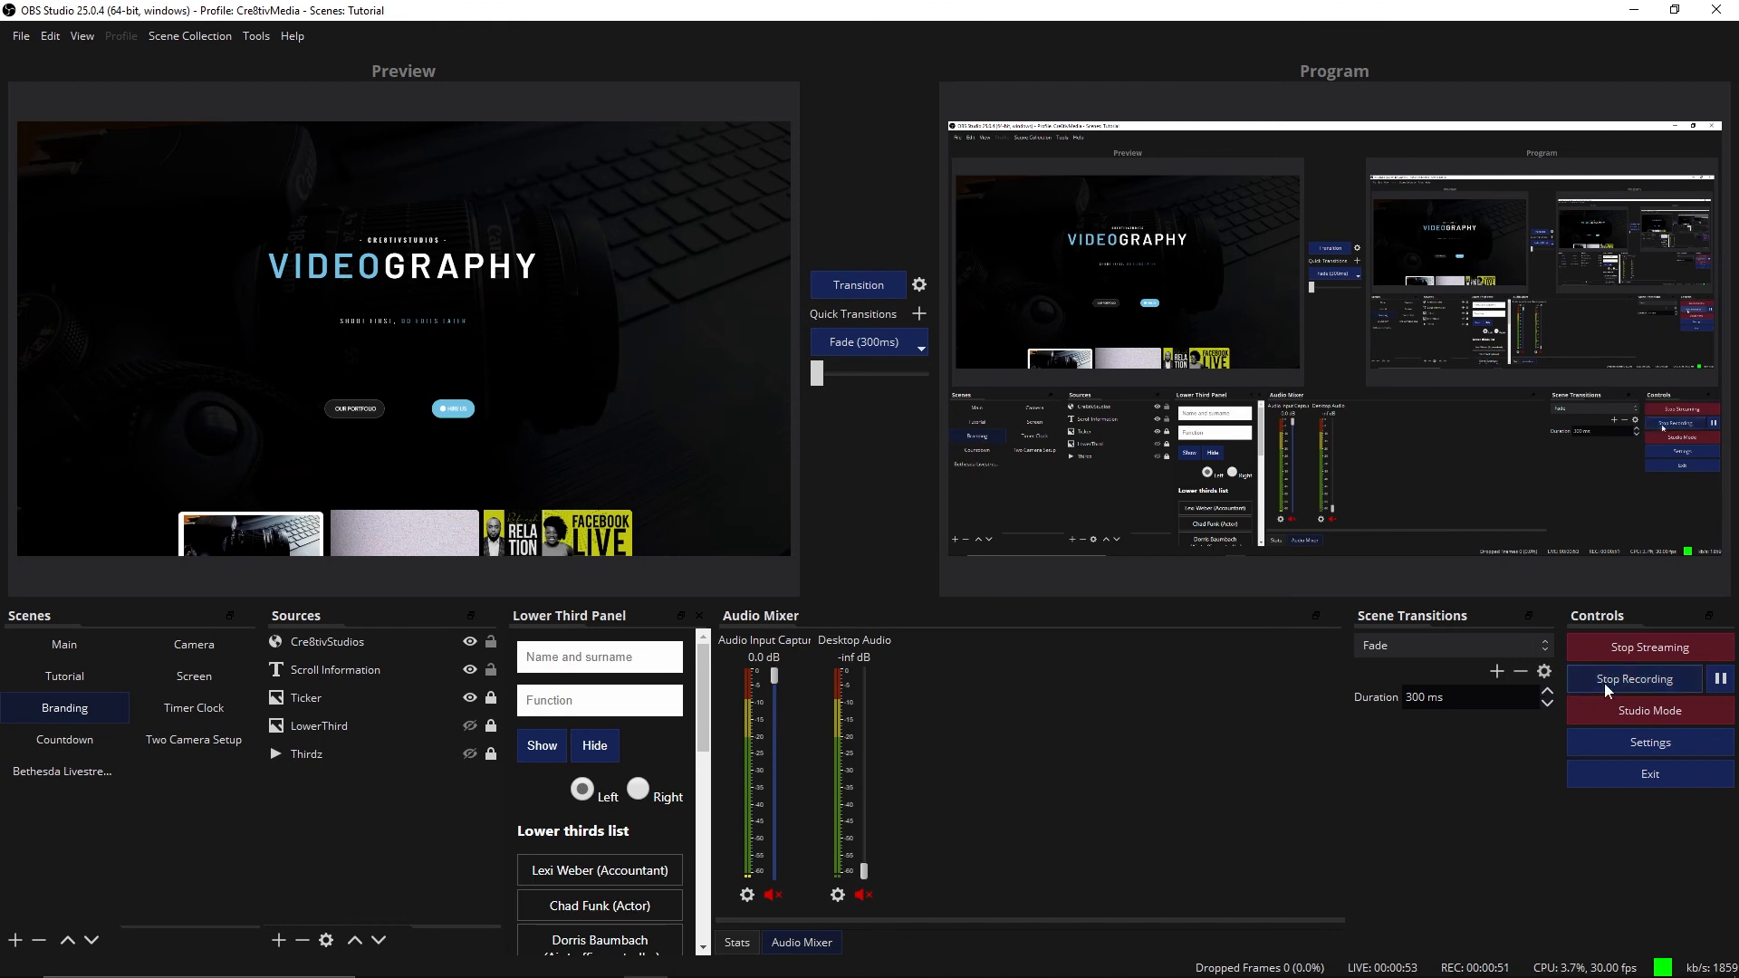
pyautogui.click(1633, 679)
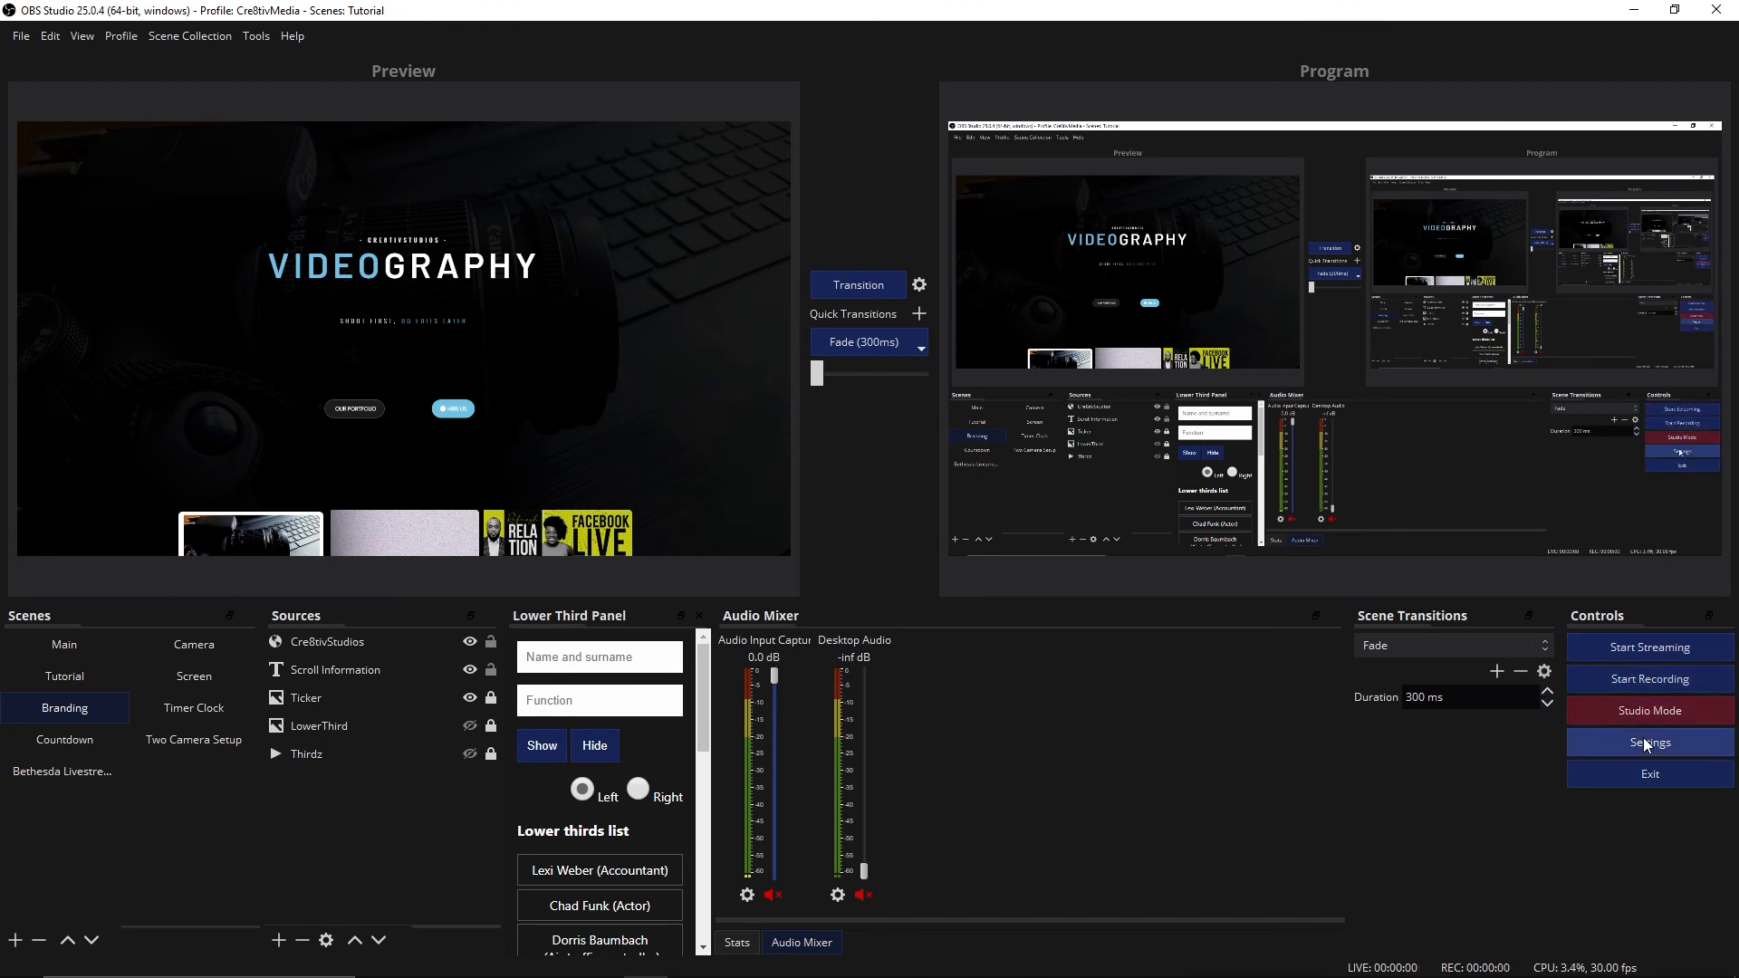
# - Show the Output settings' Recording tab with the custom FFmpeg output to URL
pyautogui.click(1648, 742)
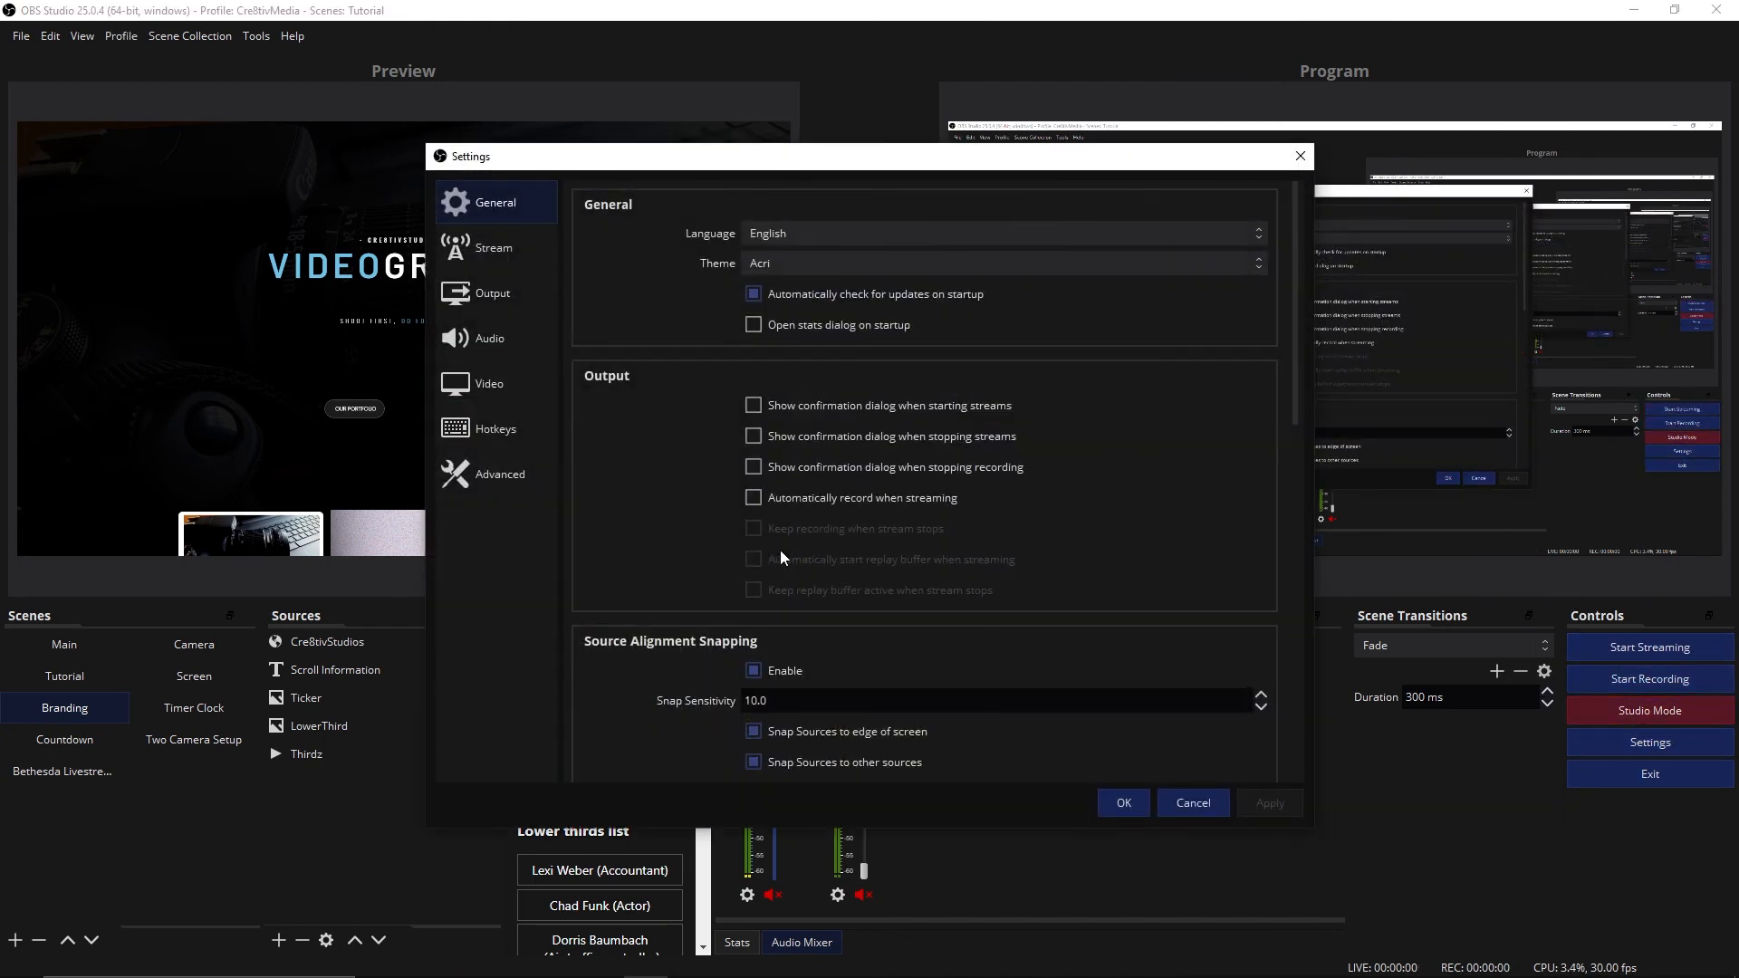
pyautogui.click(491, 293)
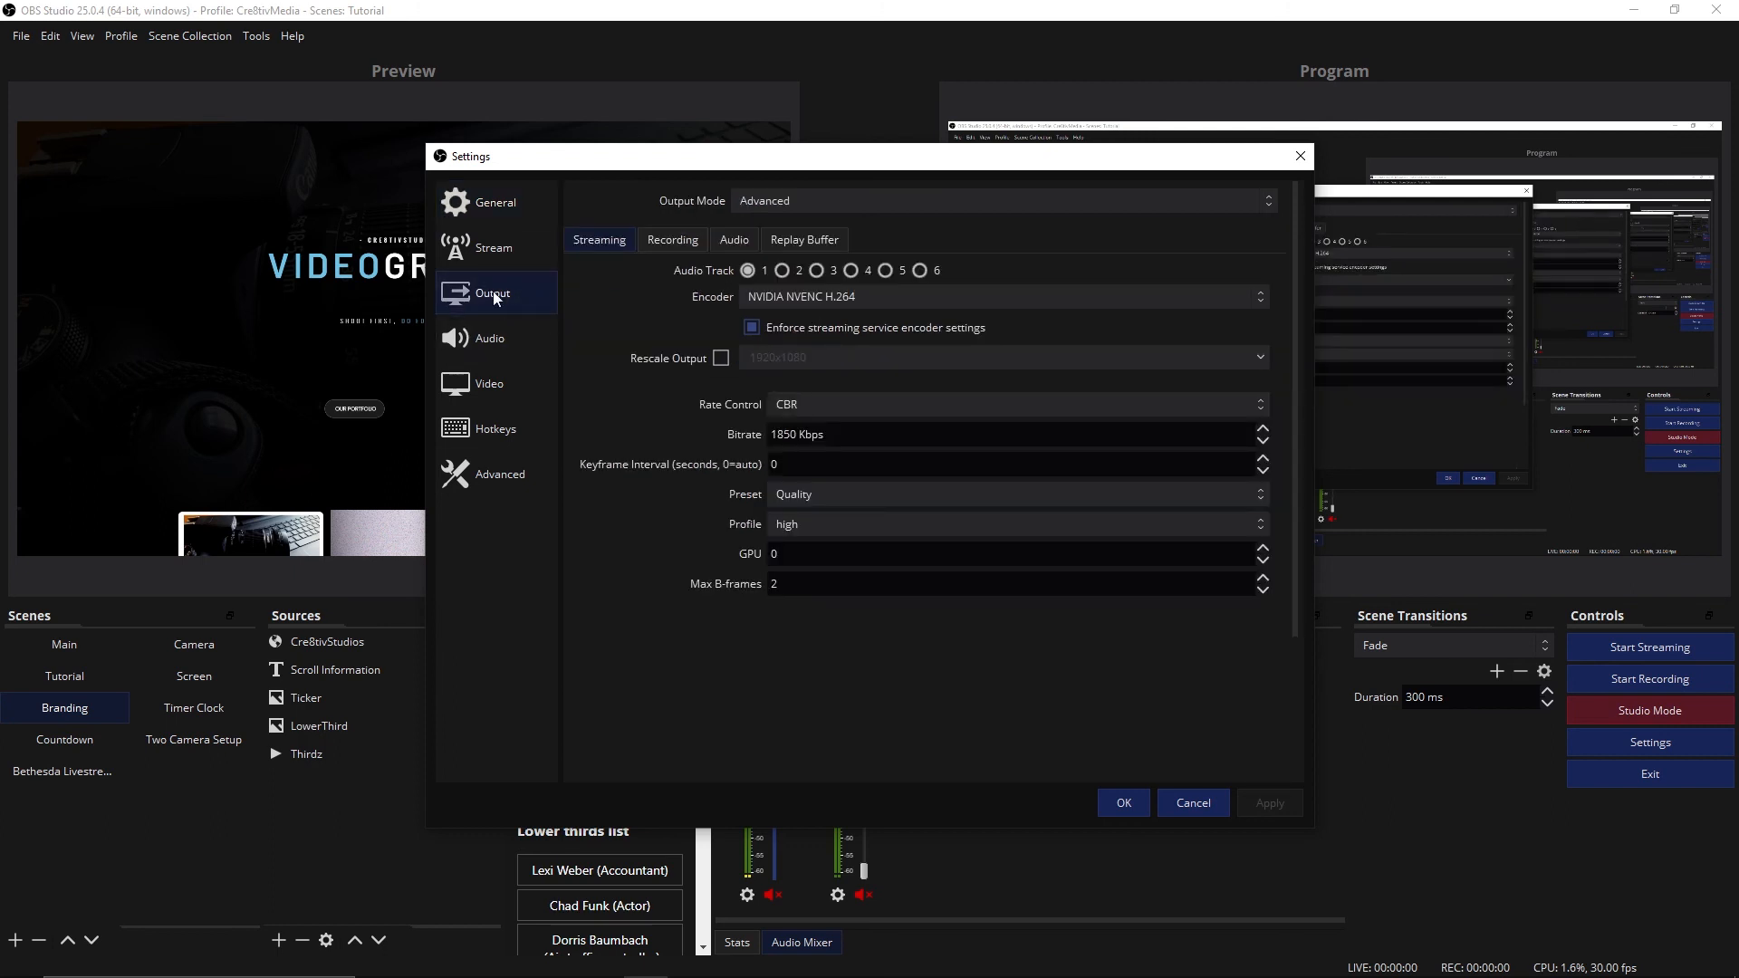
pyautogui.click(671, 239)
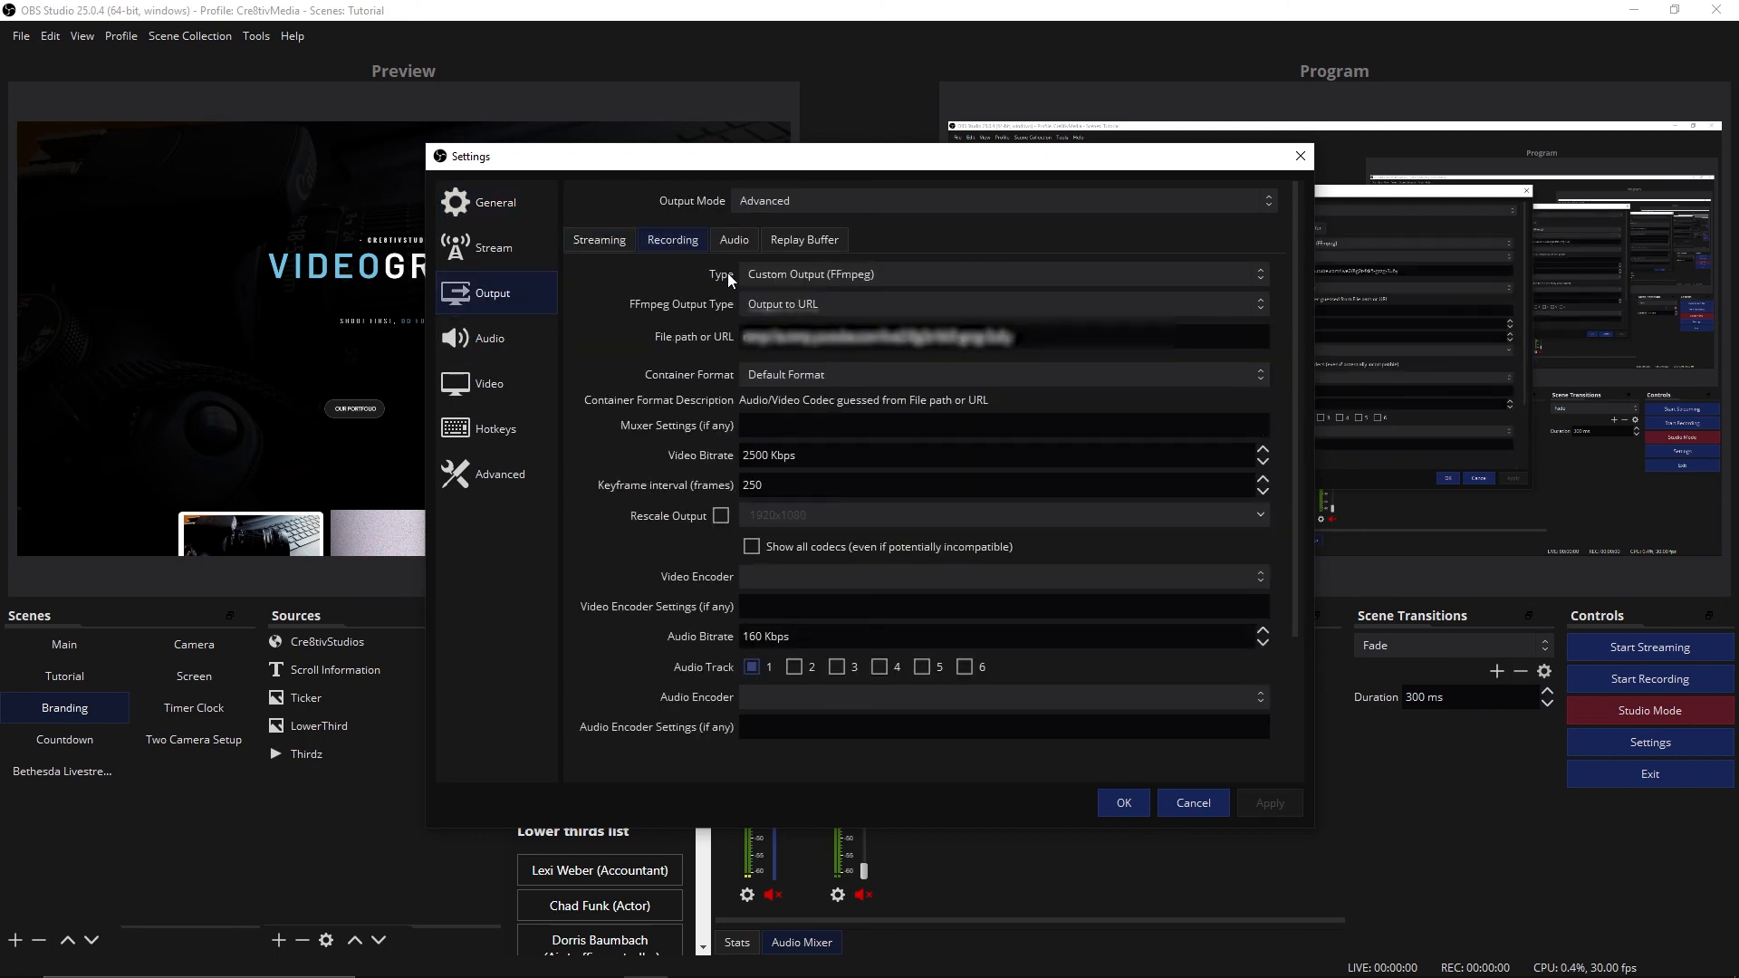
pyautogui.moveTo(846, 286)
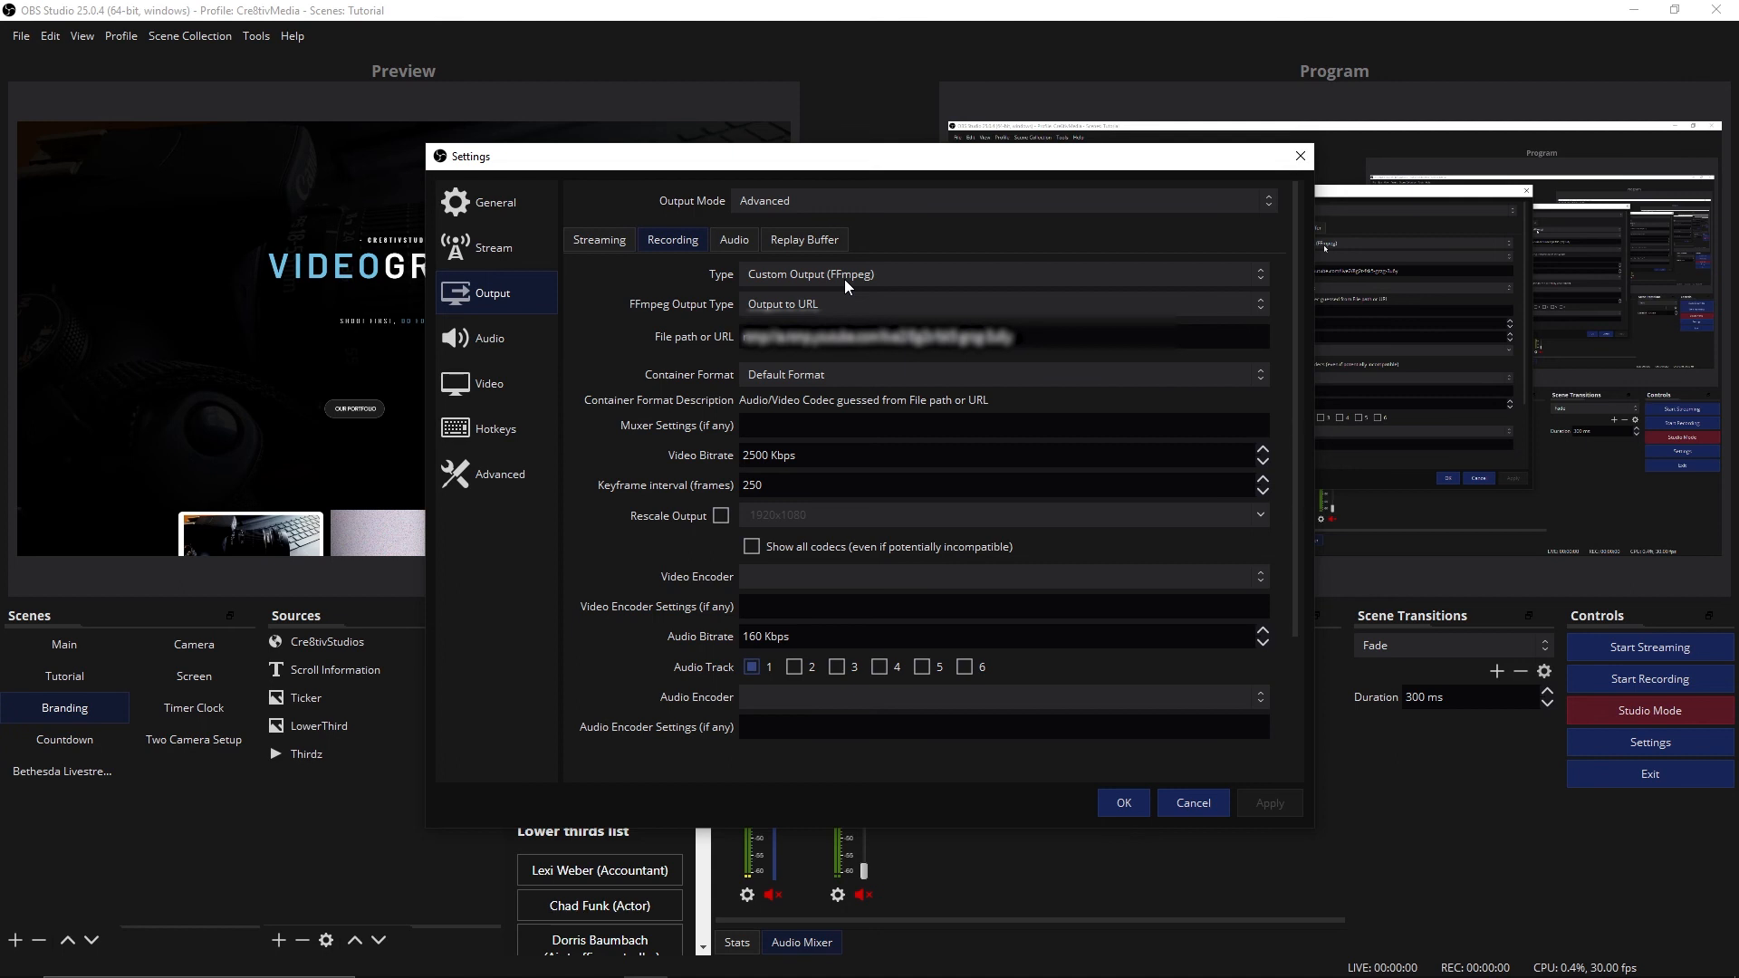
pyautogui.moveTo(805, 318)
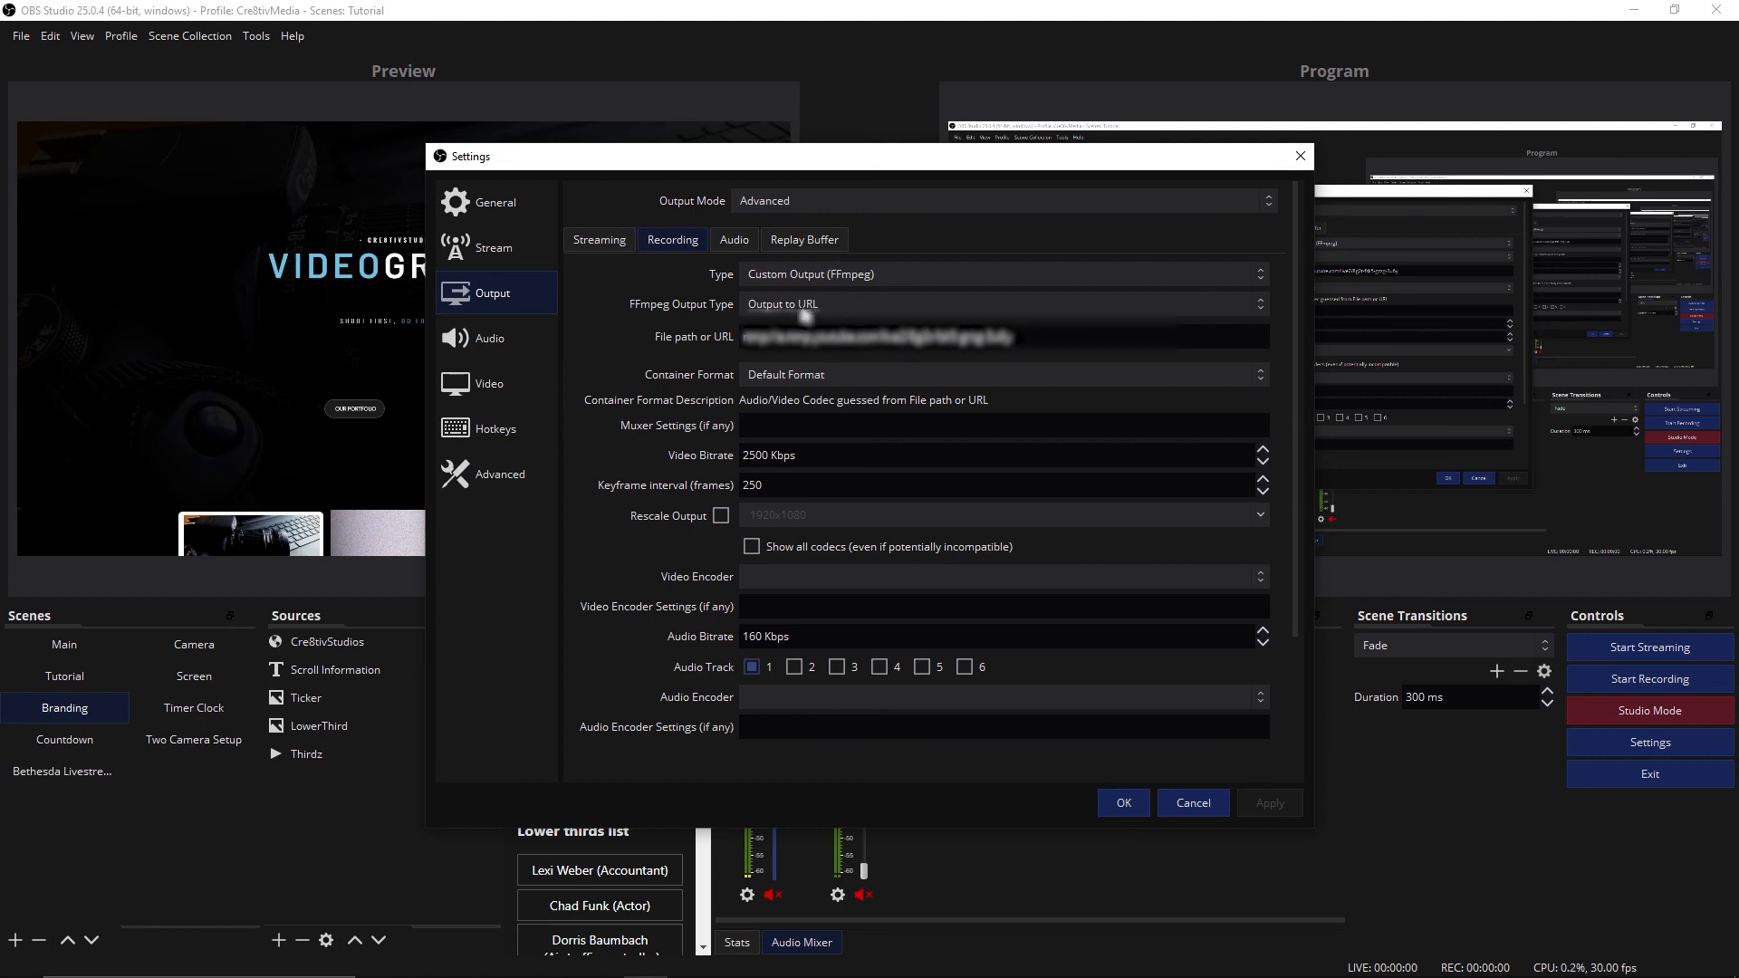
pyautogui.moveTo(1361, 321)
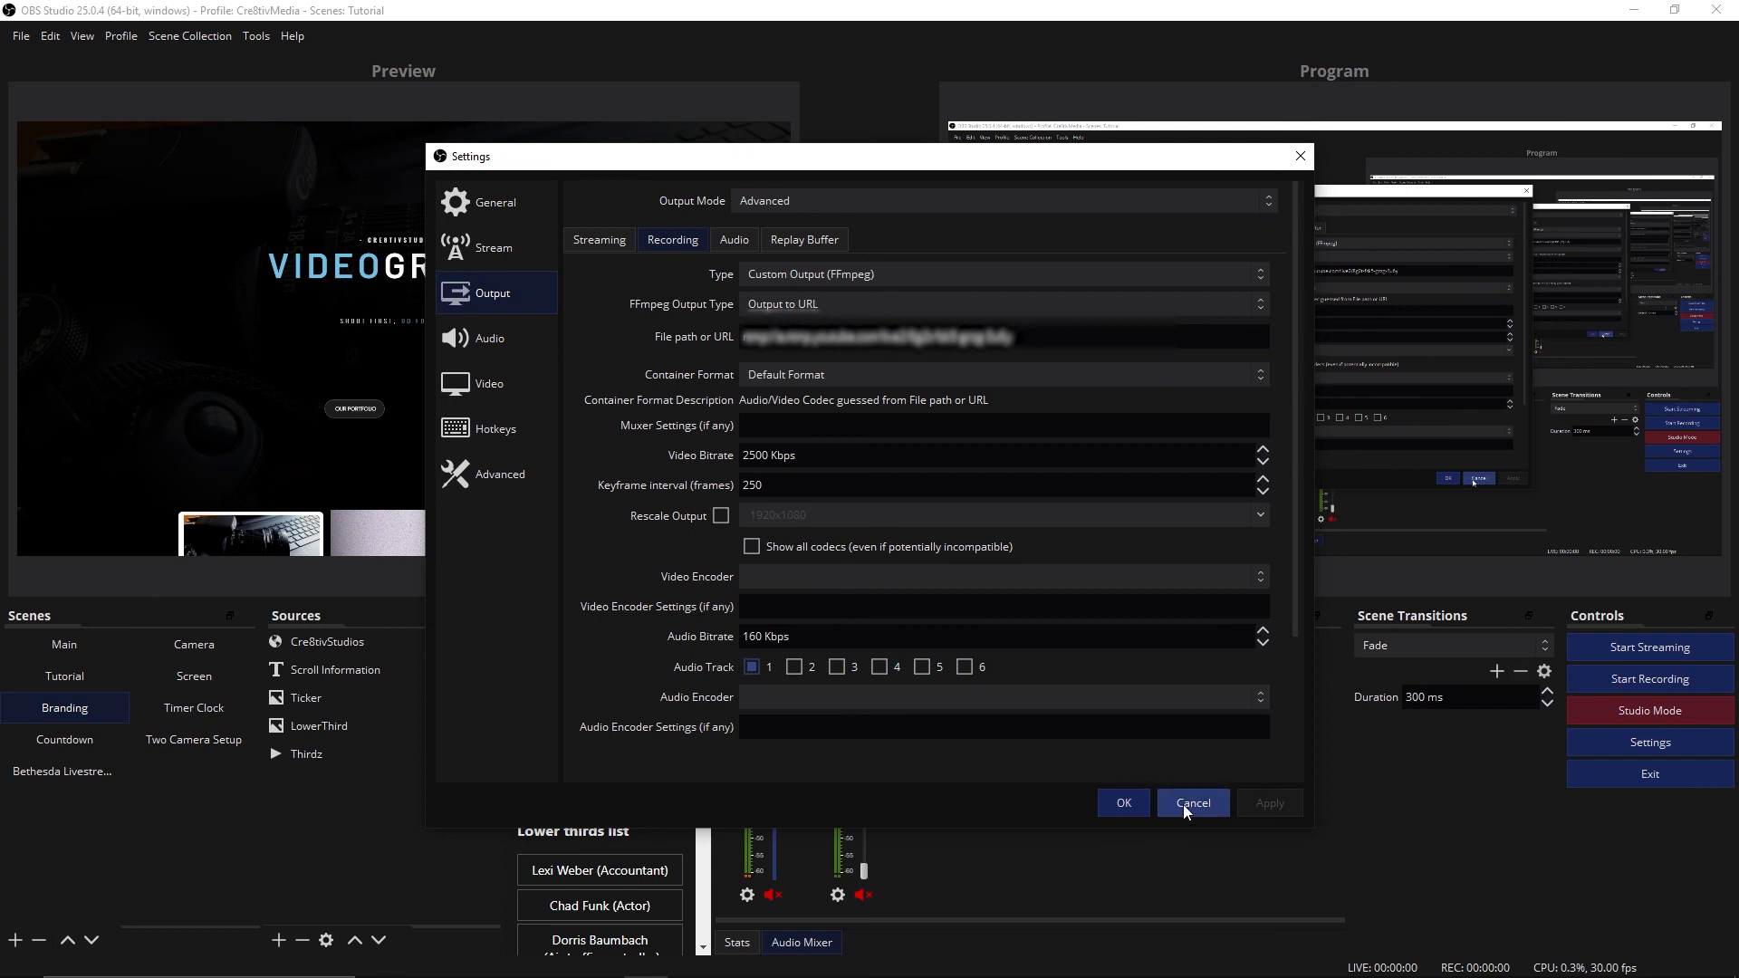
# - Cancel the Settings dialog, discarding any changes and returning to the main window
pyautogui.click(1192, 801)
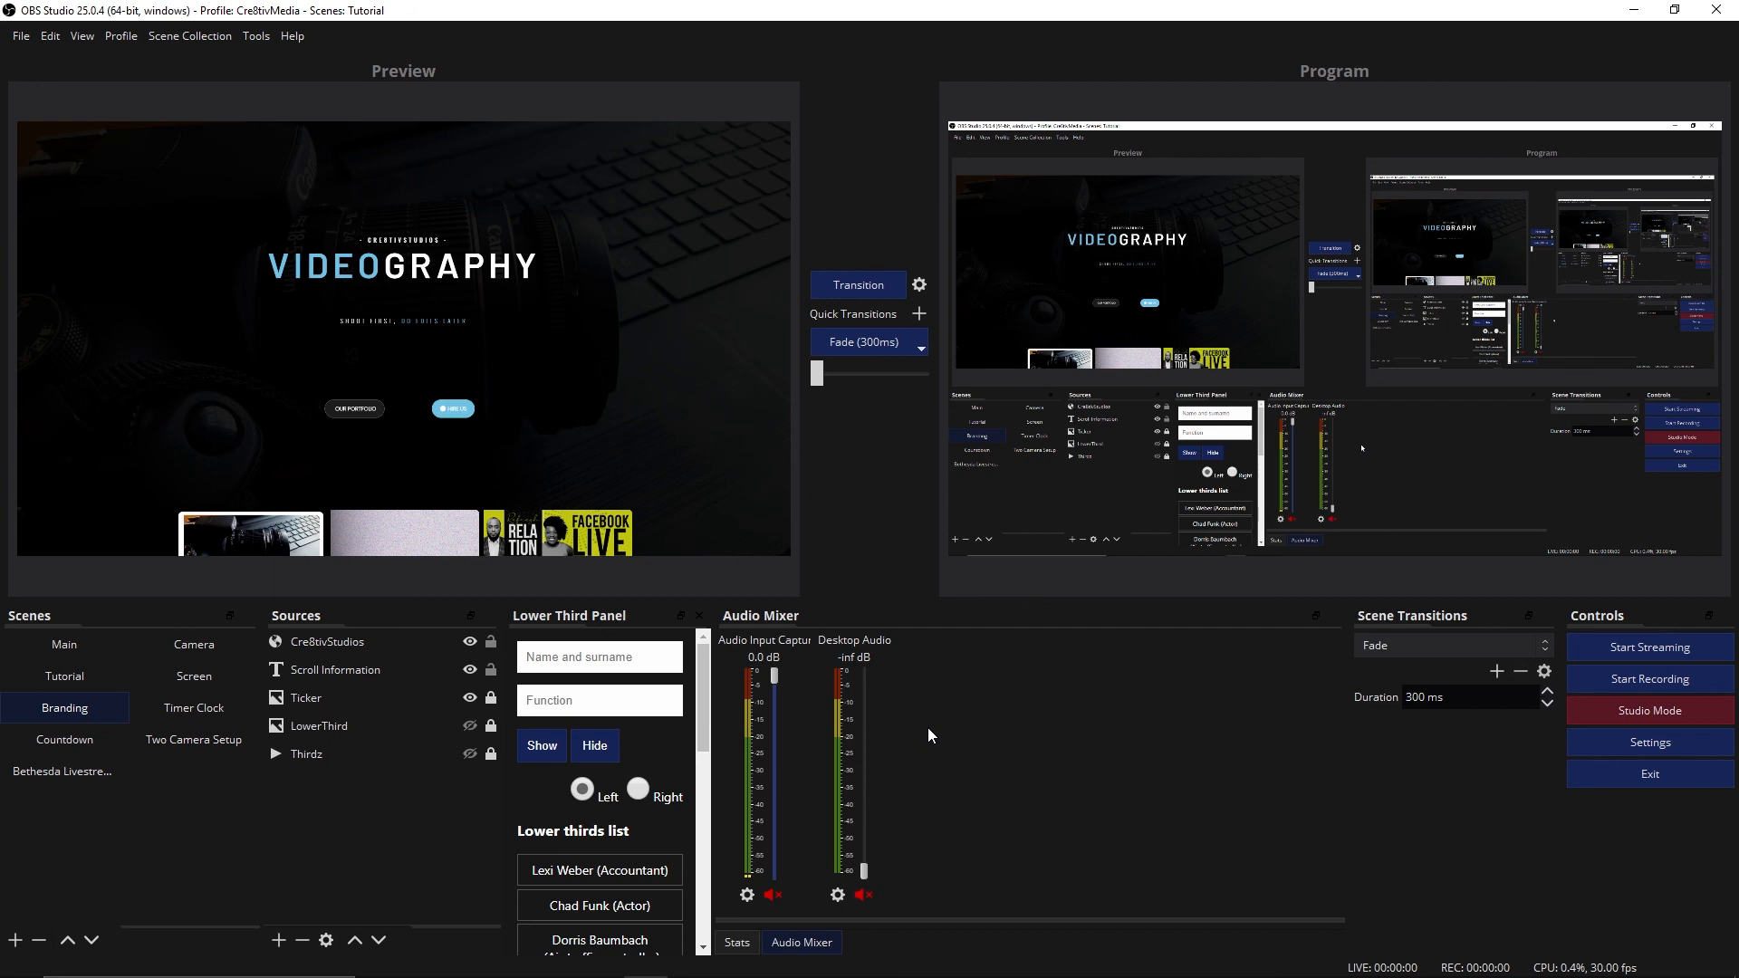
pyautogui.moveTo(924, 736)
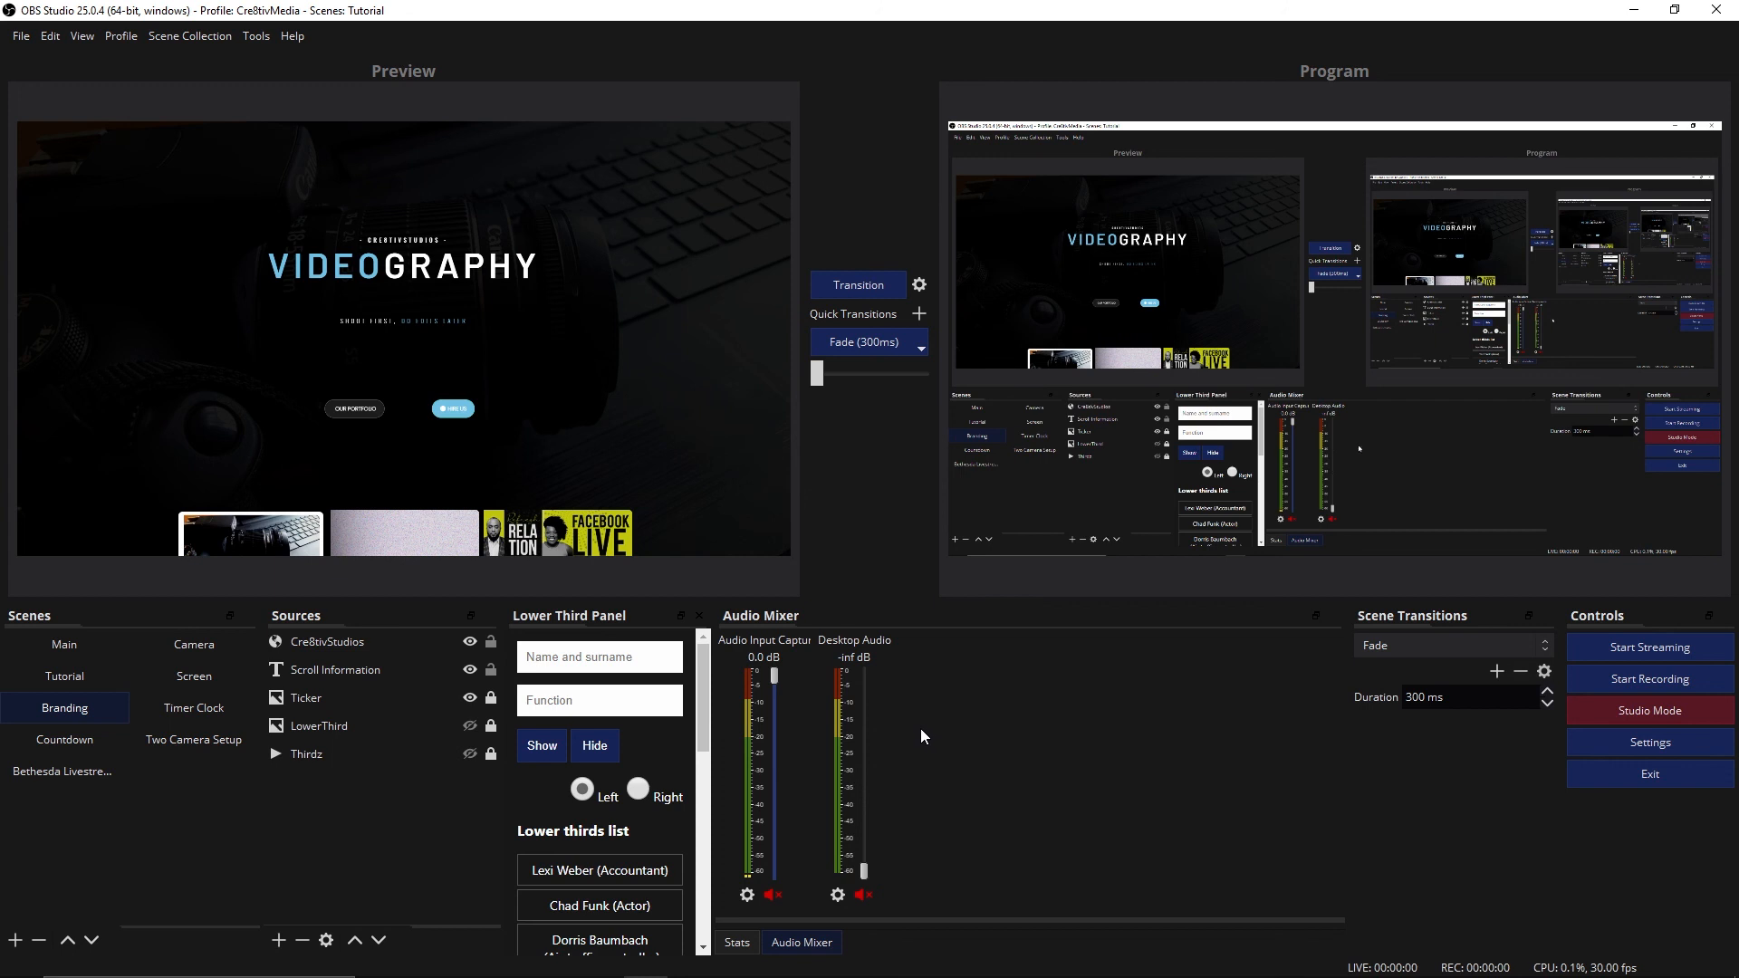